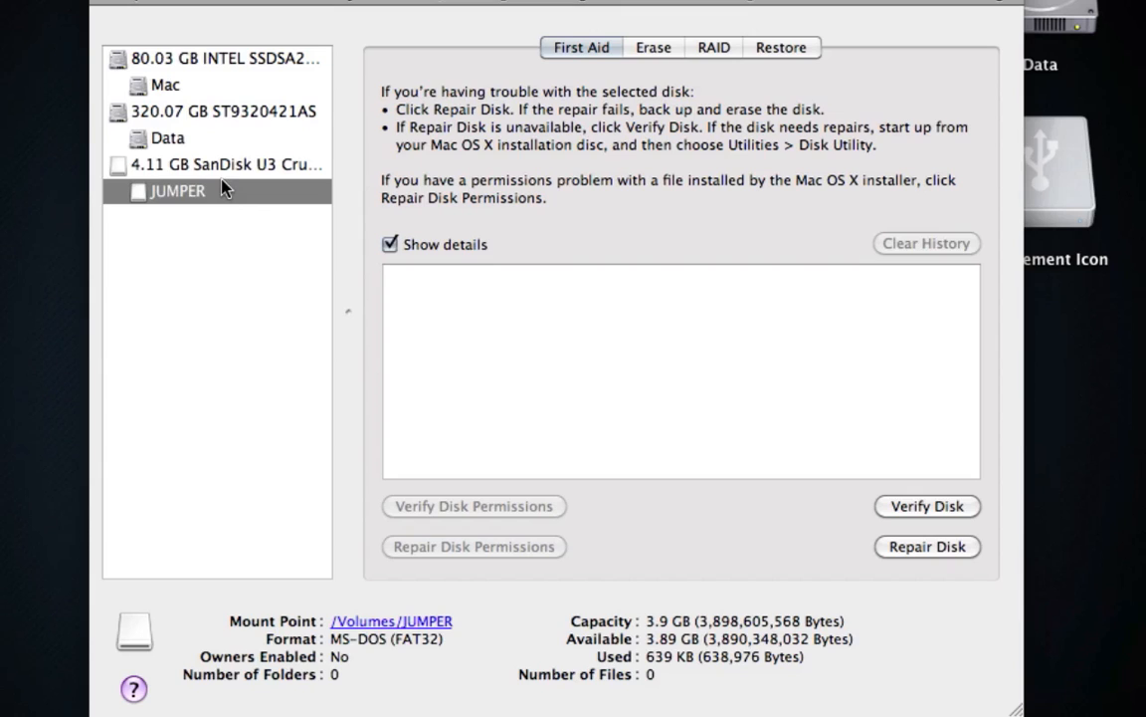
Select the JUMPER drive in Disk Utility to review its details
click(219, 163)
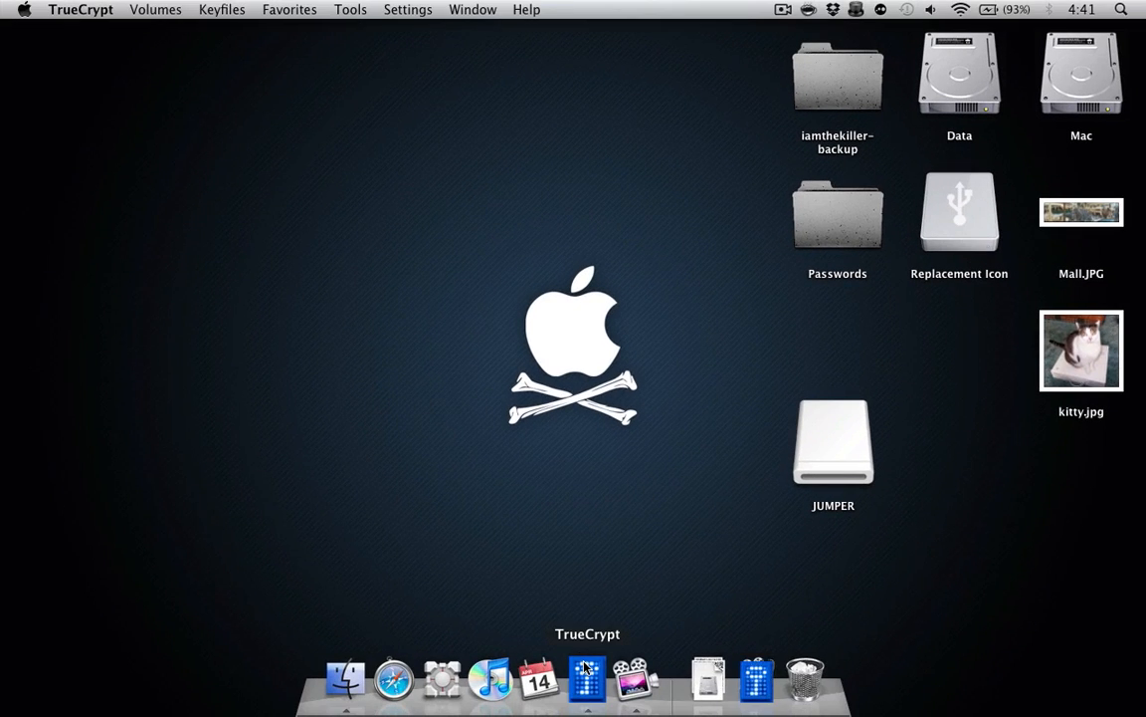
Bring up the main TrueCrypt window from the Dock
click(588, 677)
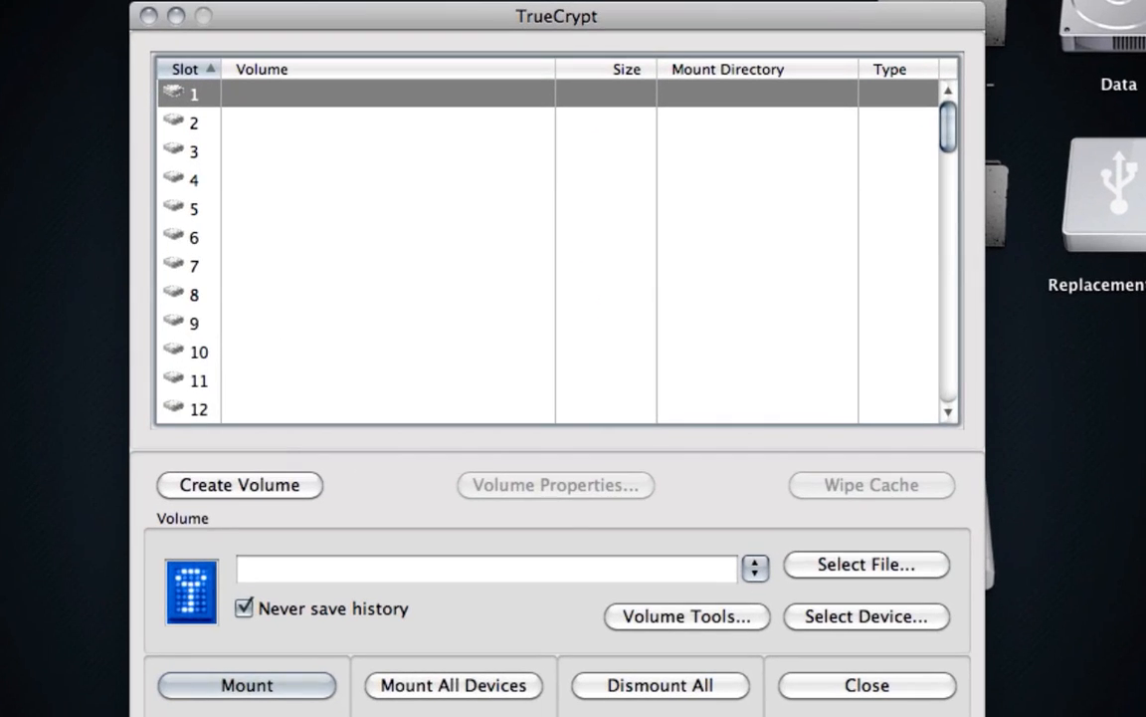
mouse_move(378, 189)
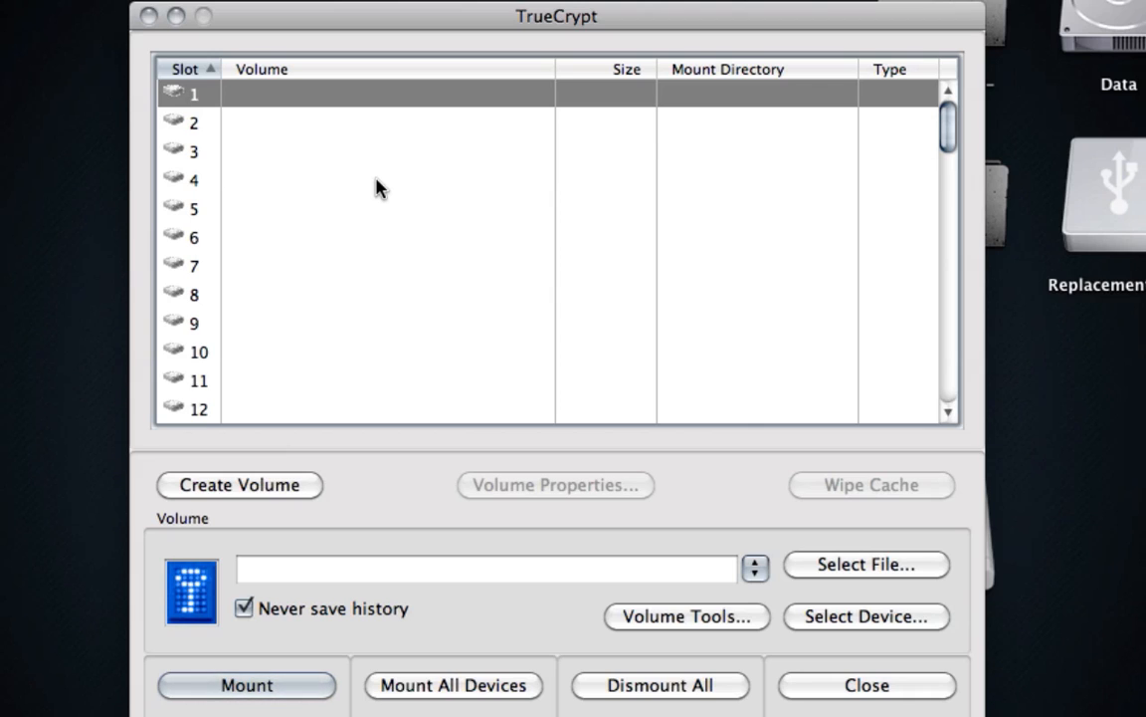
mouse_move(334, 131)
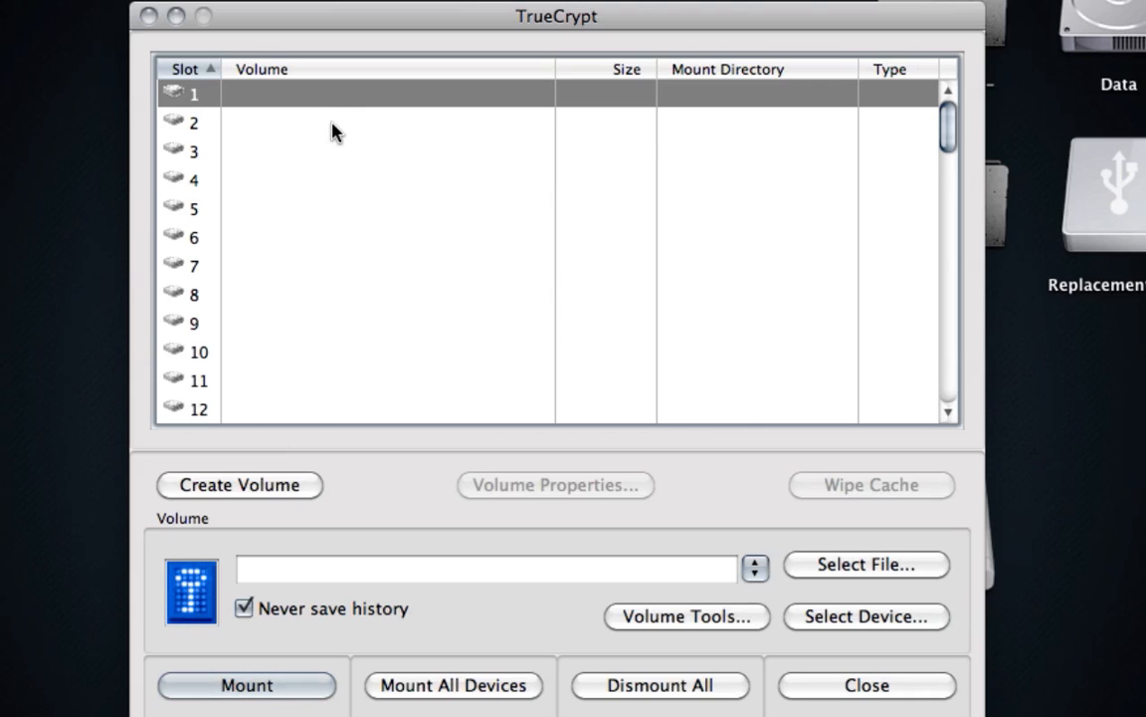
Start a new volume within a partition/drive and advance to the Volume Type step
click(239, 486)
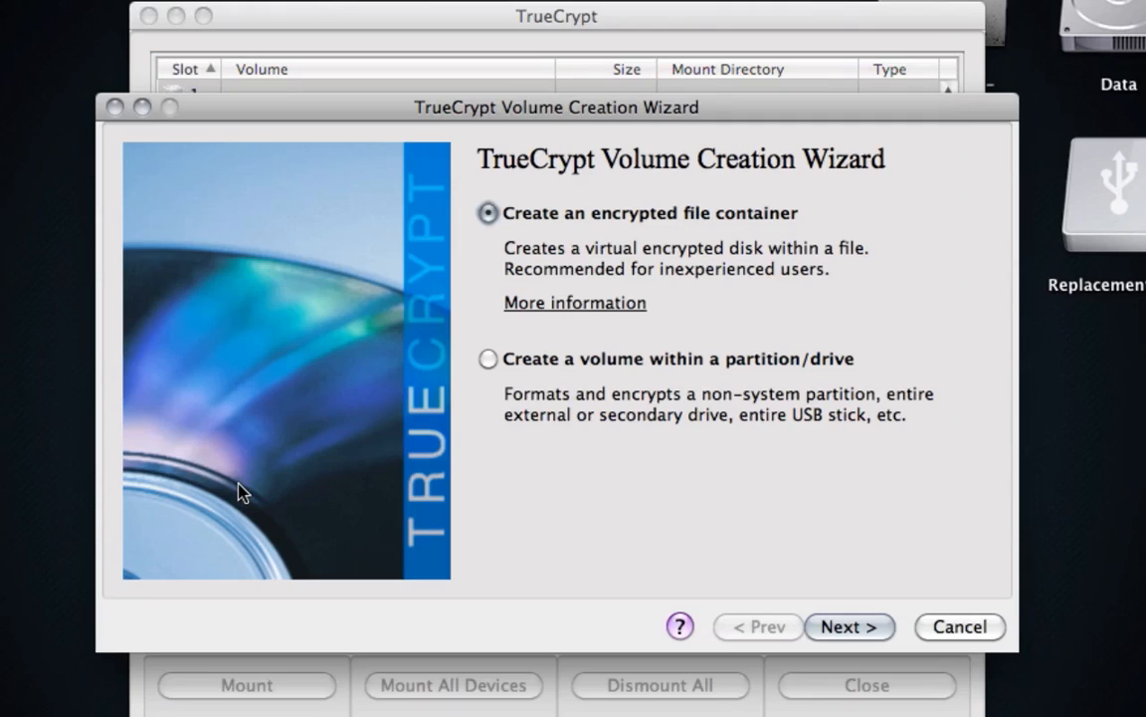
mouse_move(259, 488)
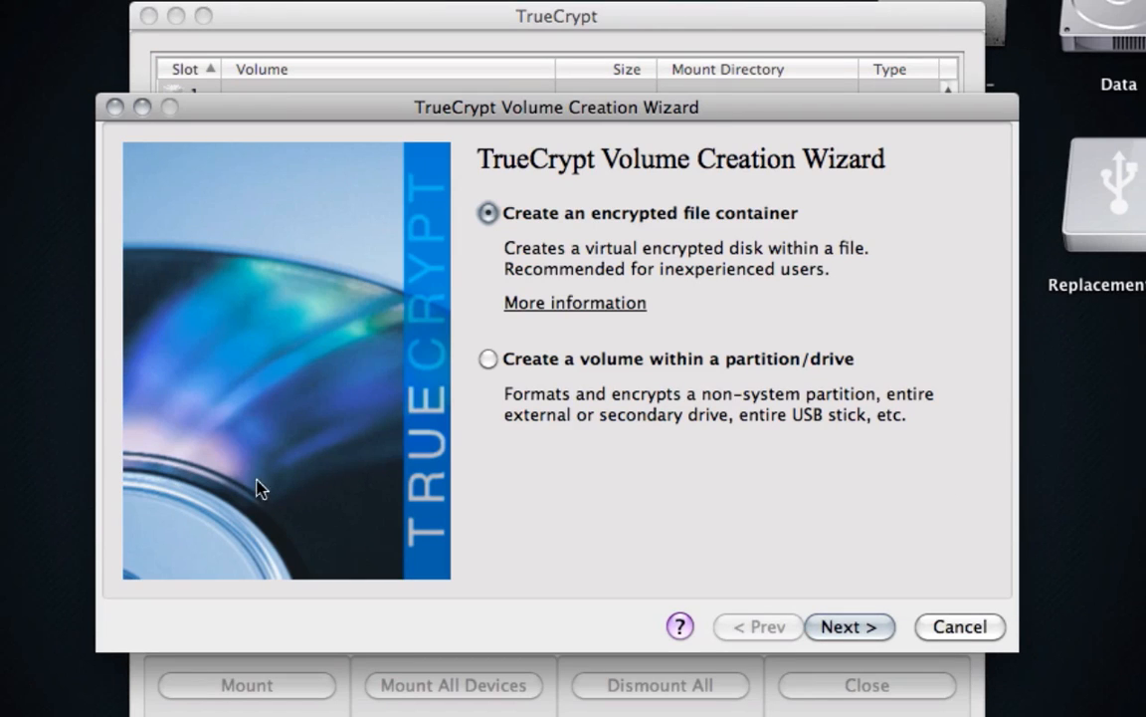
click(490, 358)
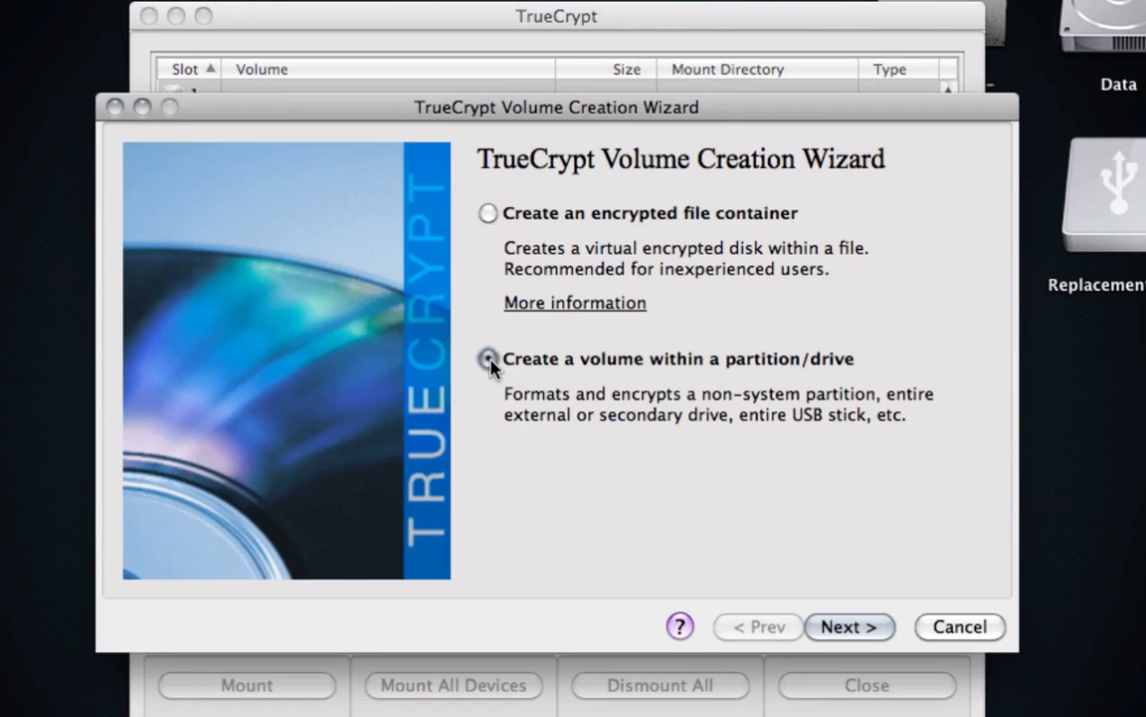
click(490, 358)
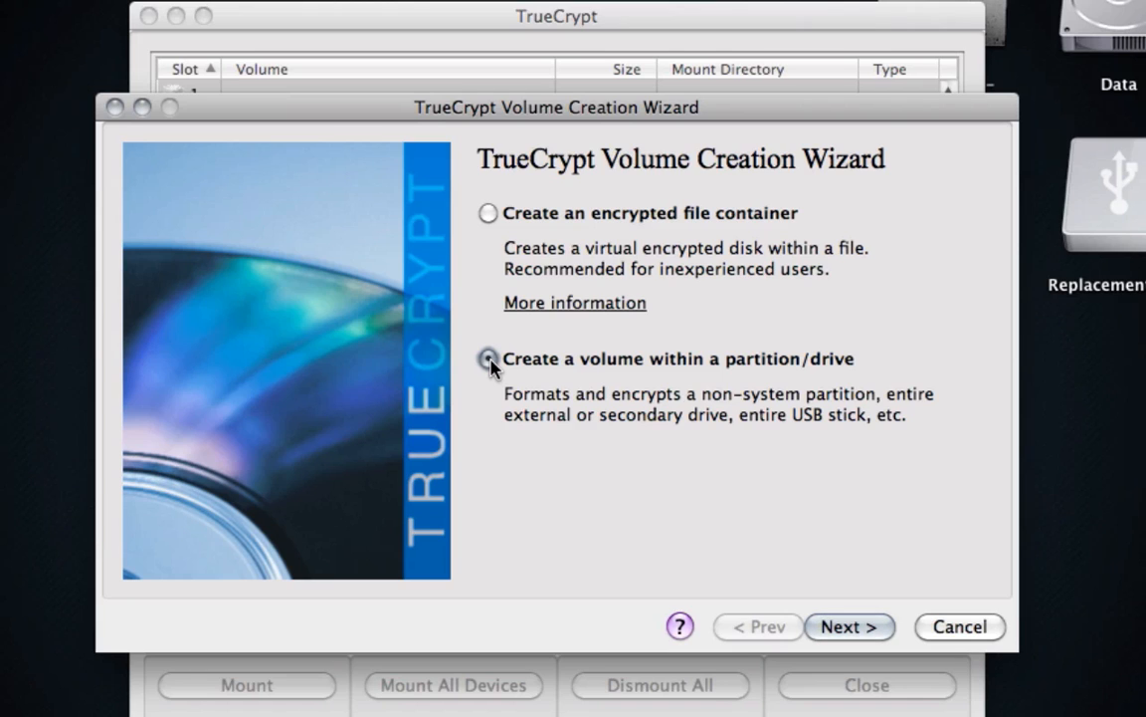
click(488, 358)
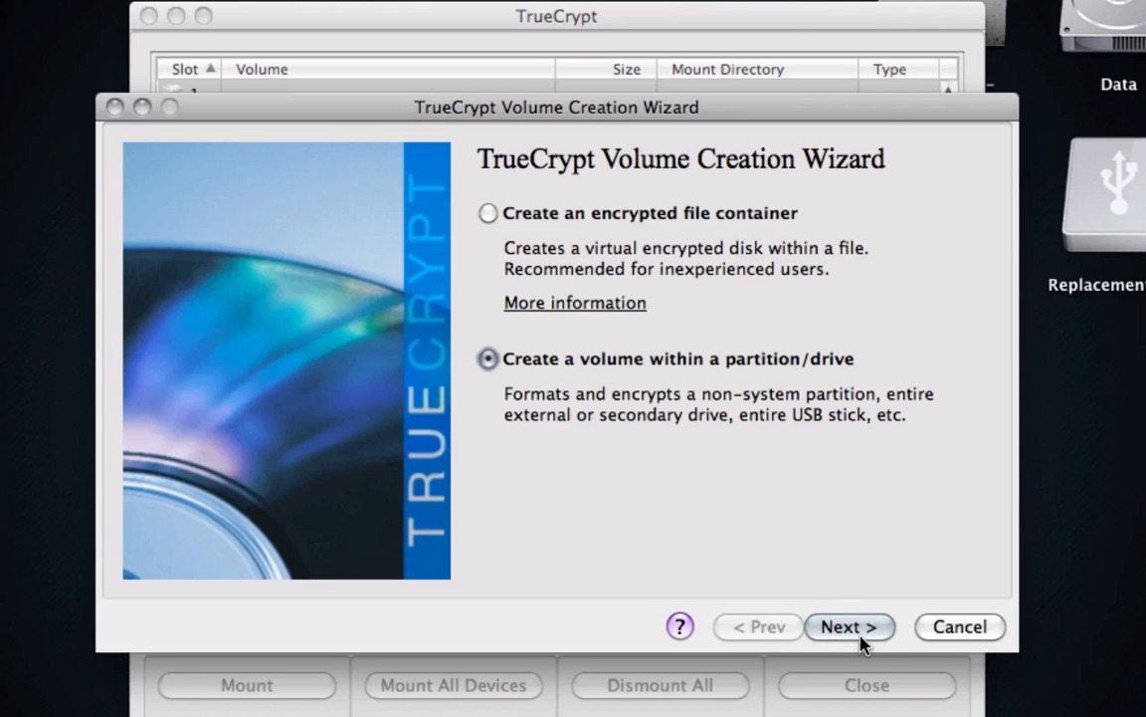
click(847, 625)
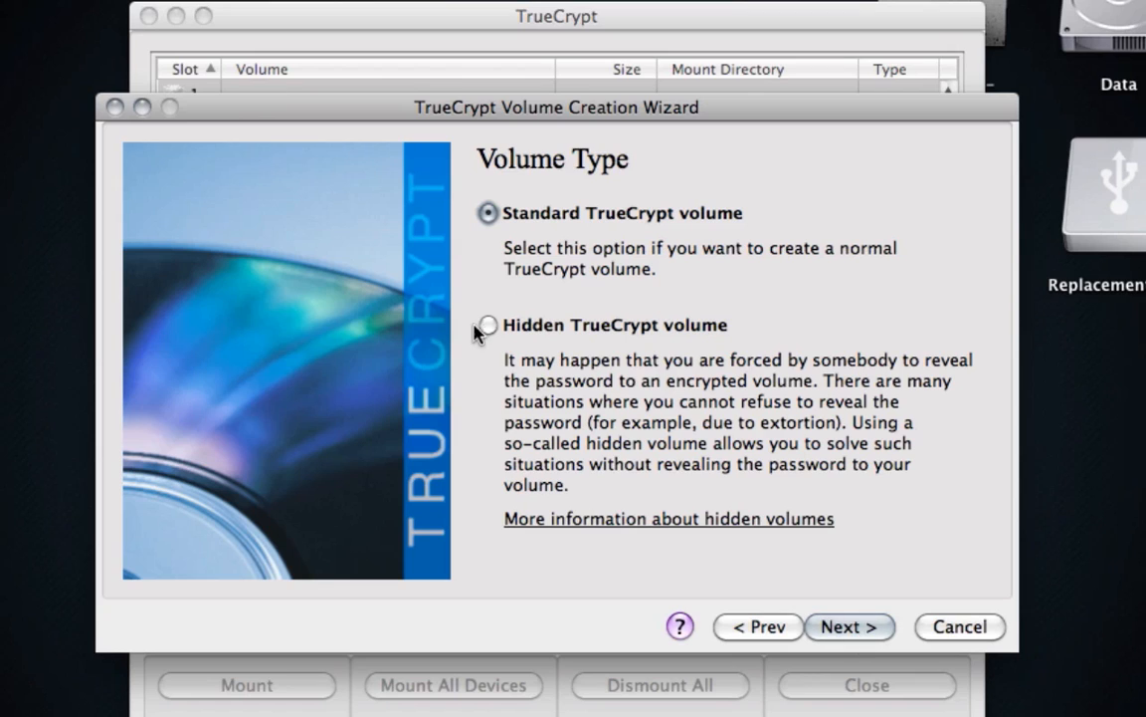
Choose a Hidden TrueCrypt volume and advance to the Volume Location step
click(490, 326)
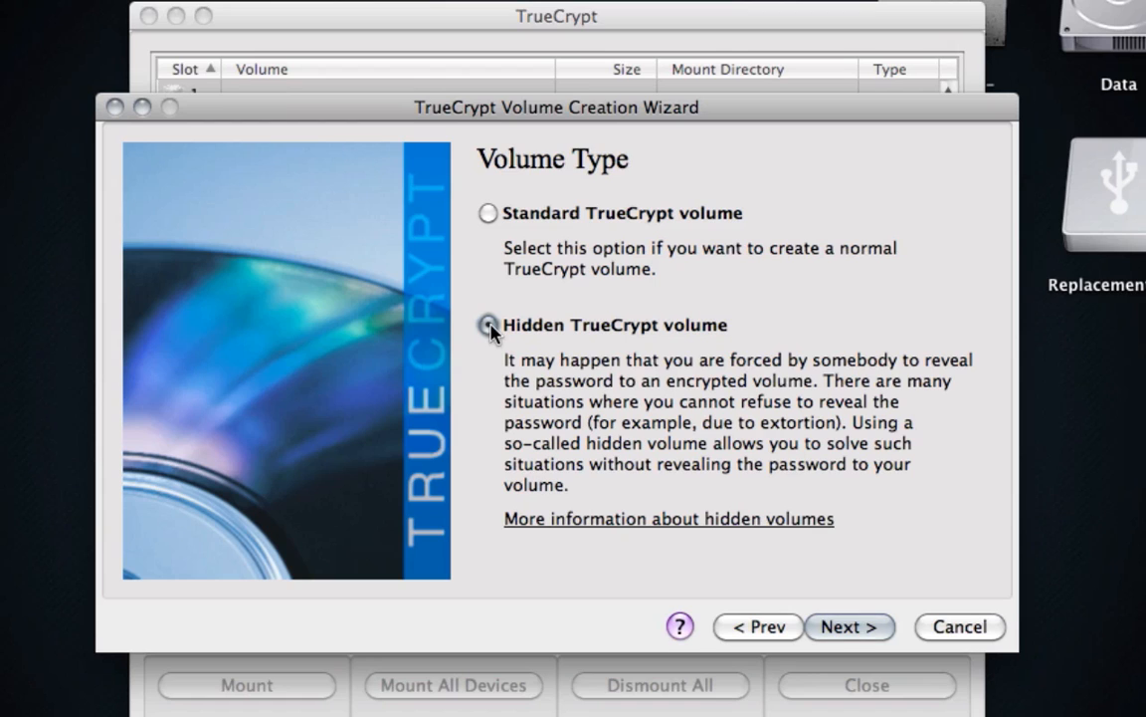
click(490, 324)
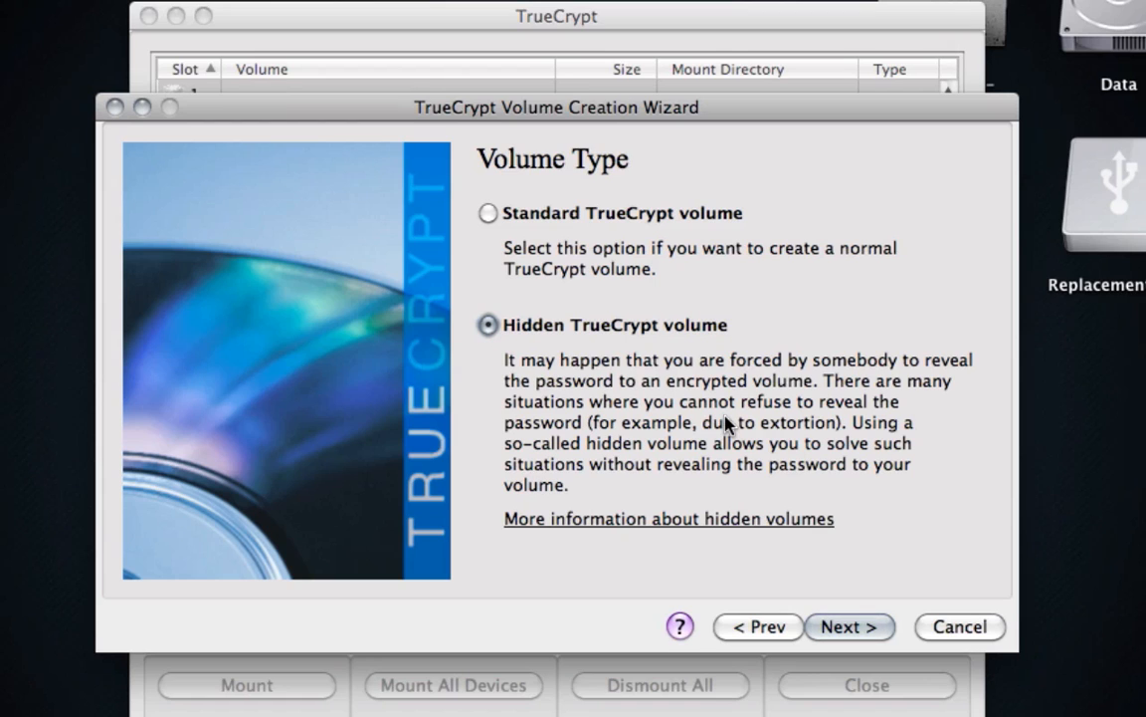
mouse_move(847, 615)
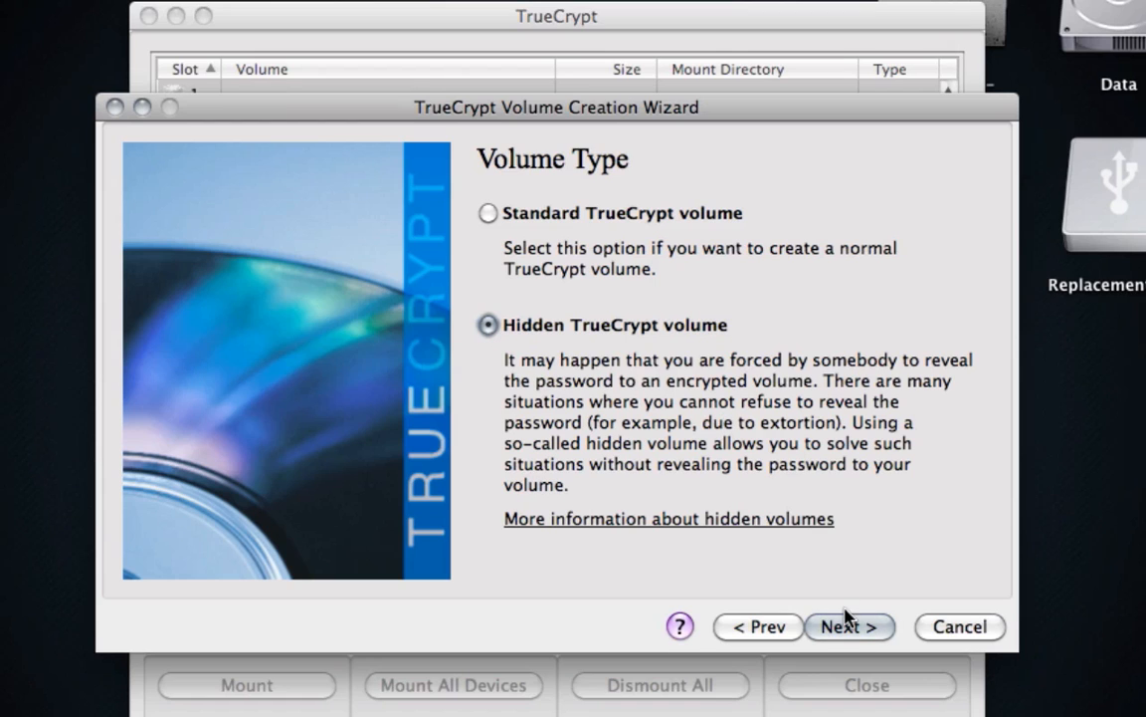
click(848, 625)
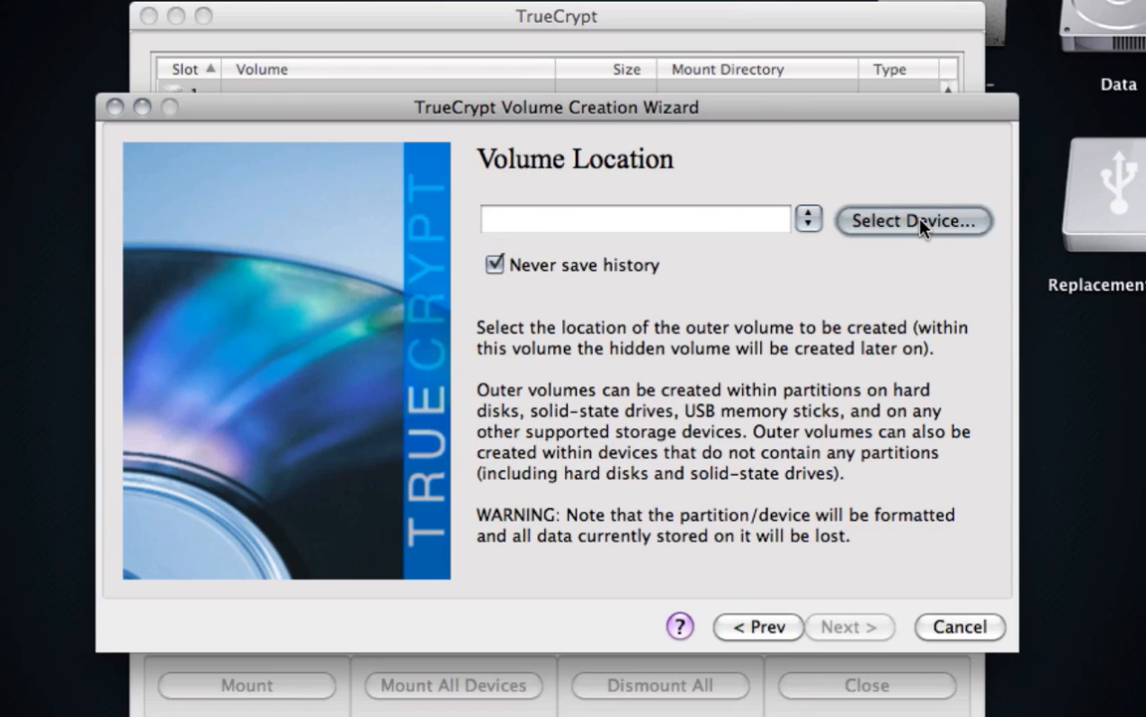
Choose the 3.6 GB JUMPER partition /dev/rdisk2s2 for the outer volume and accept both erase warnings
click(911, 219)
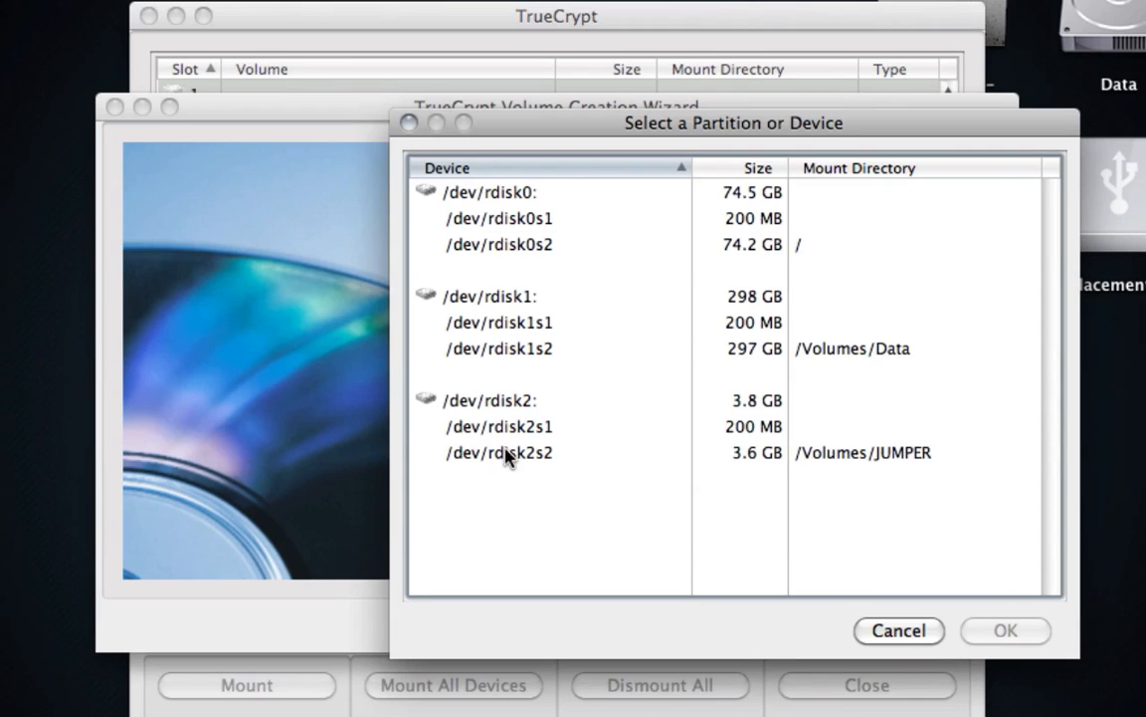
click(499, 452)
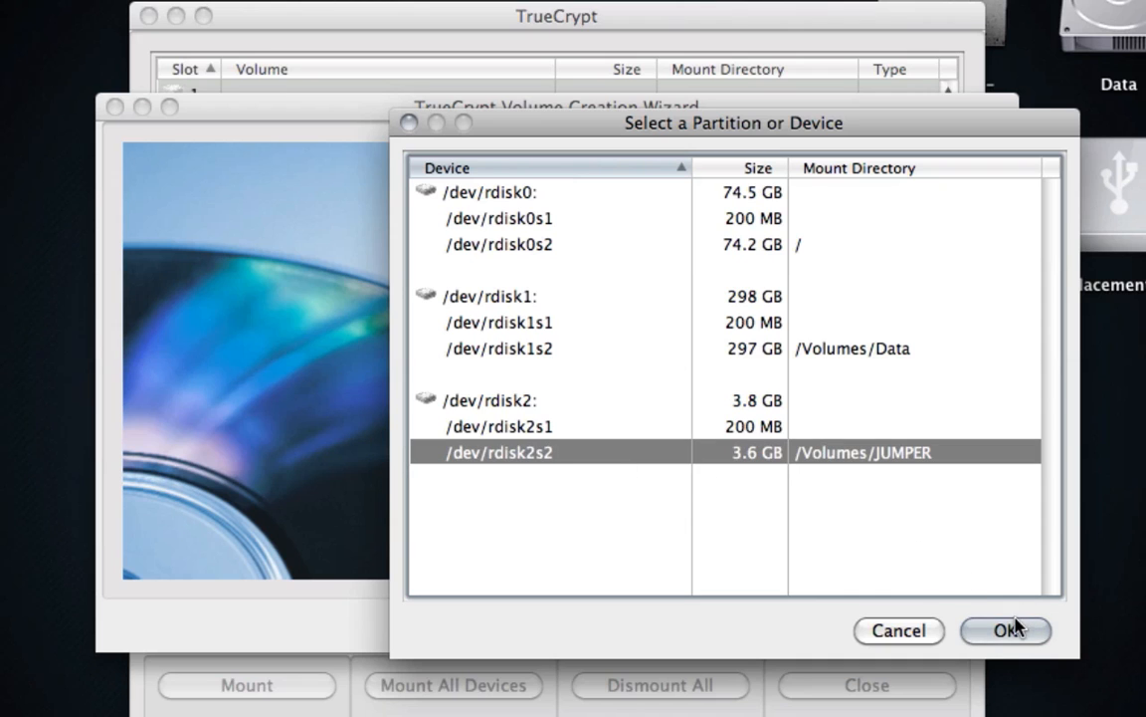
click(1005, 628)
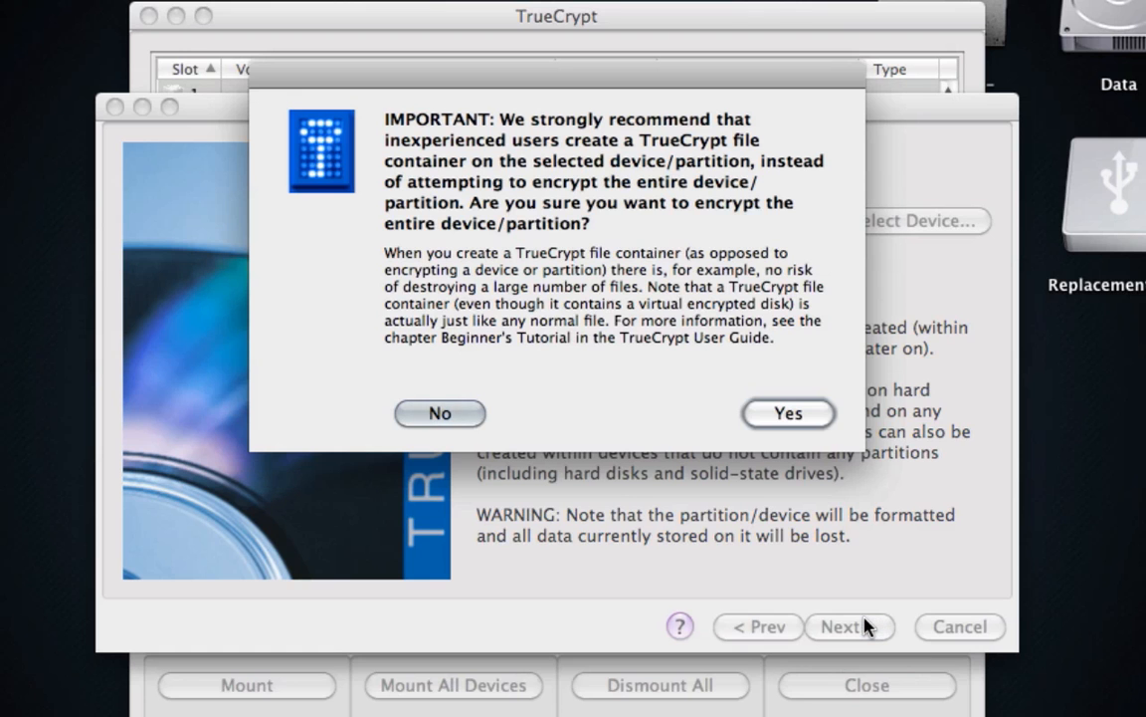
mouse_move(601, 394)
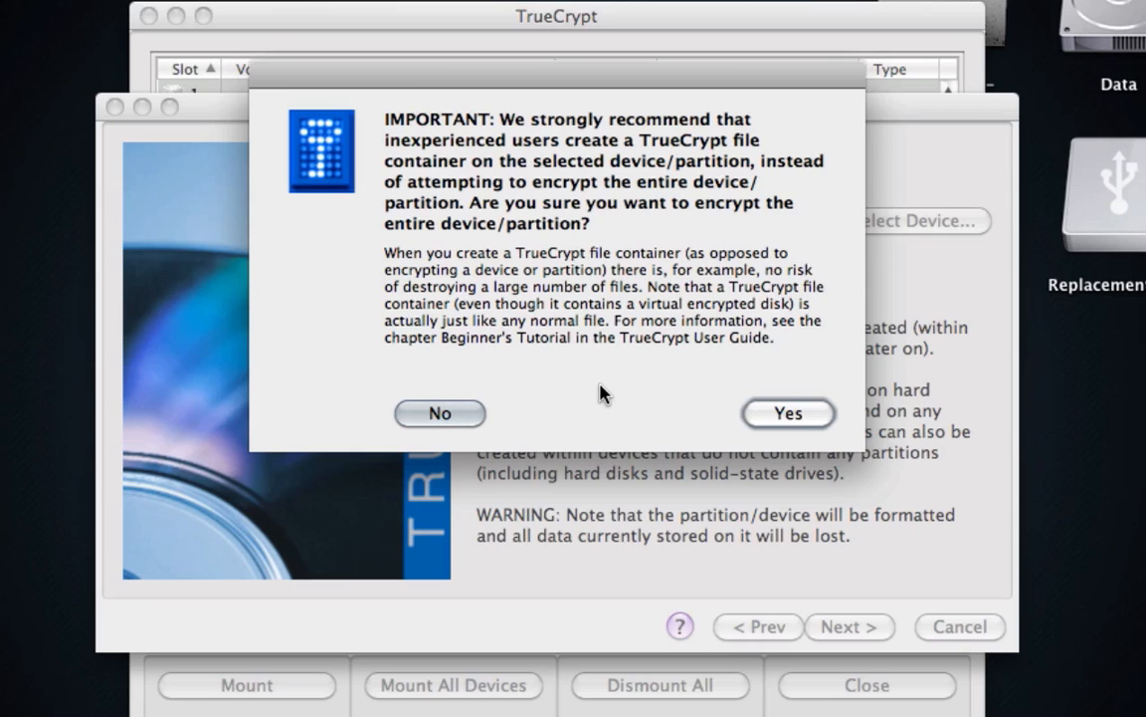
click(788, 412)
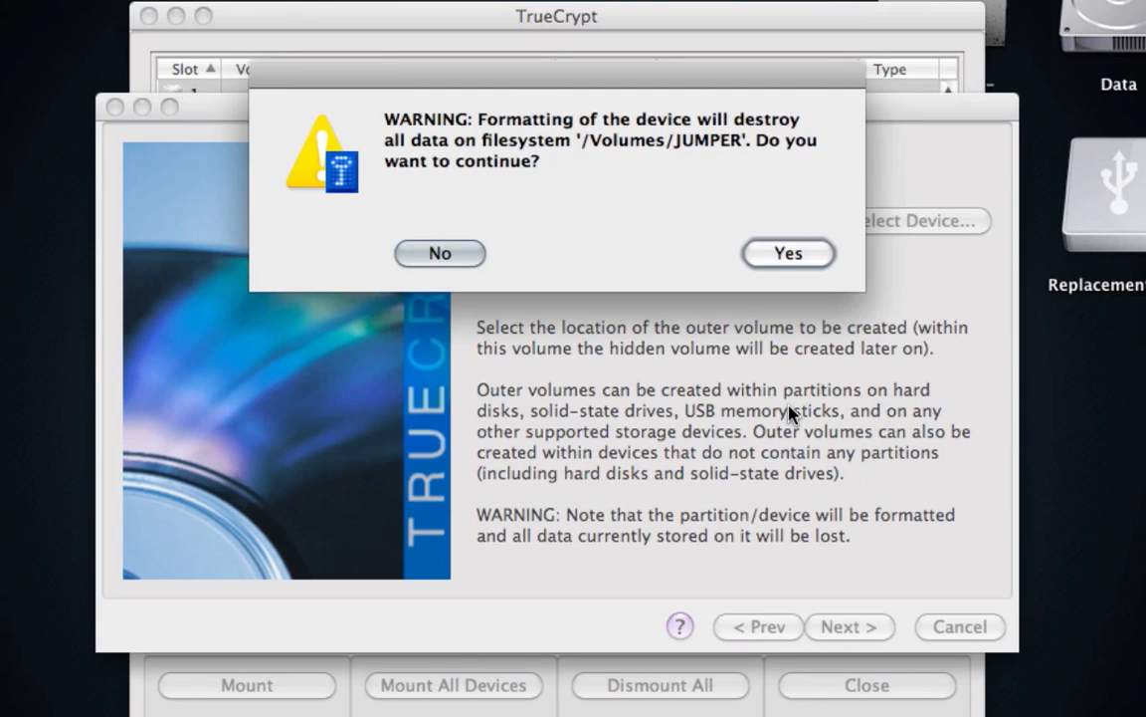
mouse_move(637, 289)
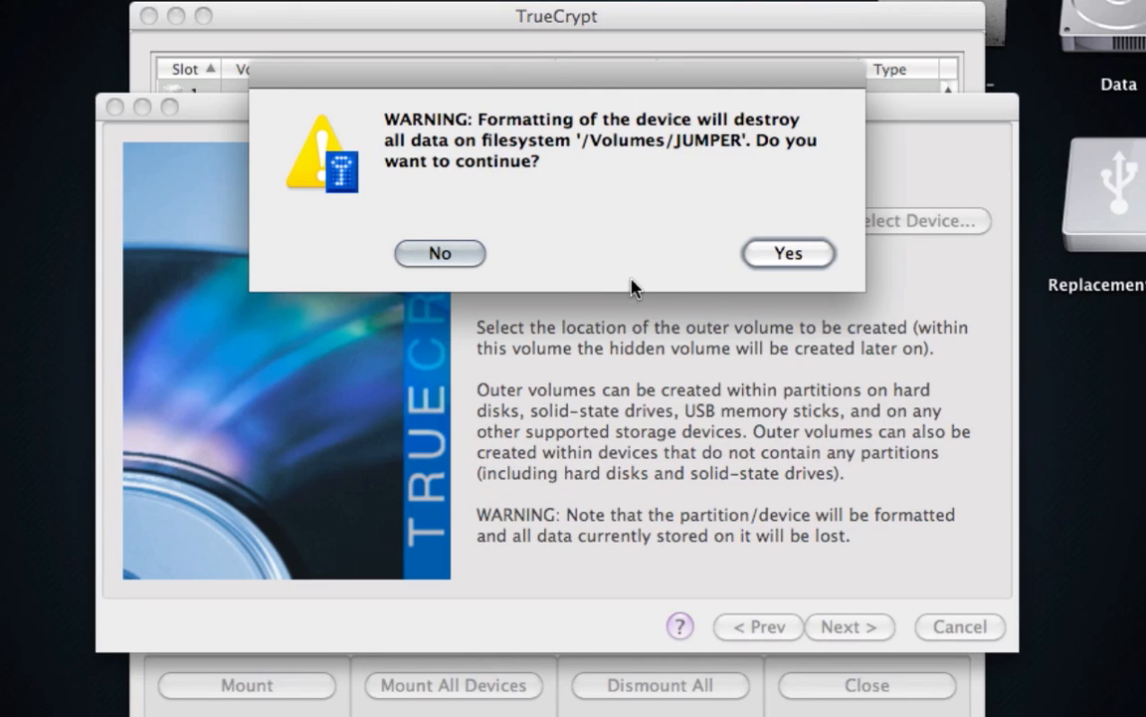
click(788, 253)
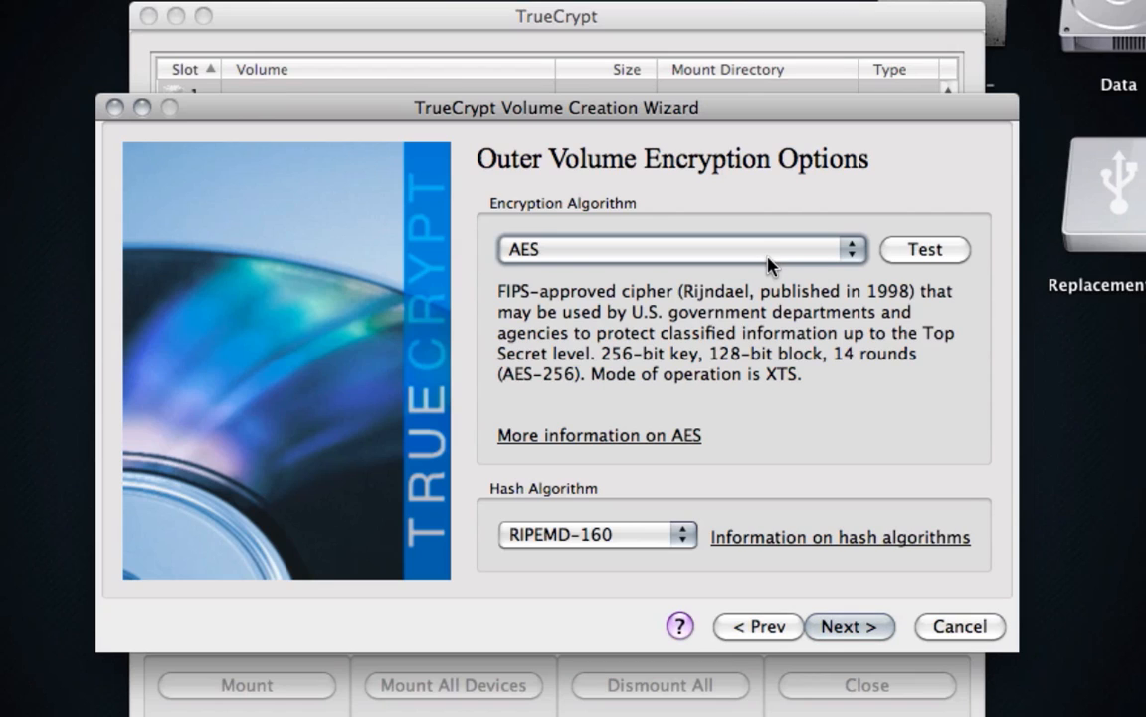
Keep AES with RIPEMD-160 for the outer volume and continue to its password step
click(680, 249)
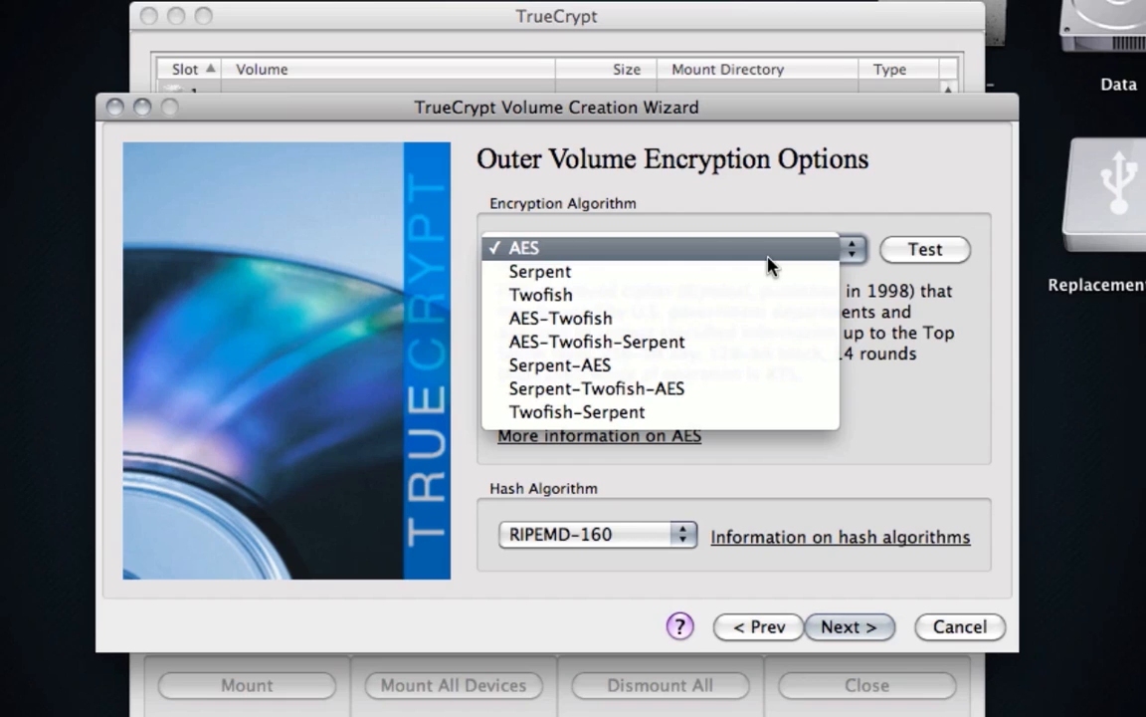
click(522, 247)
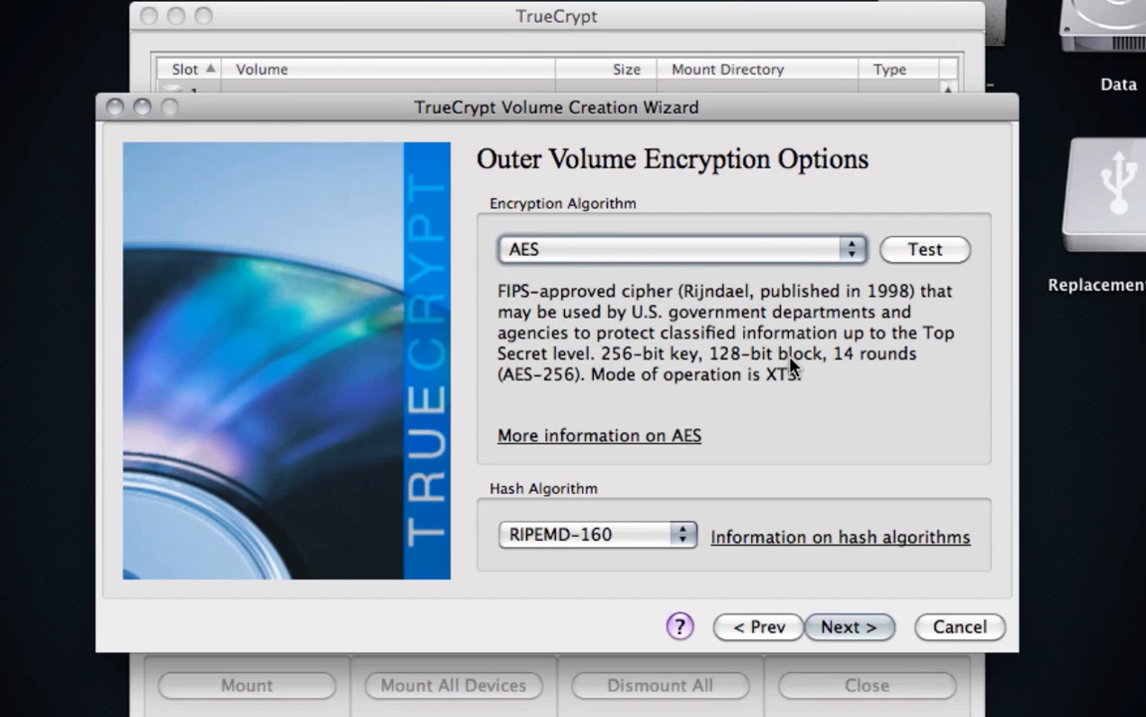
mouse_move(651, 534)
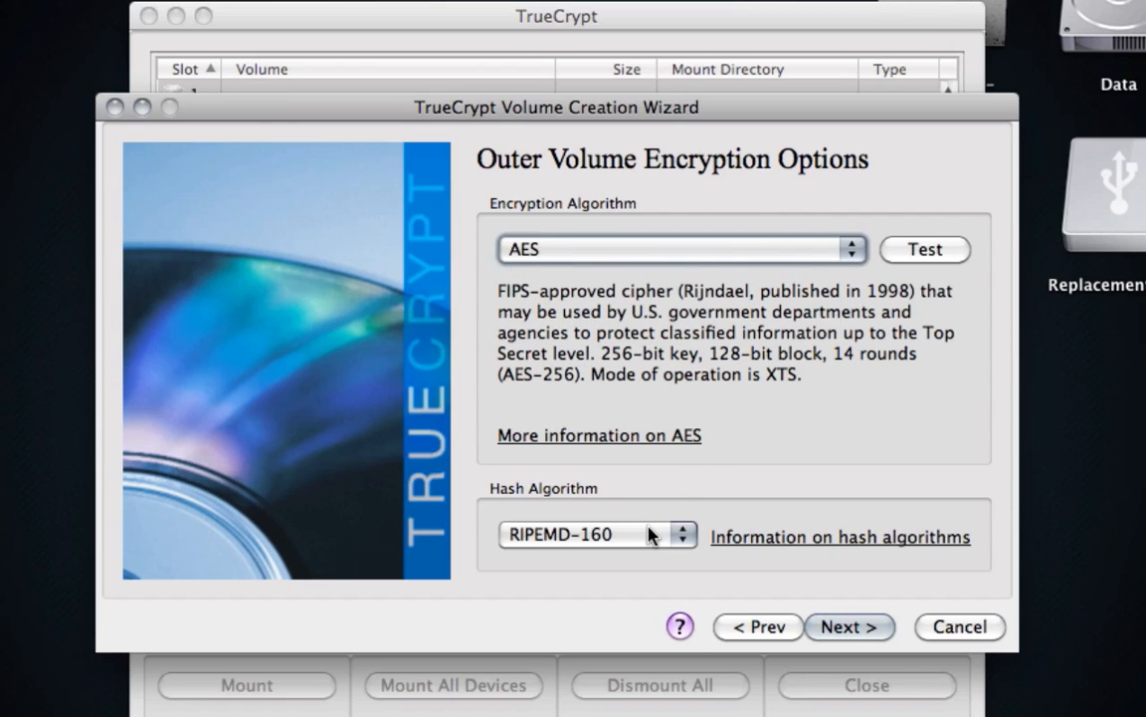
mouse_move(846, 577)
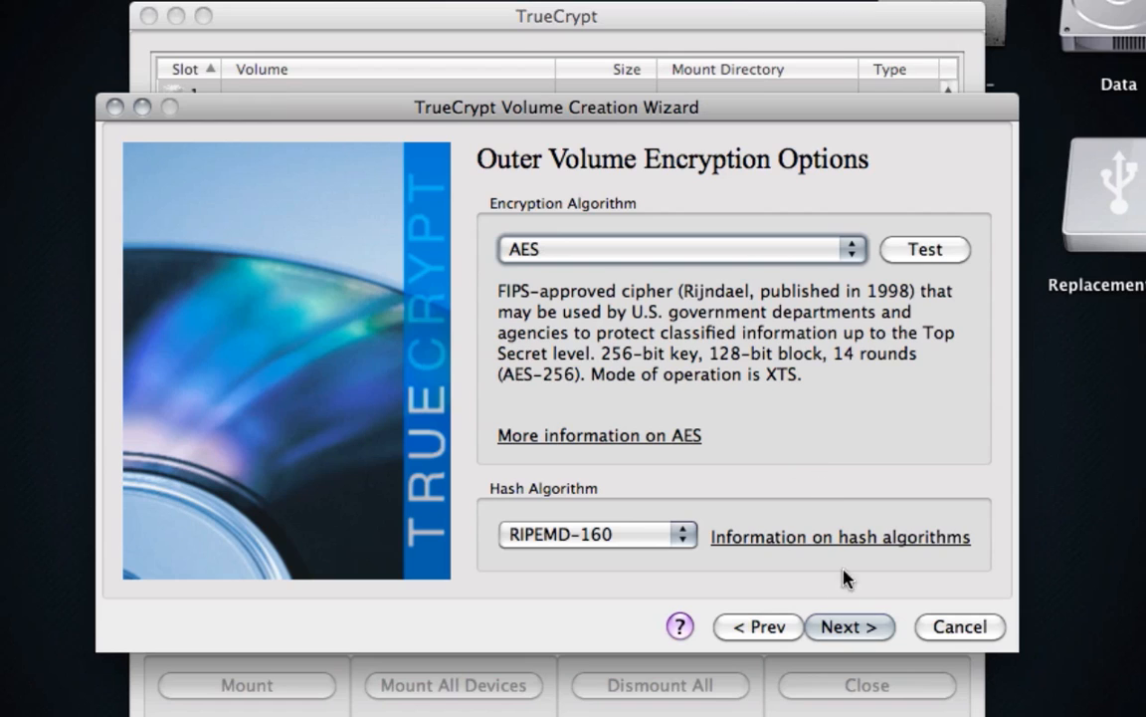
click(850, 625)
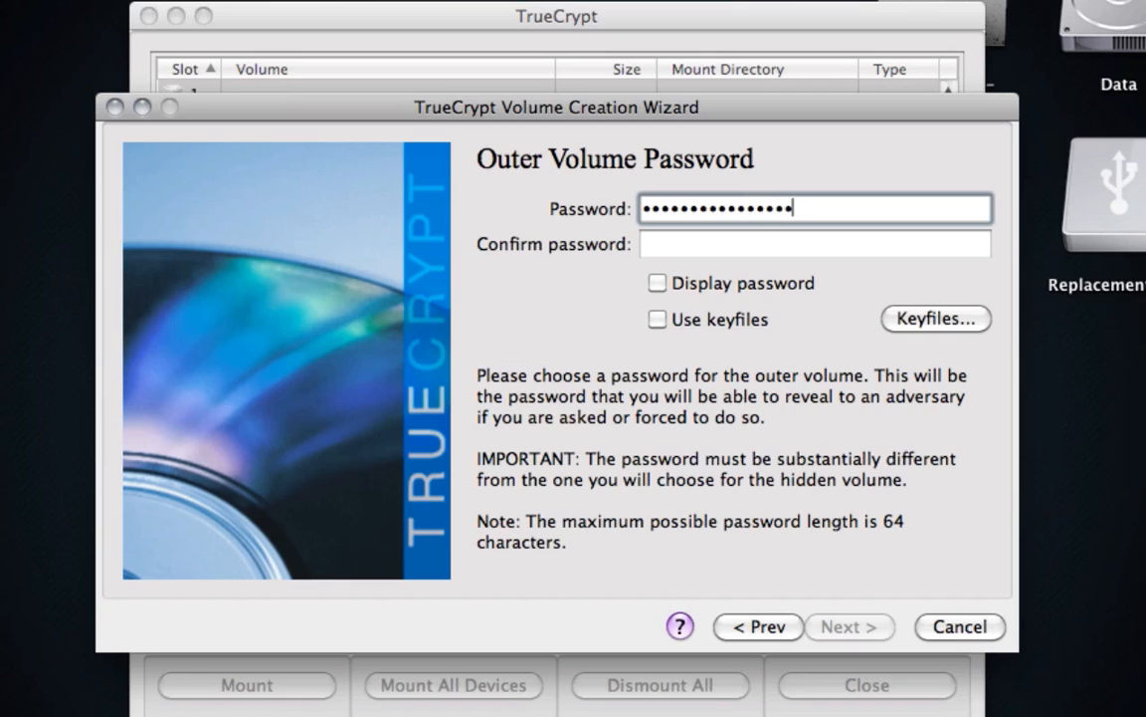
Enter and confirm the outer volume password, reaching the Outer Volume Format step
text(•)
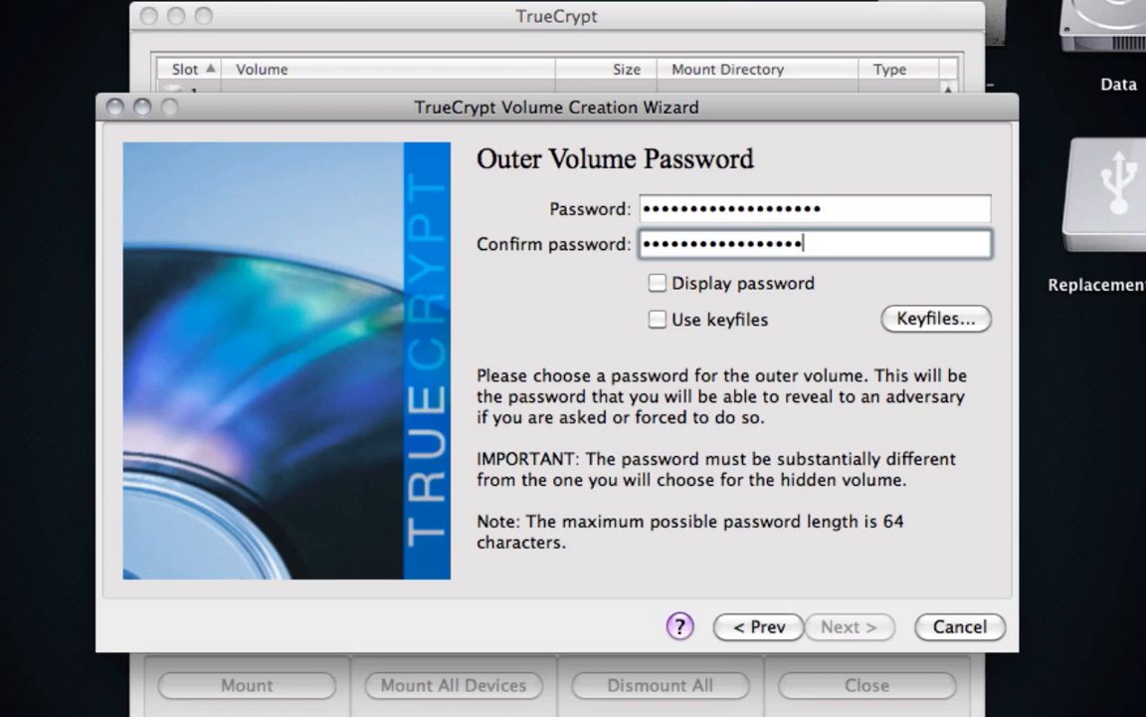
text(•)
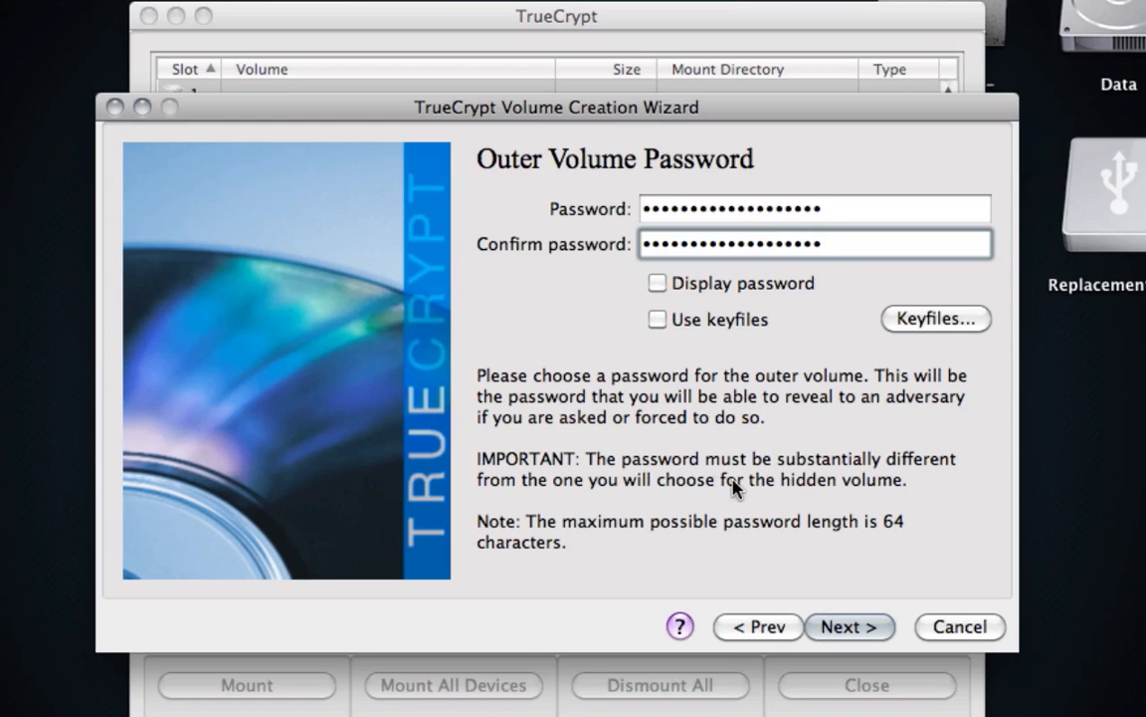
mouse_move(726, 368)
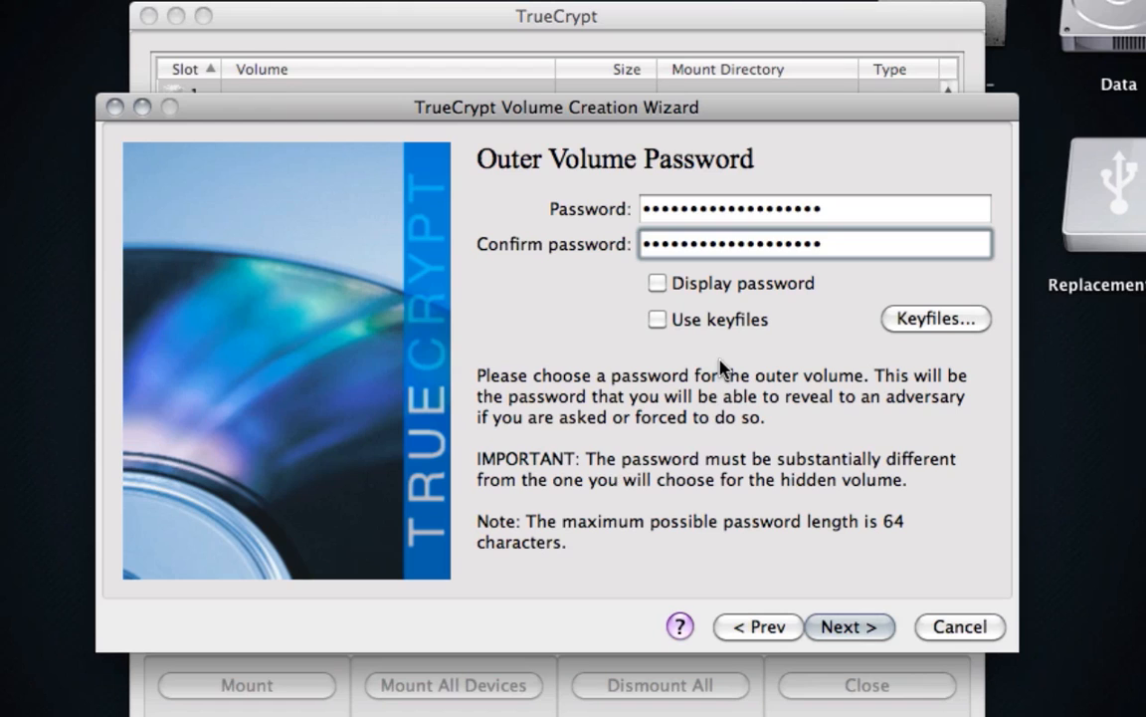
click(850, 625)
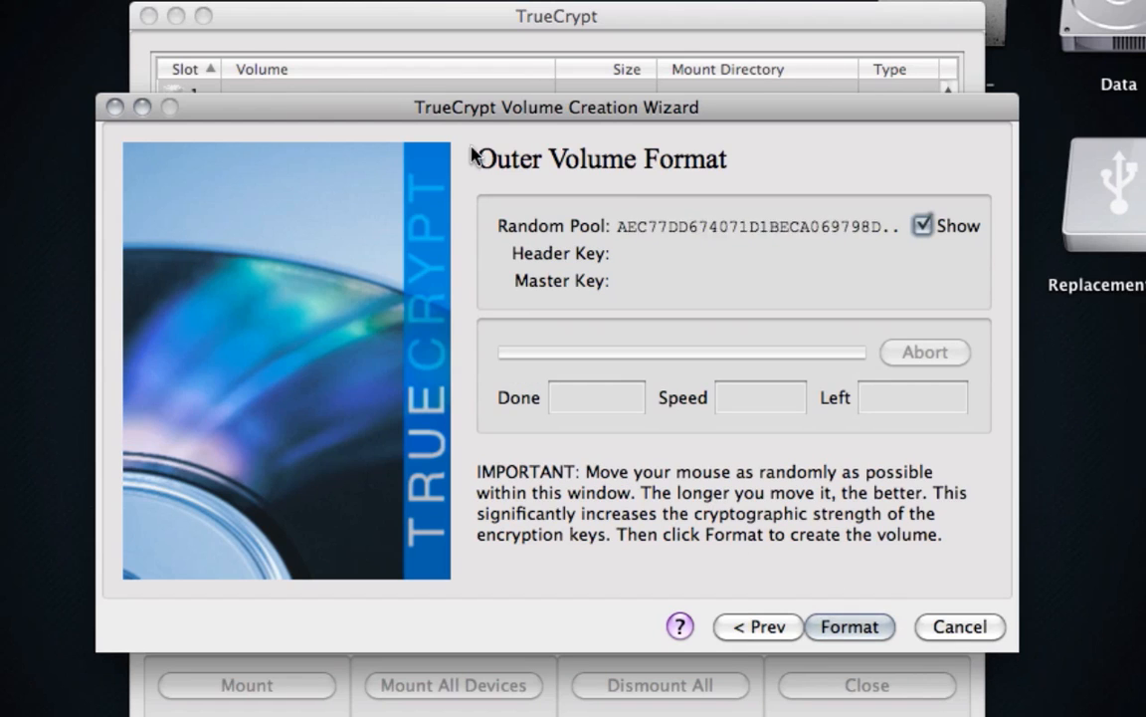
mouse_move(278, 336)
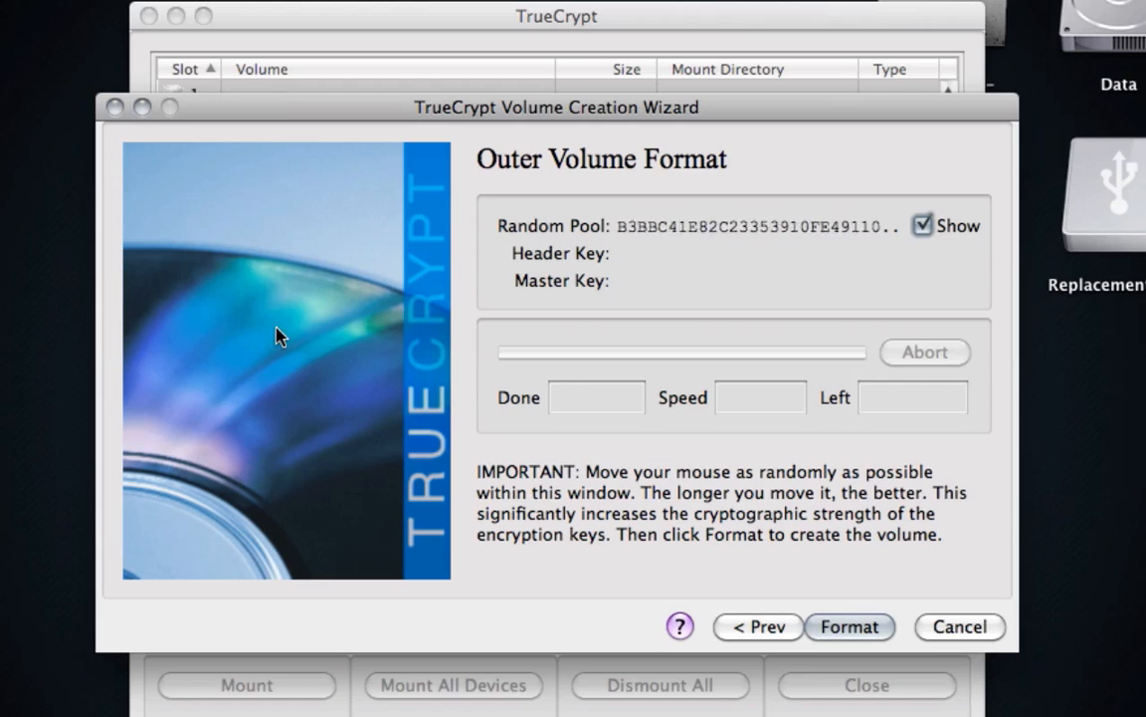
mouse_move(442, 226)
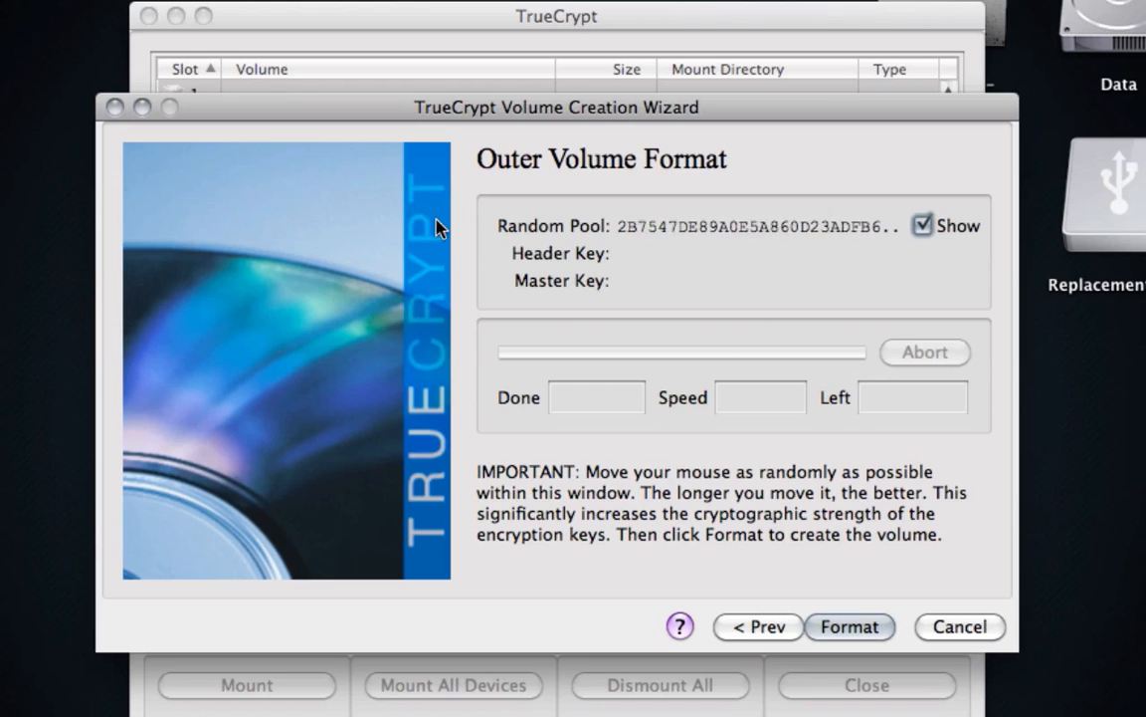
mouse_move(357, 350)
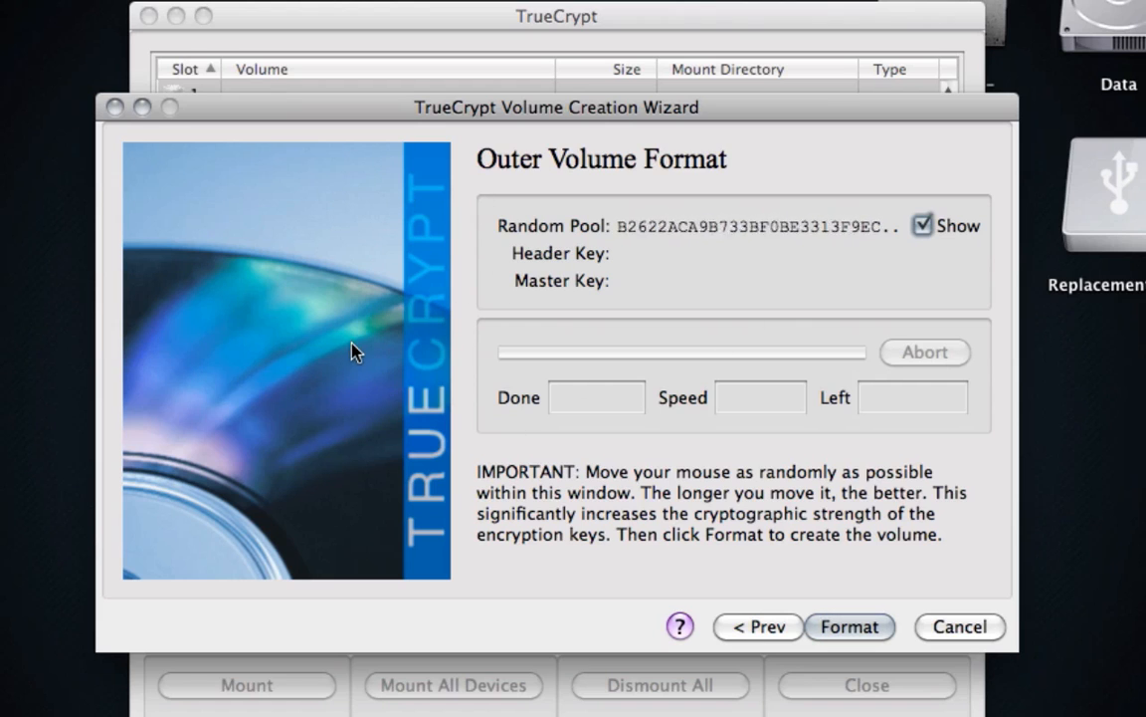
mouse_move(488, 516)
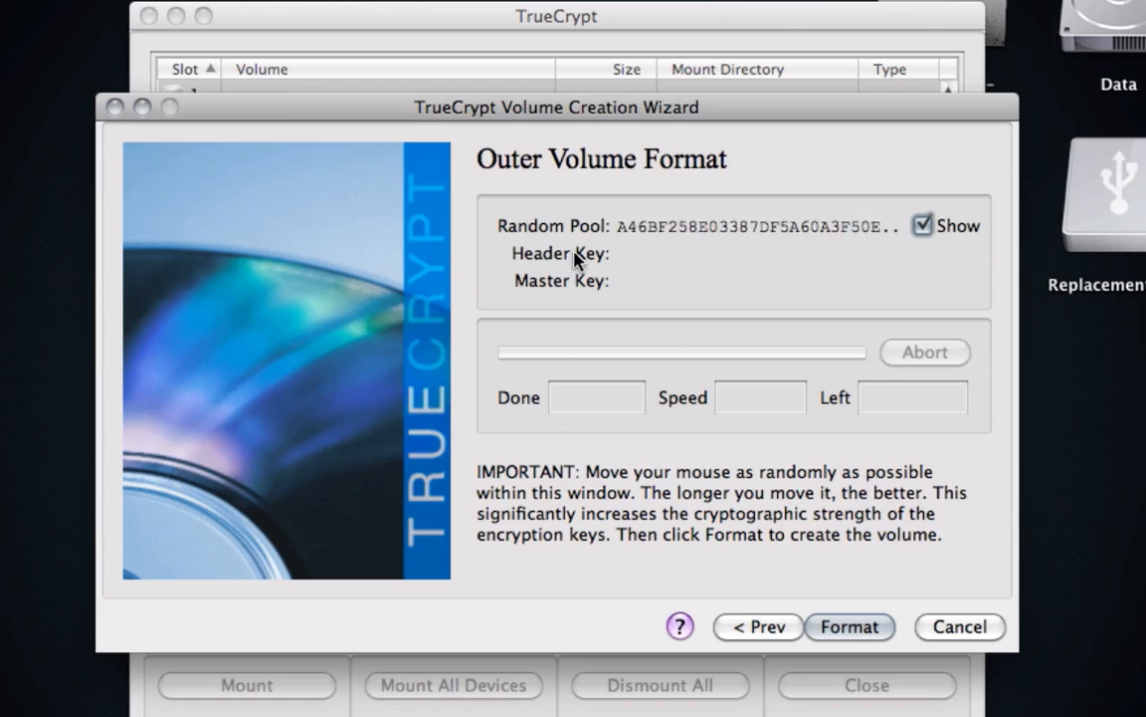
mouse_move(107, 219)
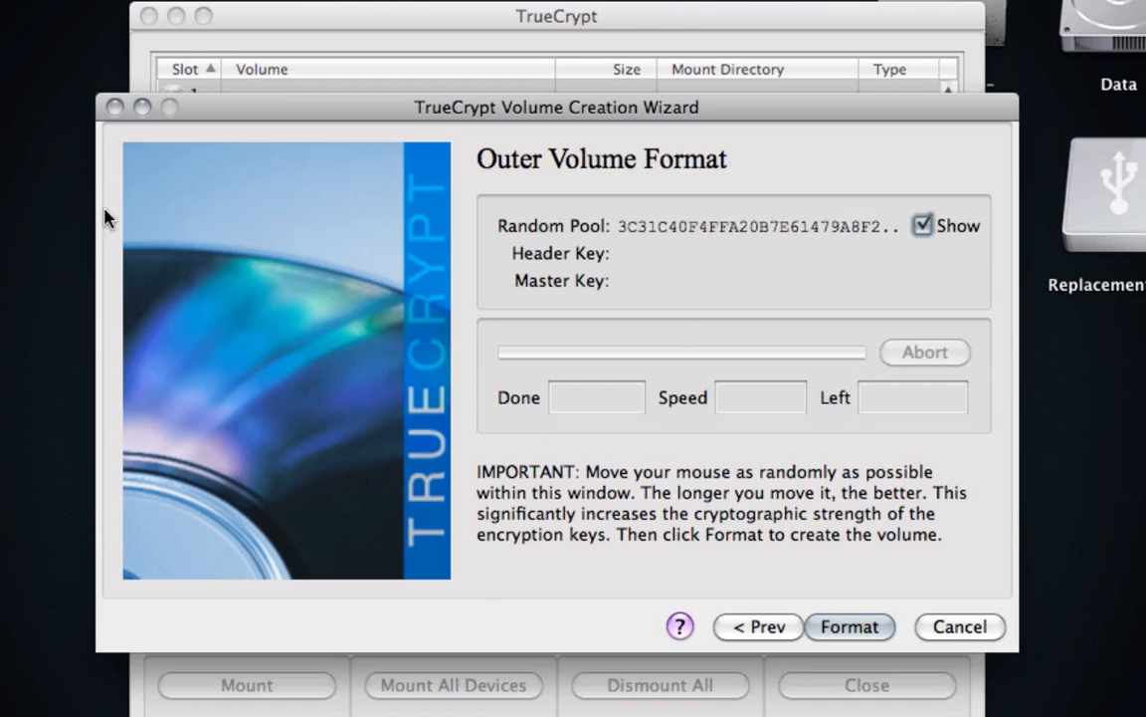
mouse_move(675, 369)
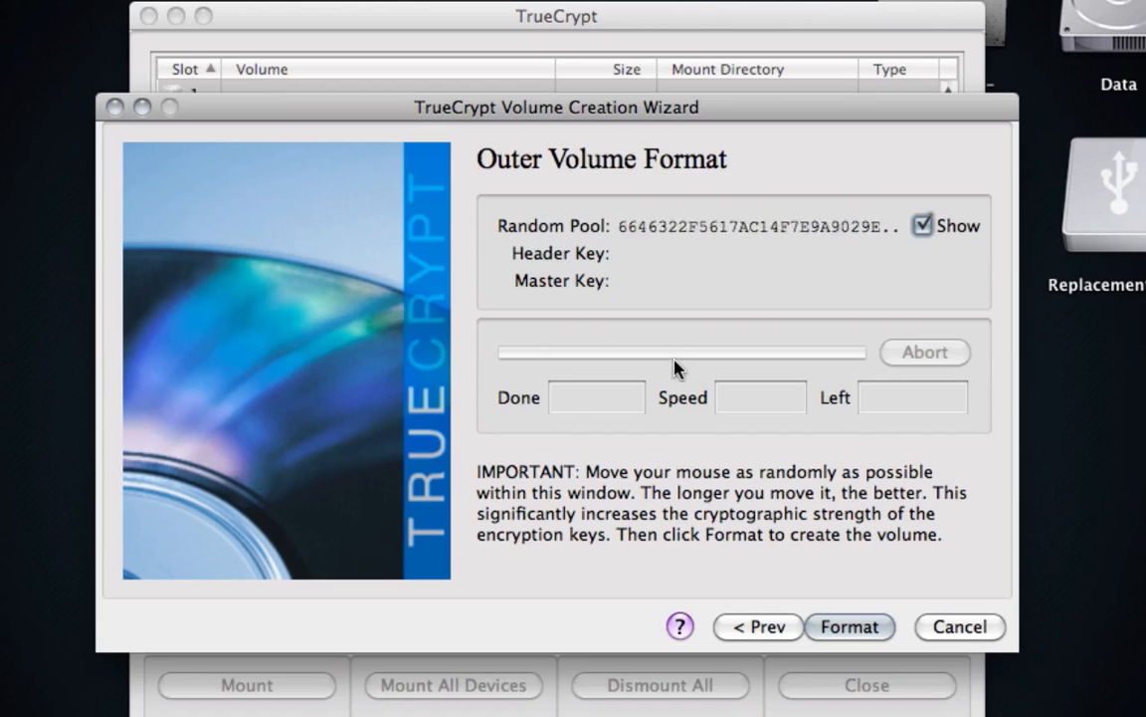
mouse_move(806, 569)
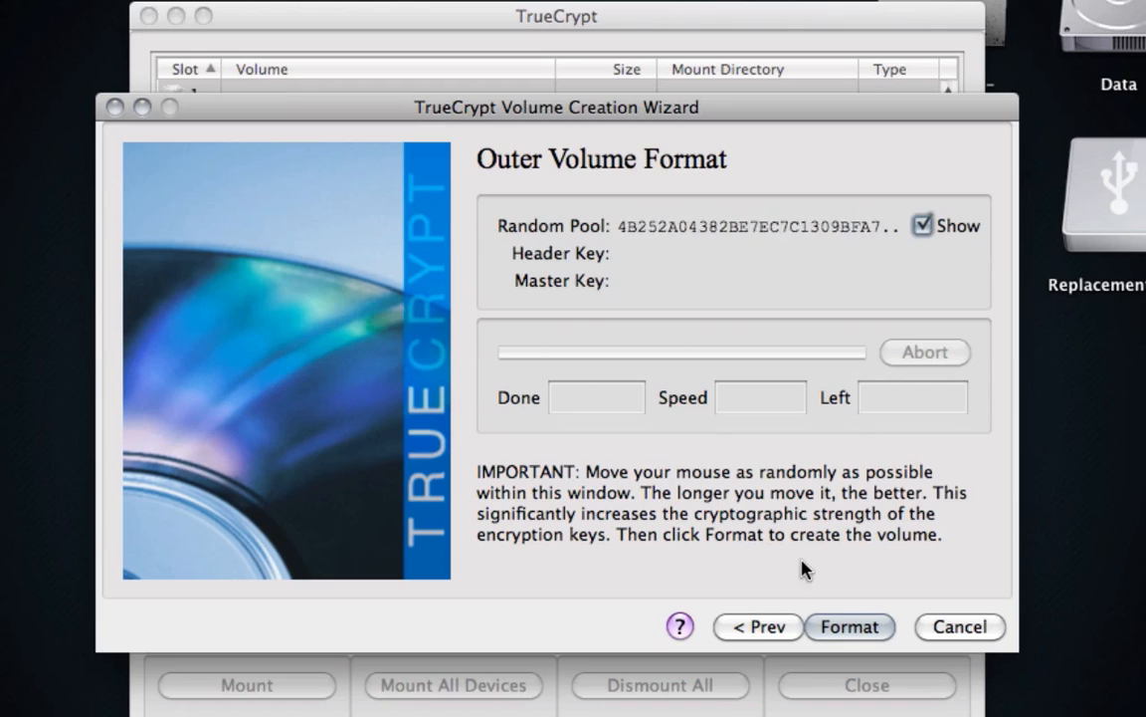
Request formatting of the outer volume on /dev/rdisk2s2, raising the erase warning
click(849, 627)
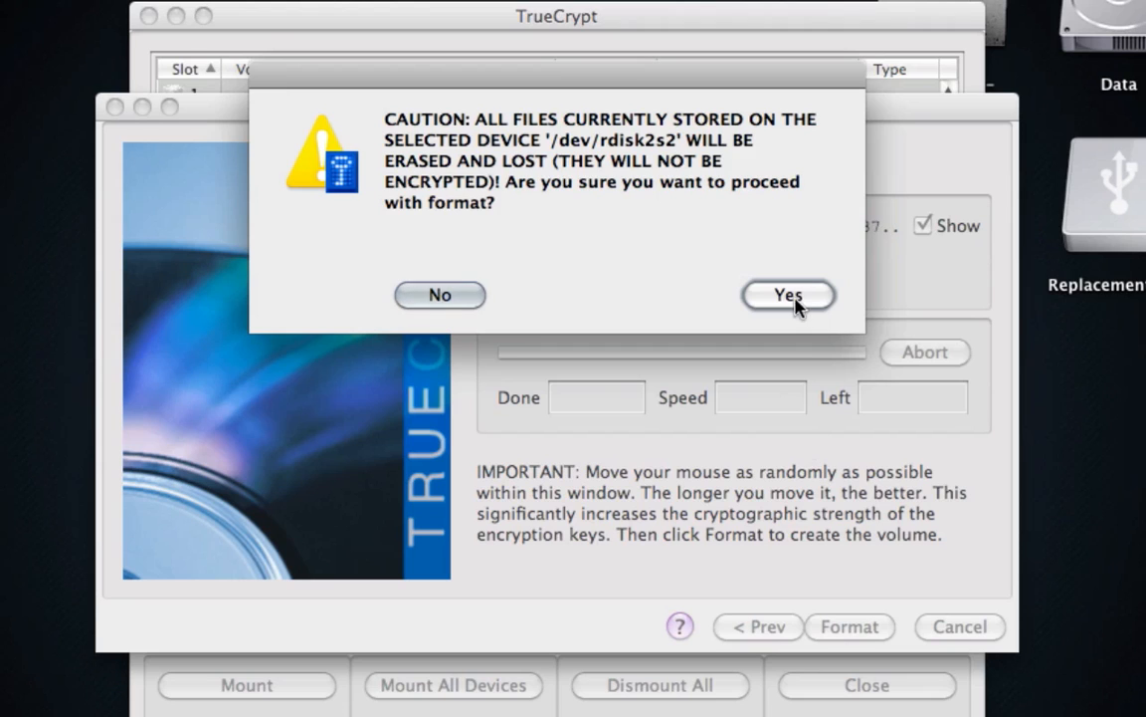
click(788, 295)
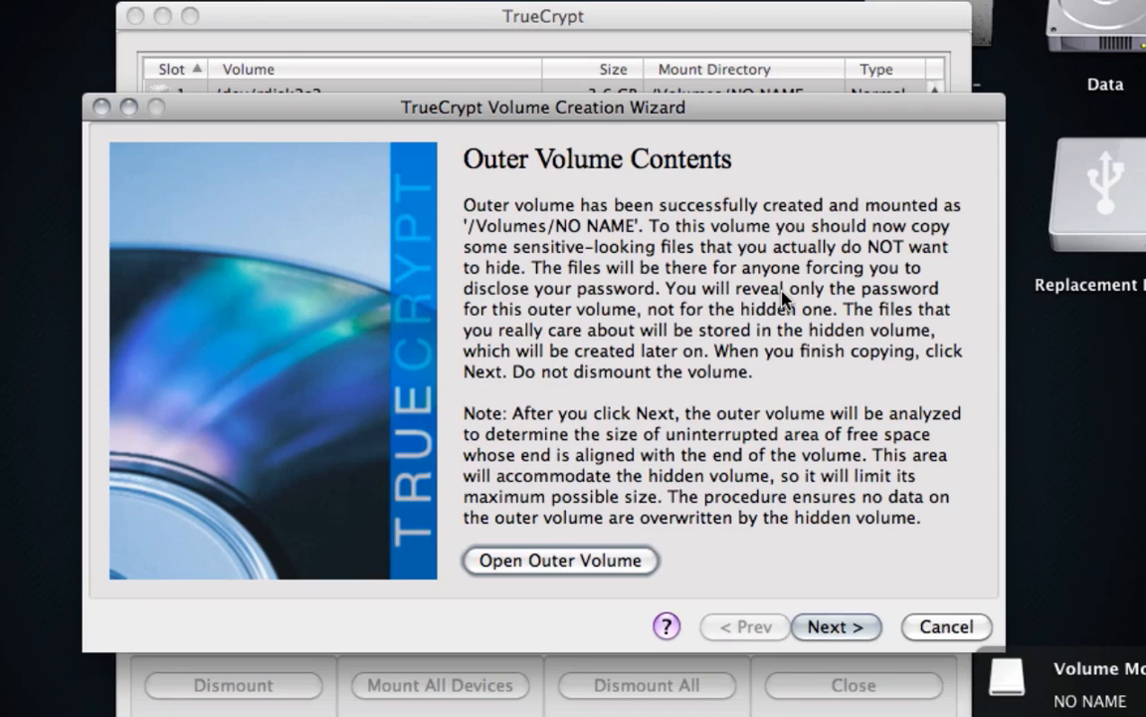
mouse_move(629, 553)
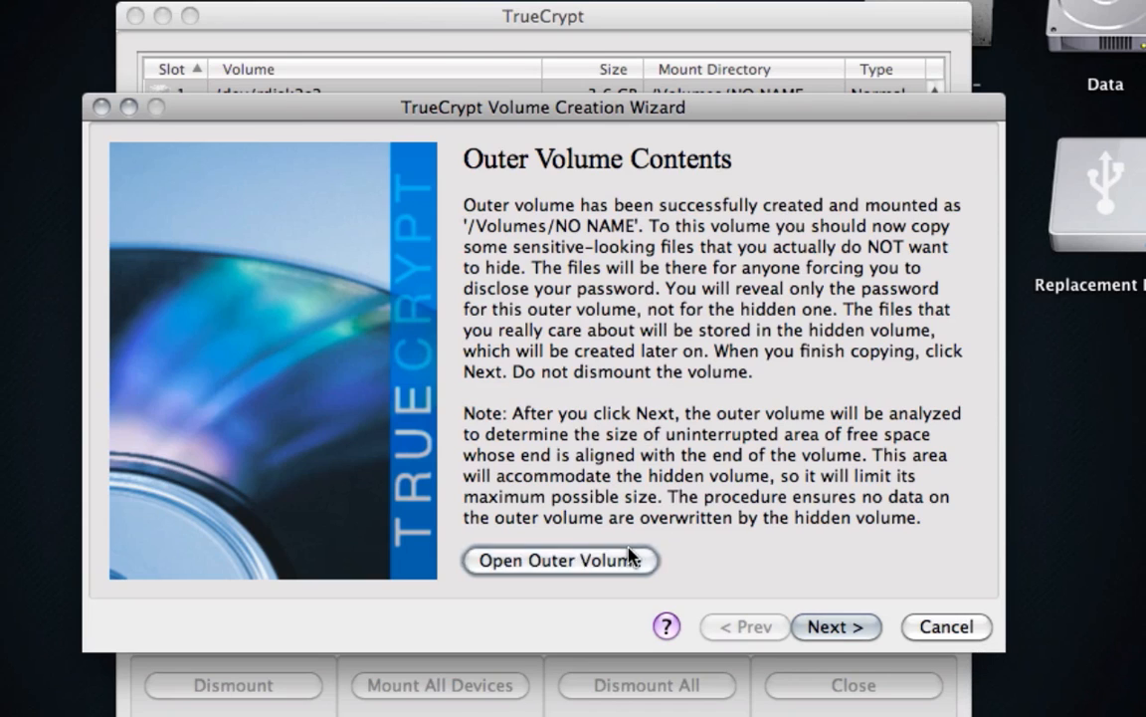
View the empty outer volume in Finder, then continue to the Hidden Volume step
click(561, 560)
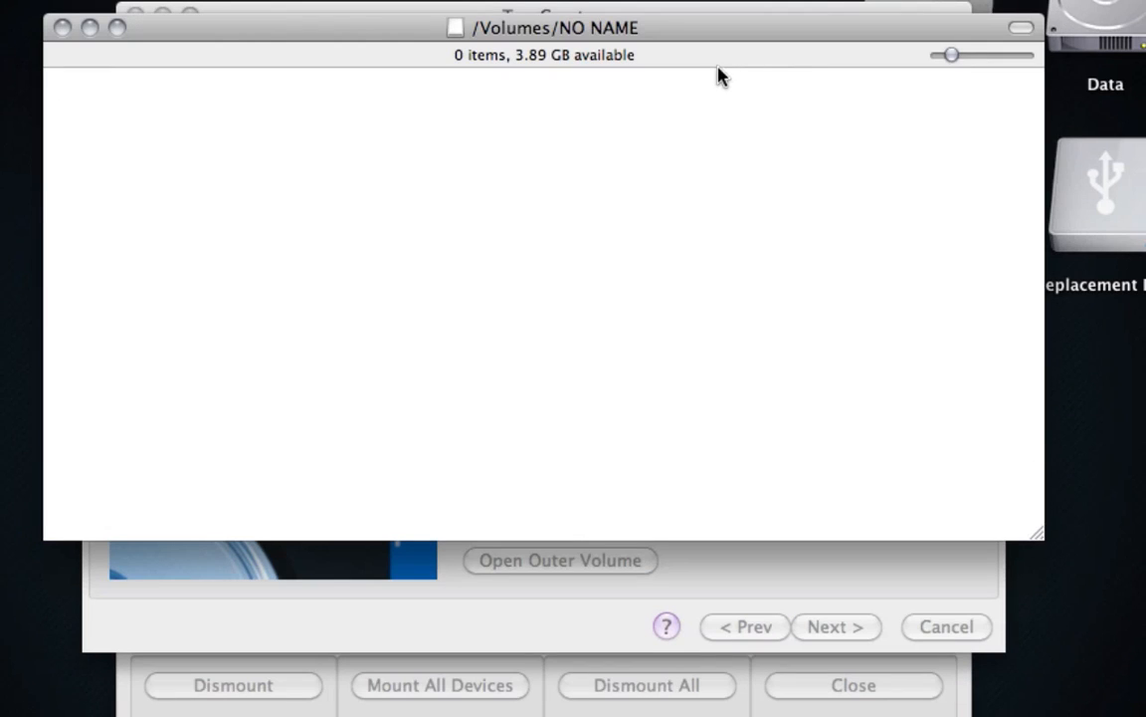
mouse_move(713, 111)
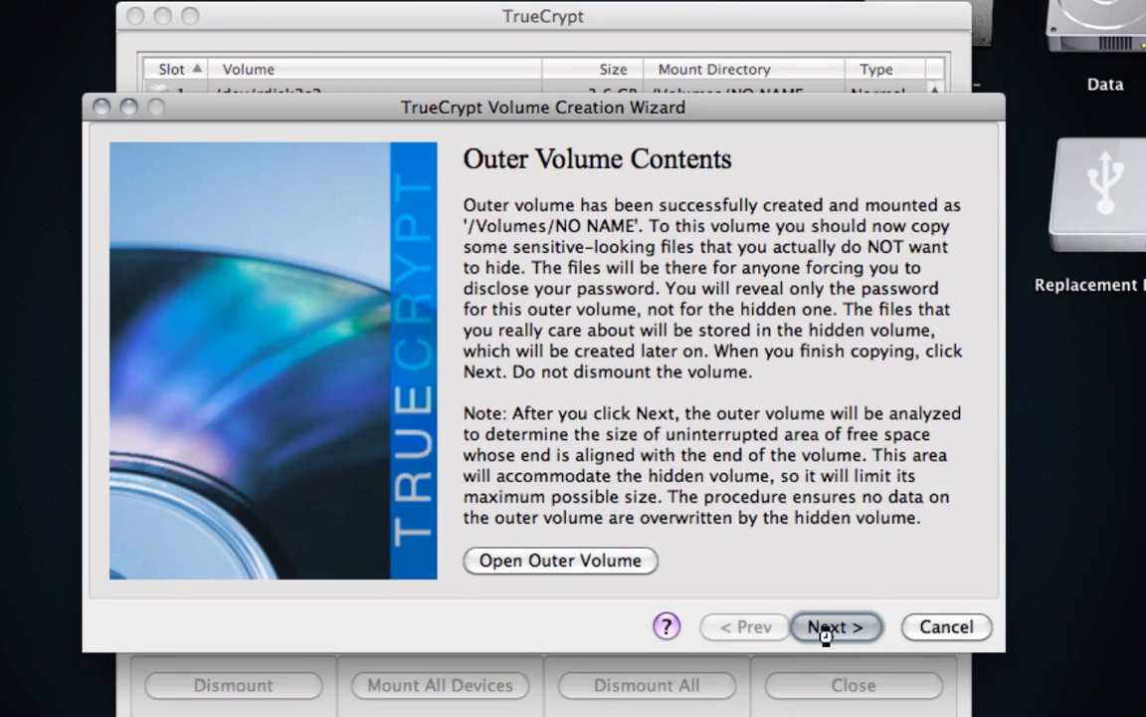
click(836, 625)
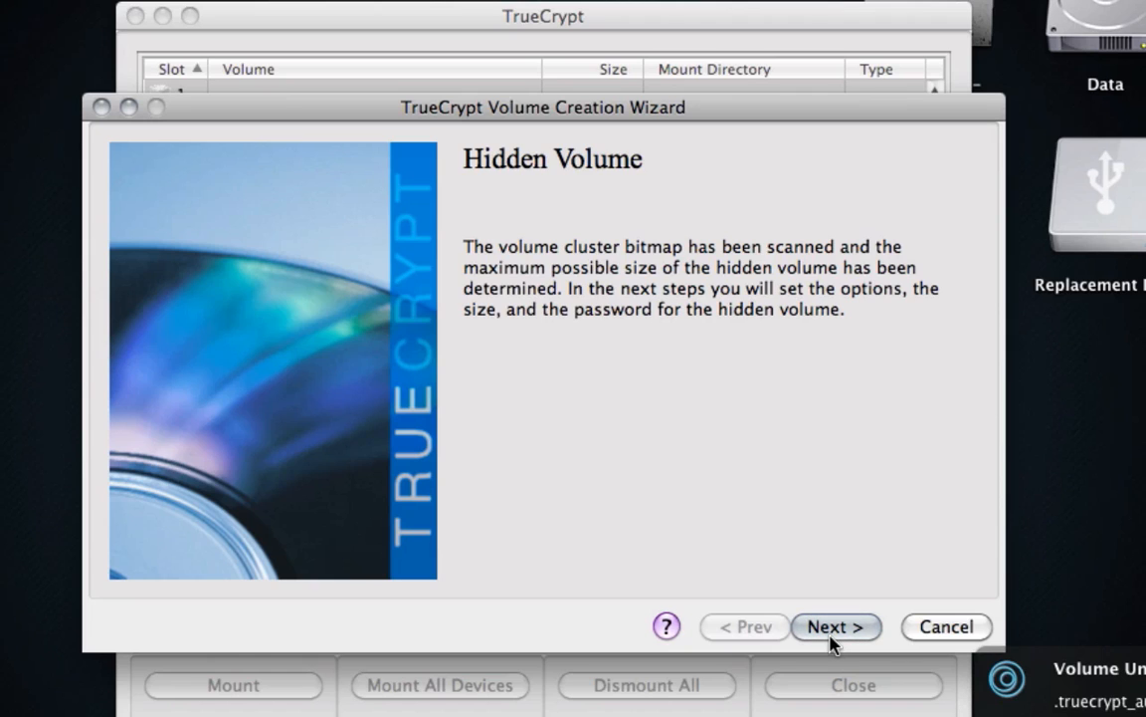
Choose Serpent encryption for the hidden volume and continue to the Hidden Volume Size step
click(836, 625)
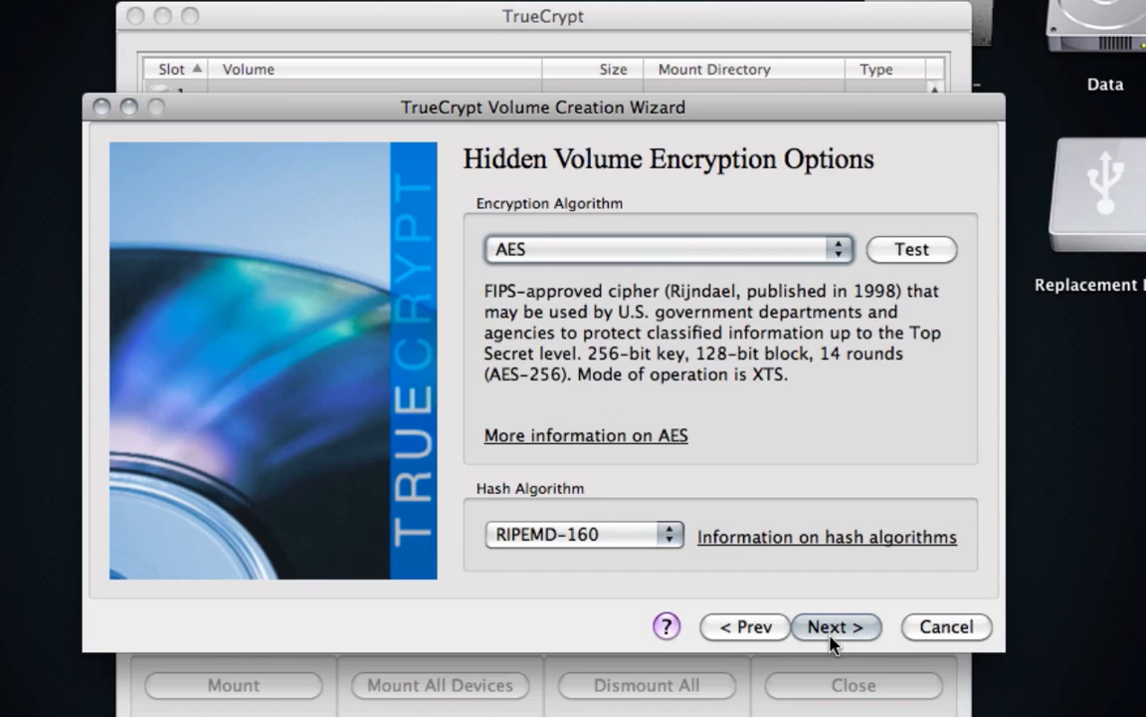
click(666, 249)
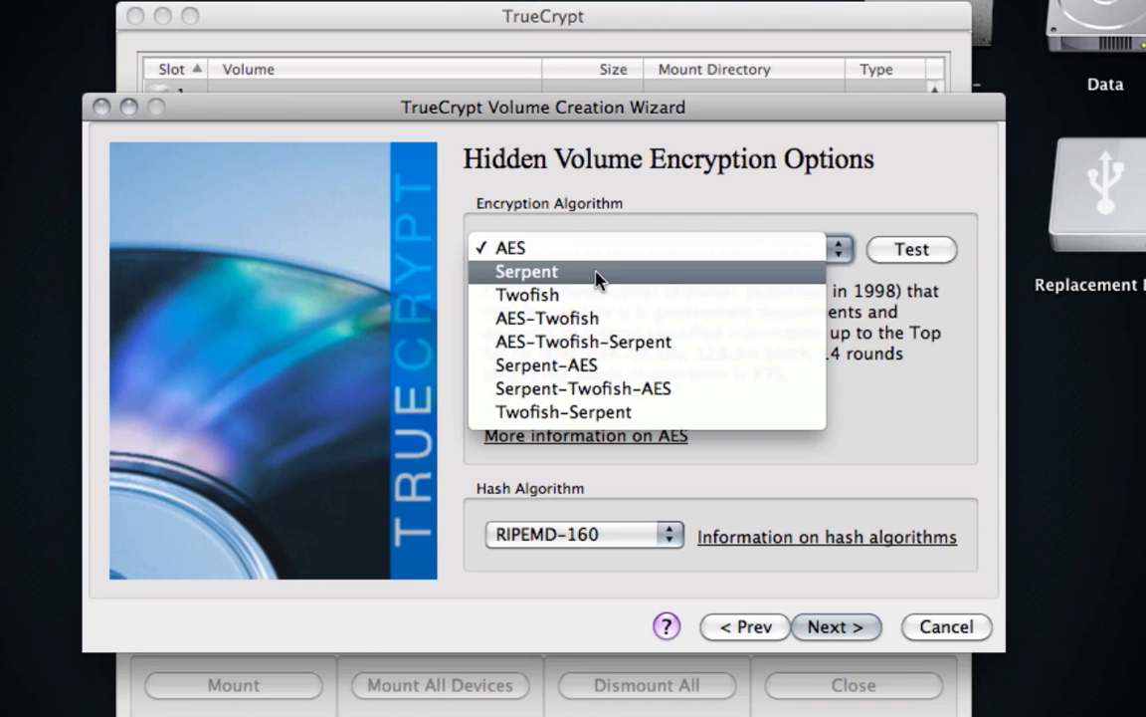
click(525, 271)
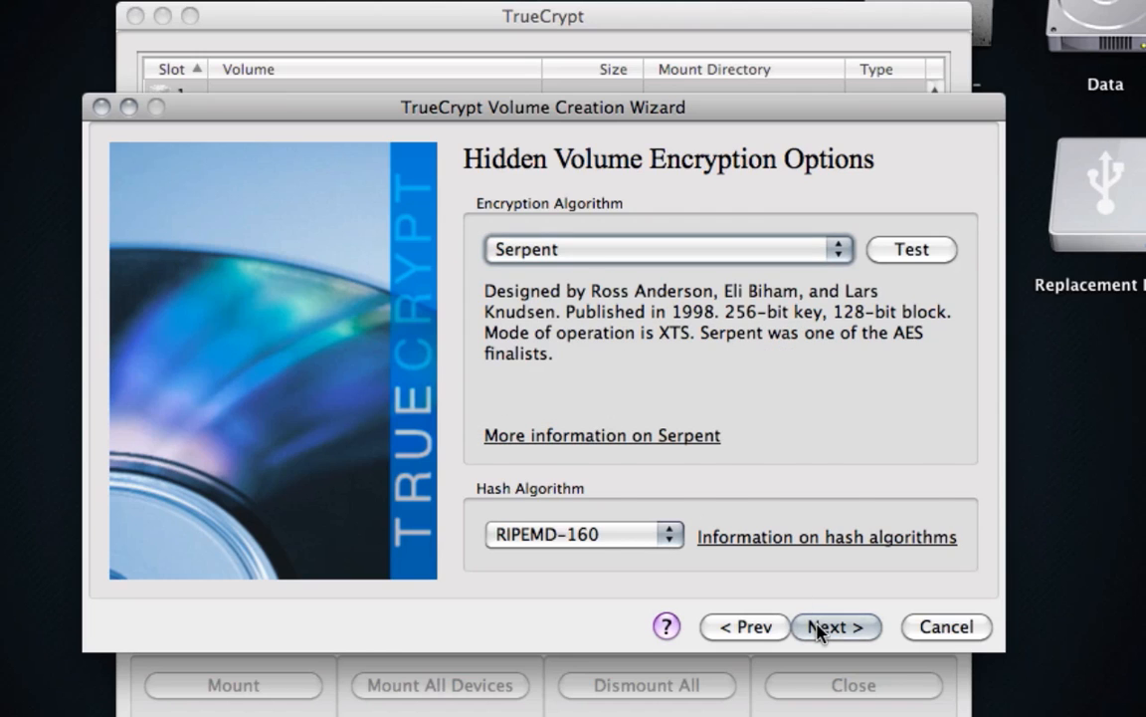
click(836, 625)
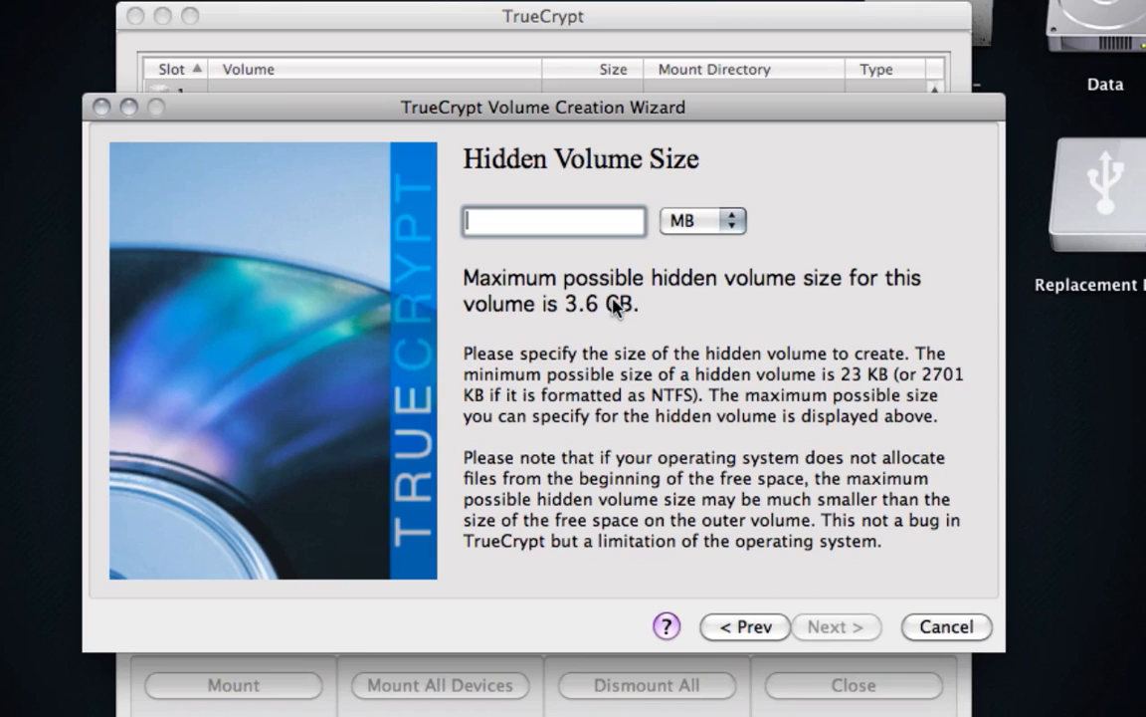
mouse_move(607, 302)
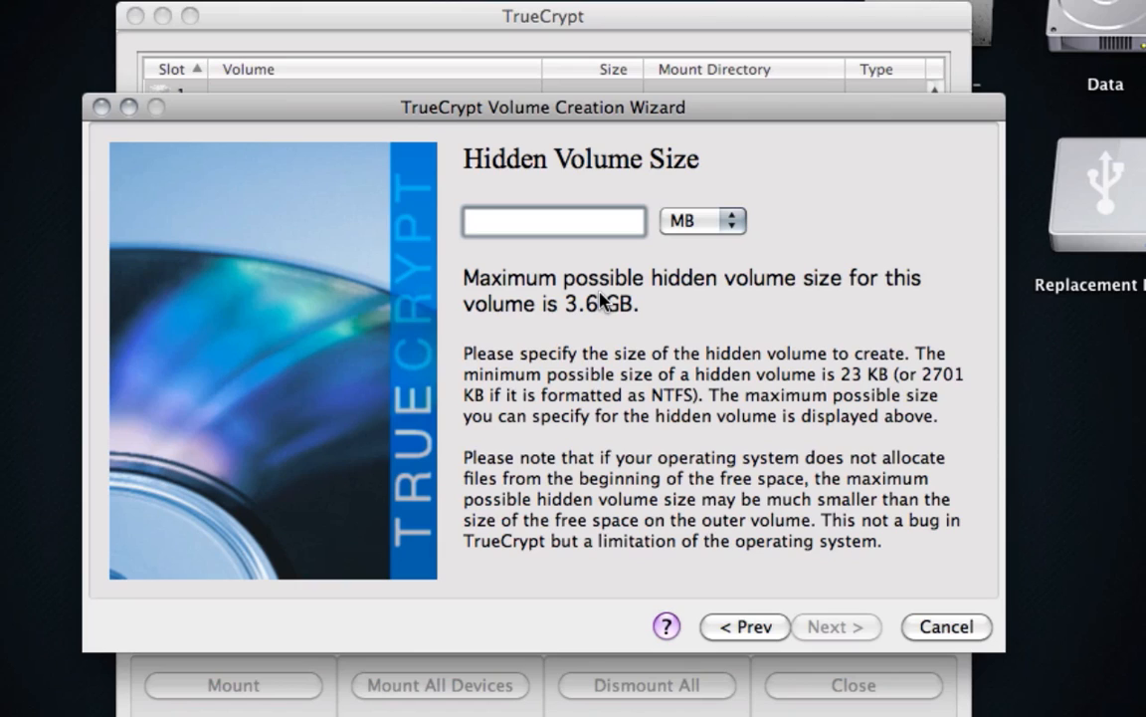
Set the hidden volume size to 3500 MB and keep it despite TrueCrypt's warning
click(553, 219)
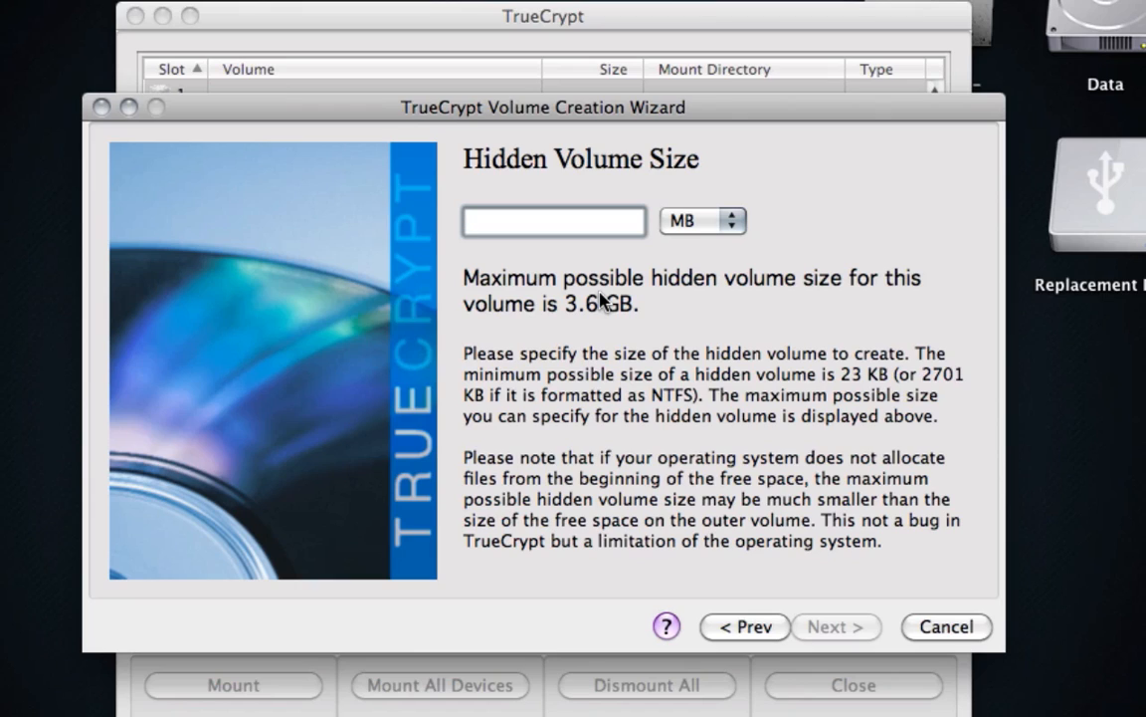
click(553, 220)
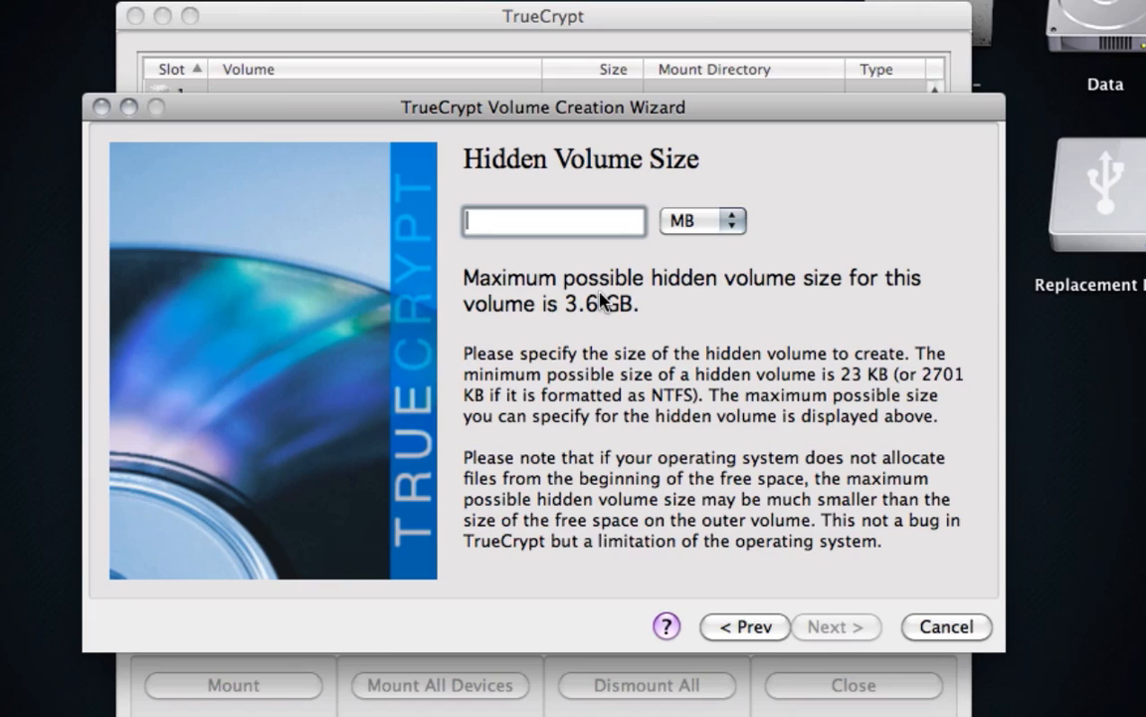
text(3)
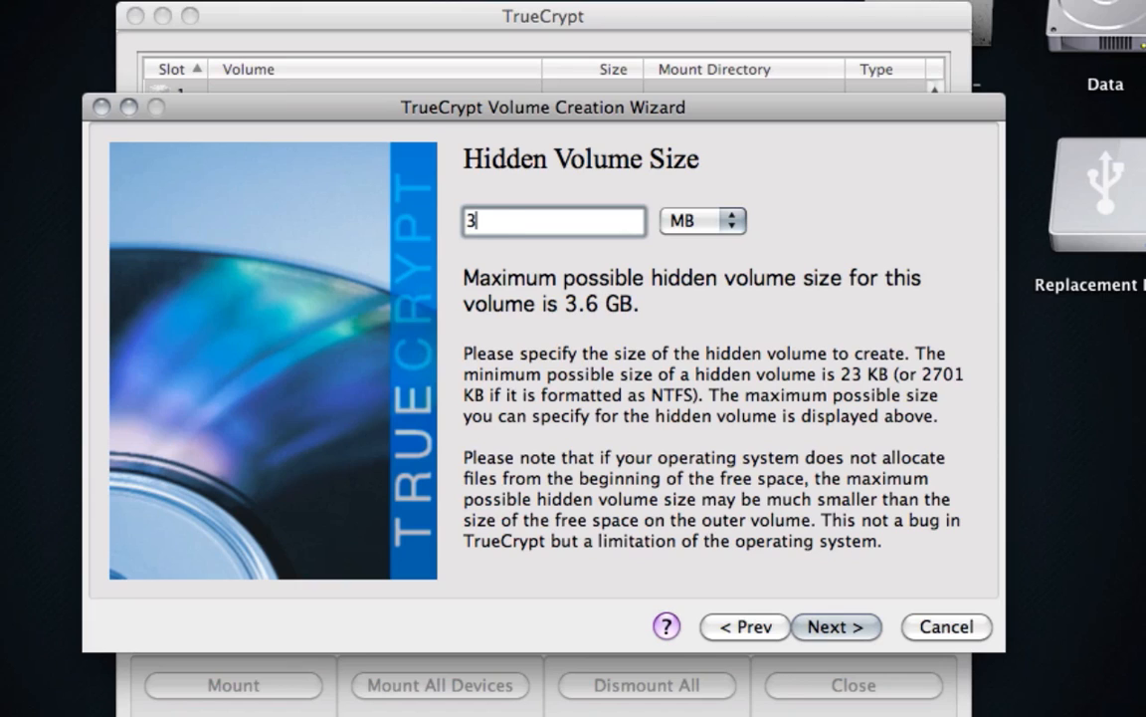
text(500)
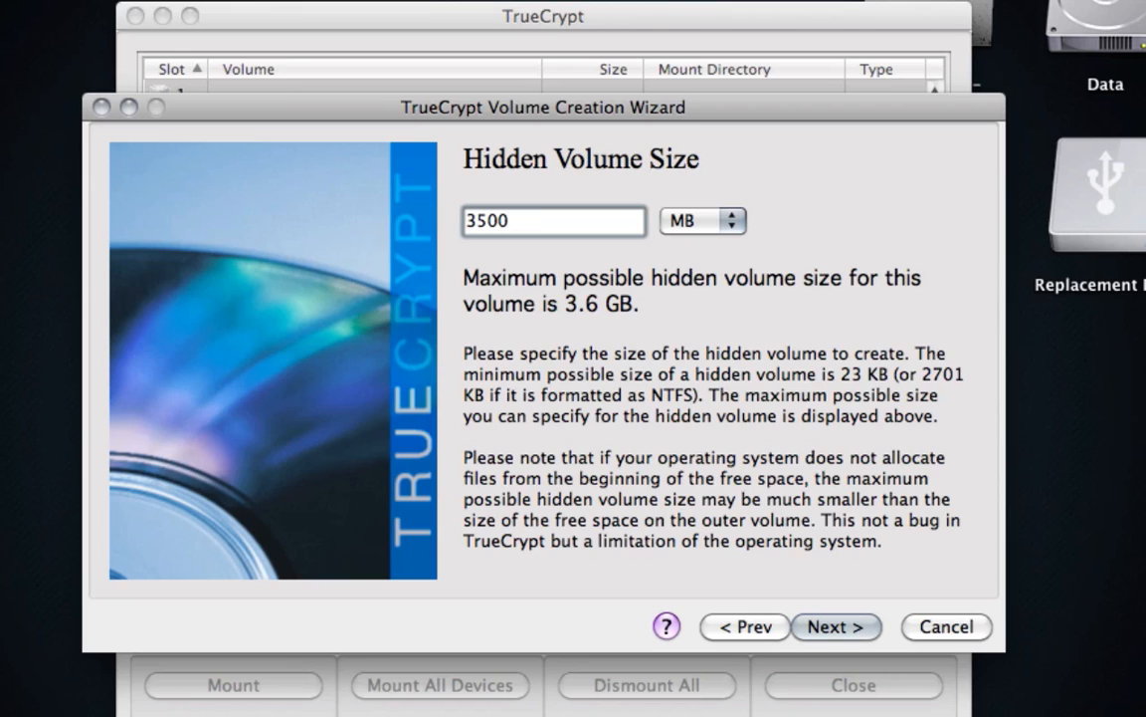
mouse_move(796, 565)
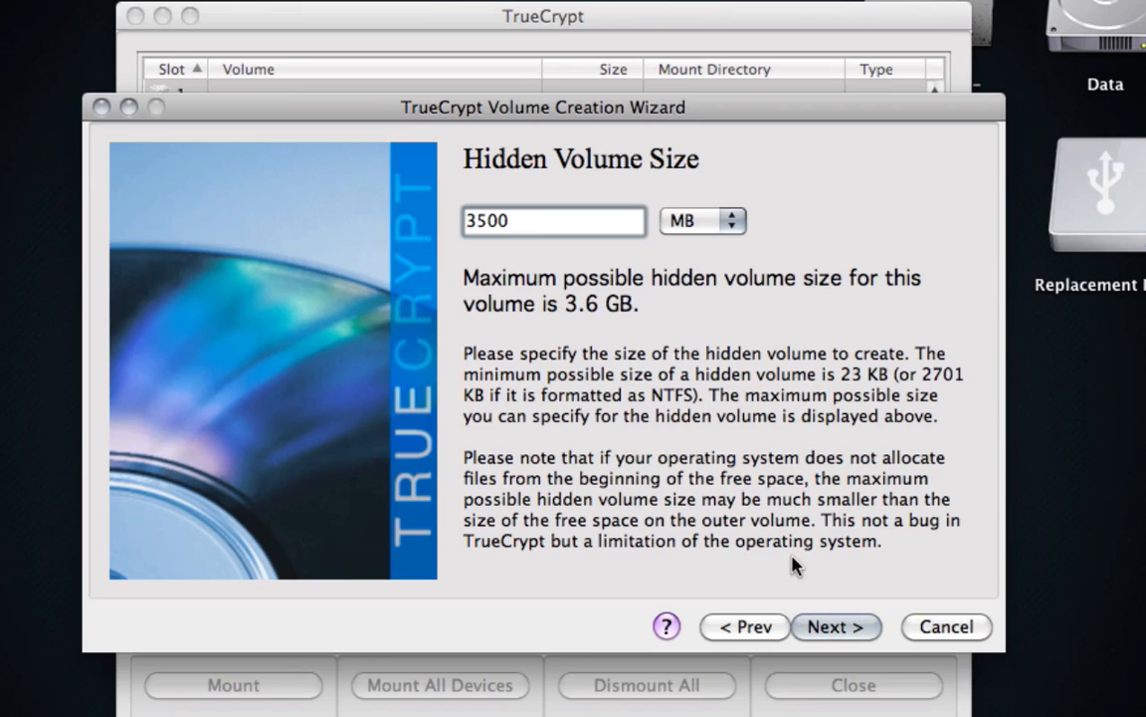
click(836, 625)
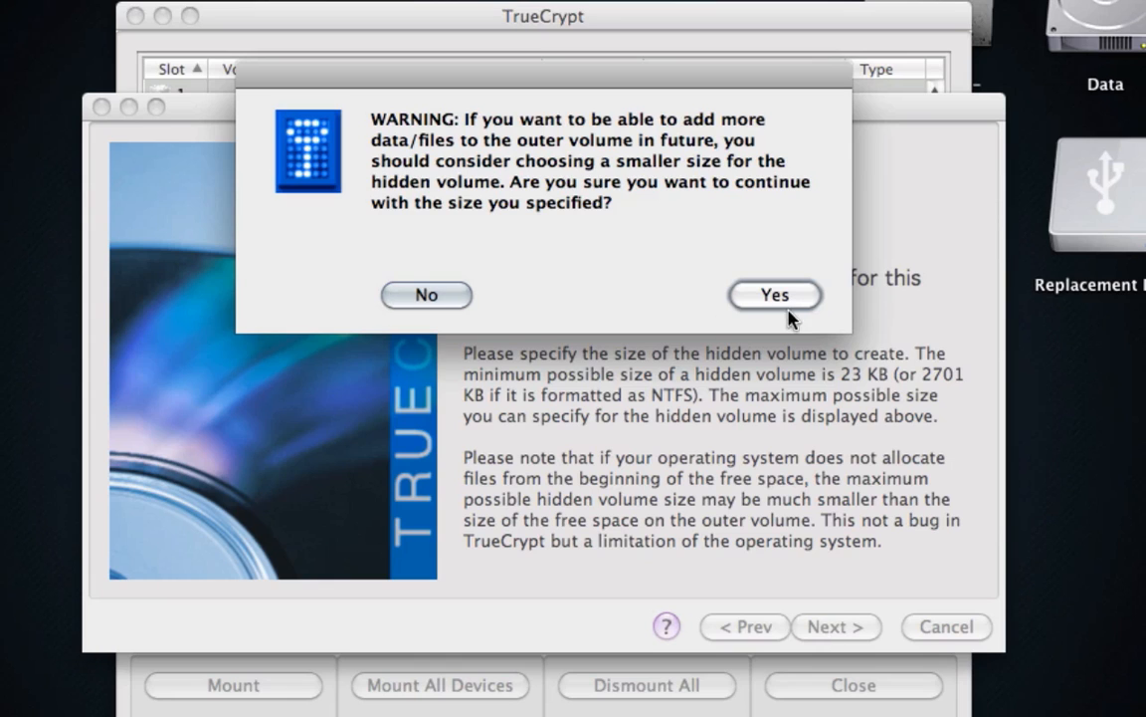
click(774, 295)
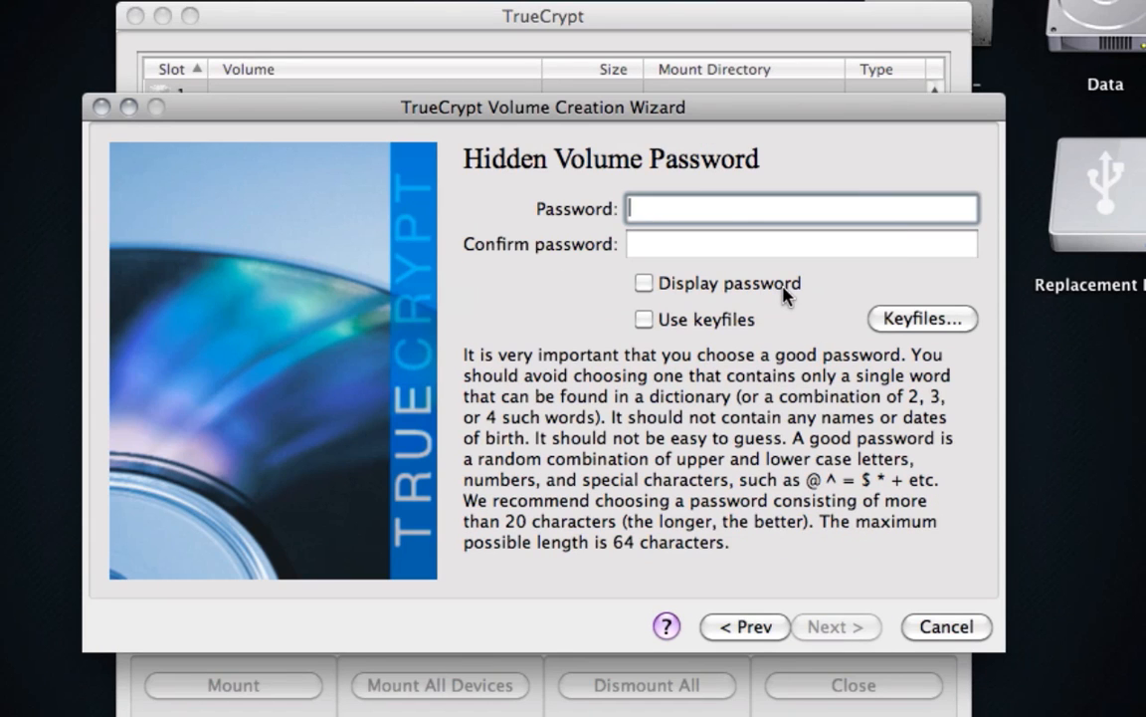
Enter and confirm the hidden volume password, reaching the FAT quick-format options
text(••)
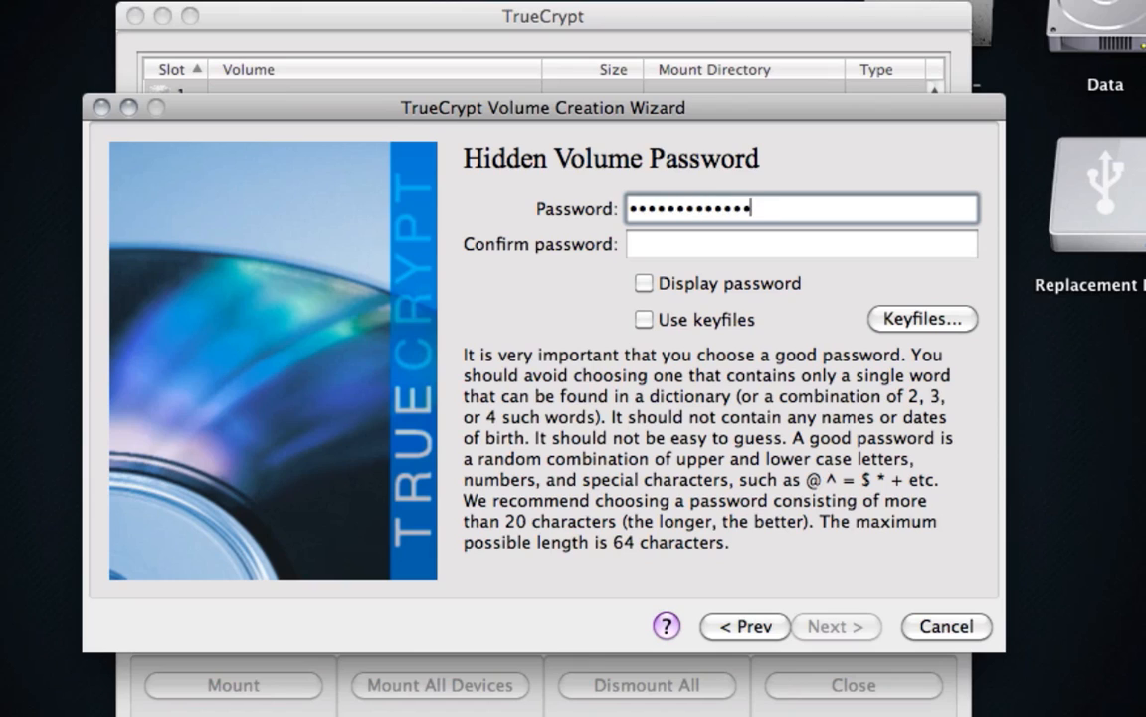
text(•••)
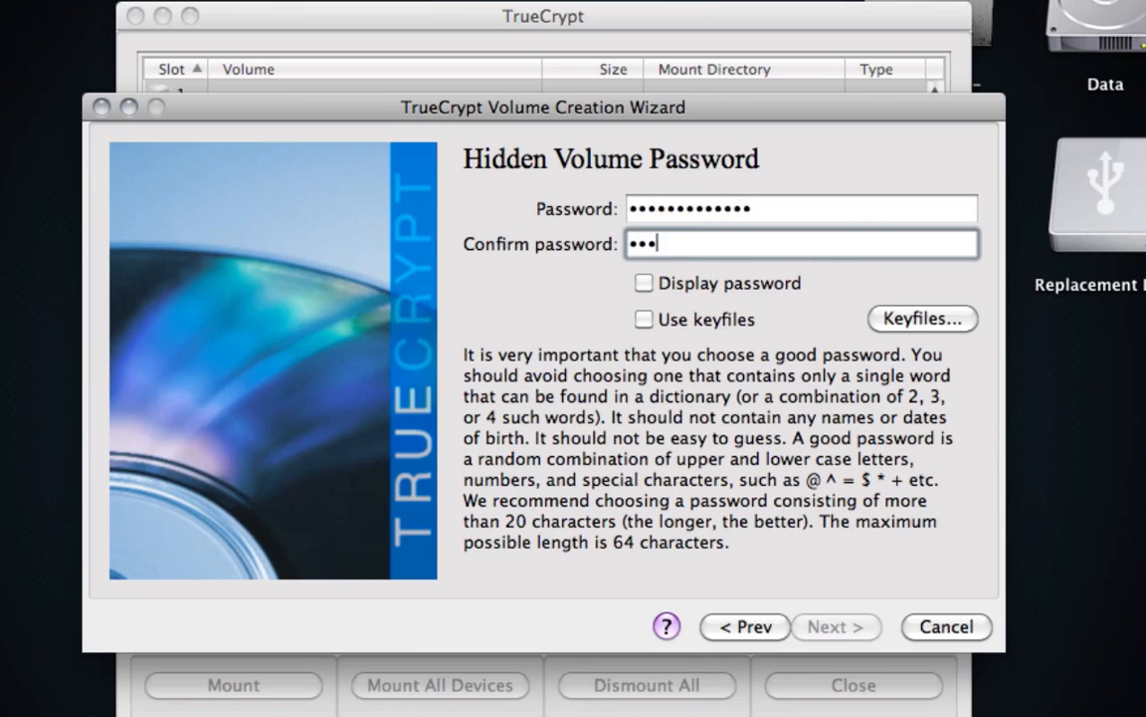
text(•••)
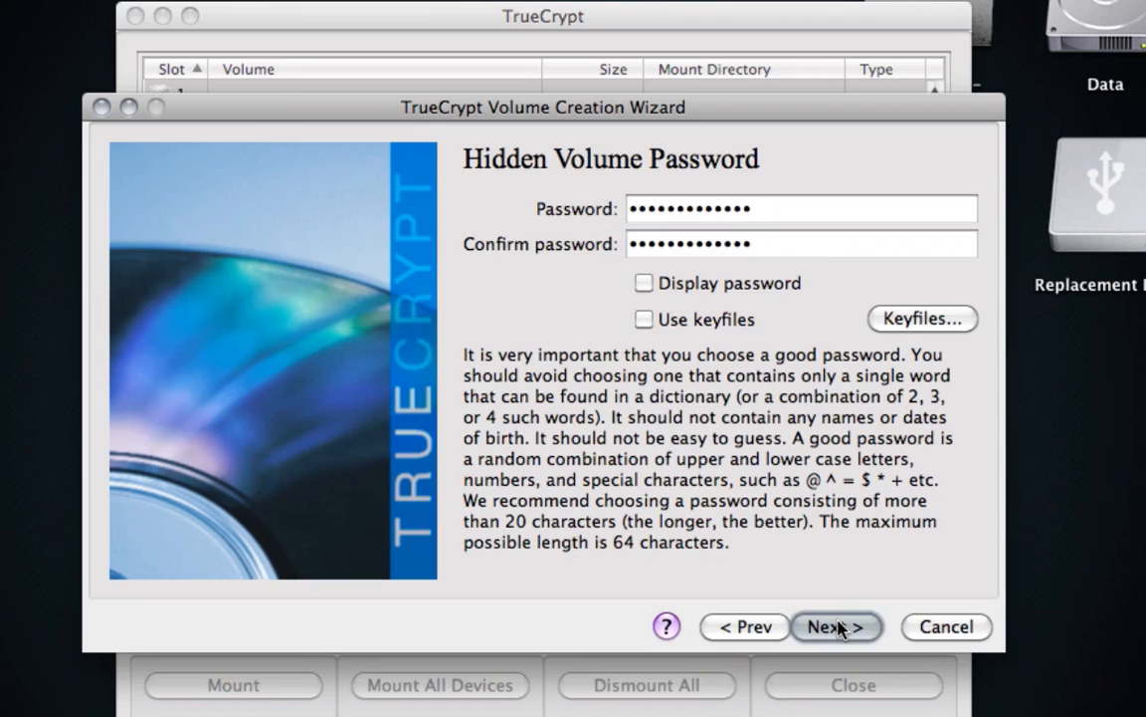
click(836, 625)
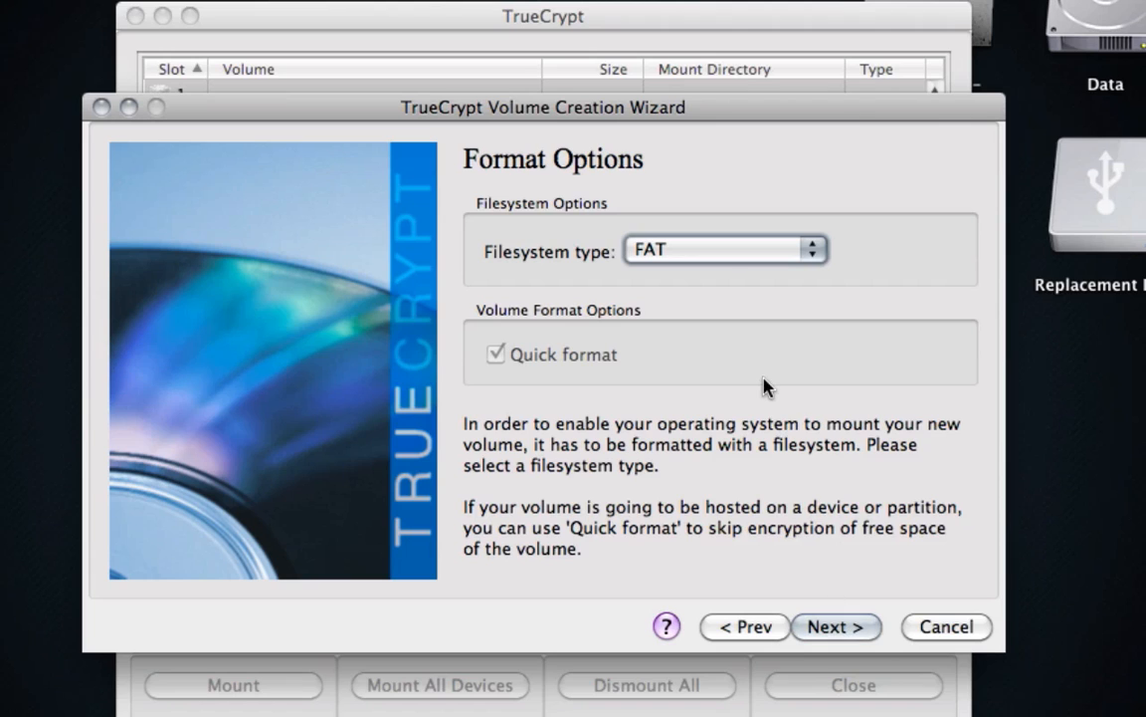
Format the hidden volume and acknowledge the volume-created notice
click(836, 625)
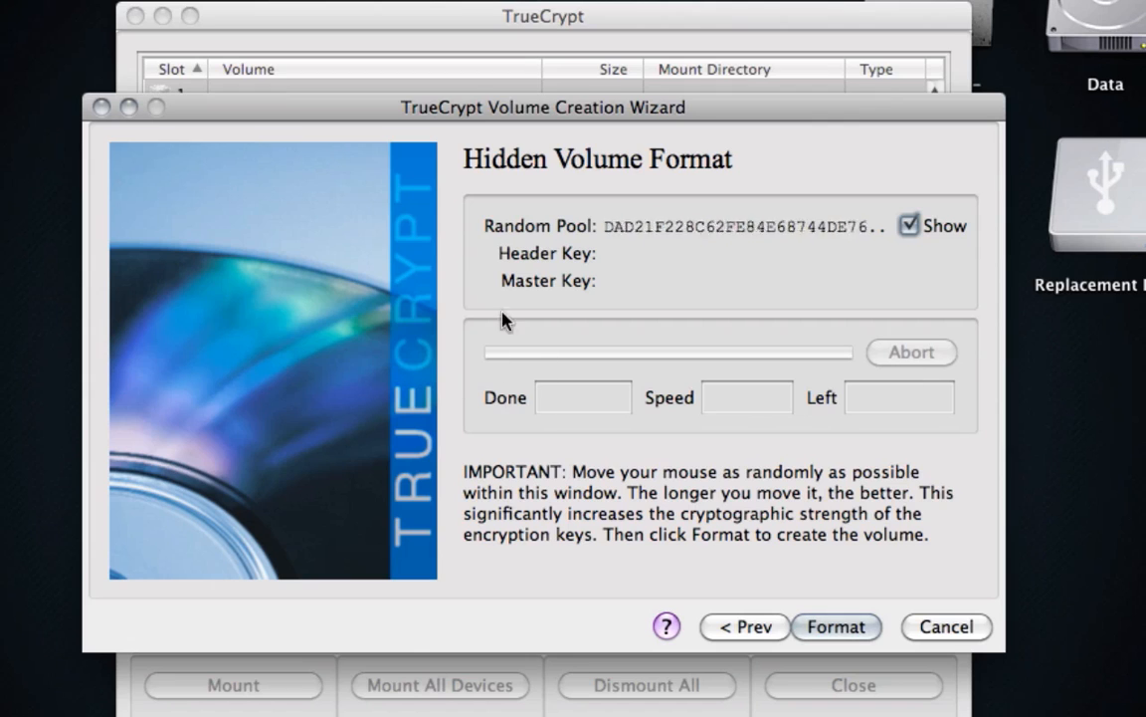
mouse_move(685, 343)
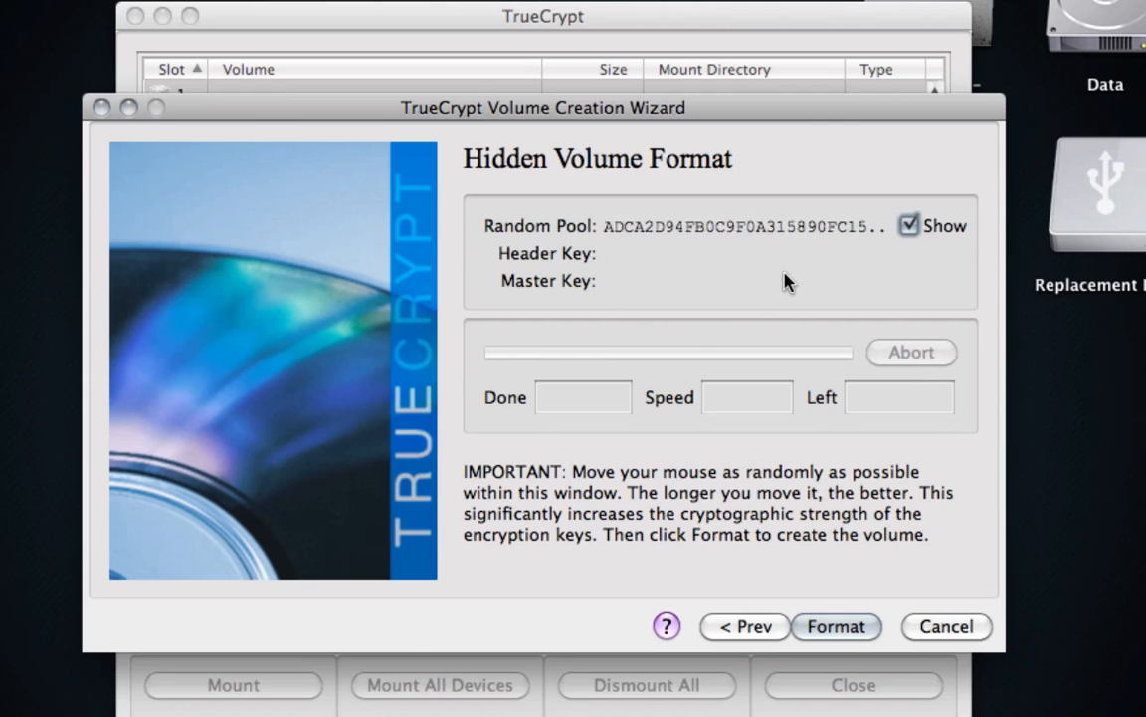
mouse_move(467, 279)
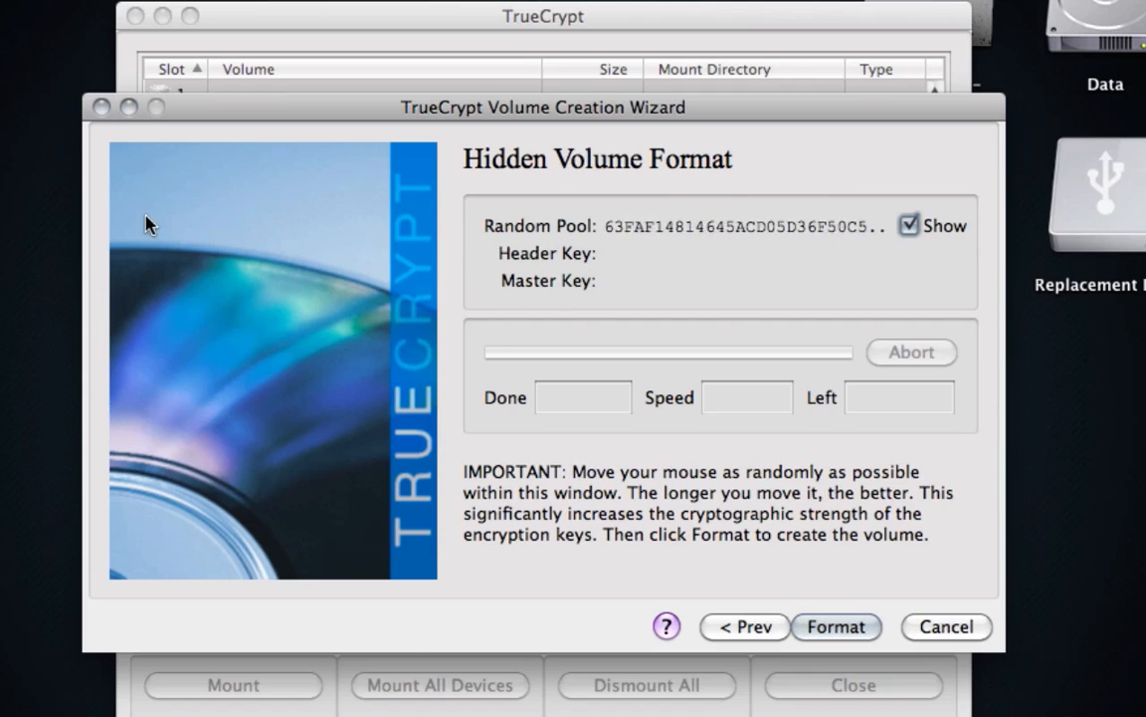
mouse_move(265, 295)
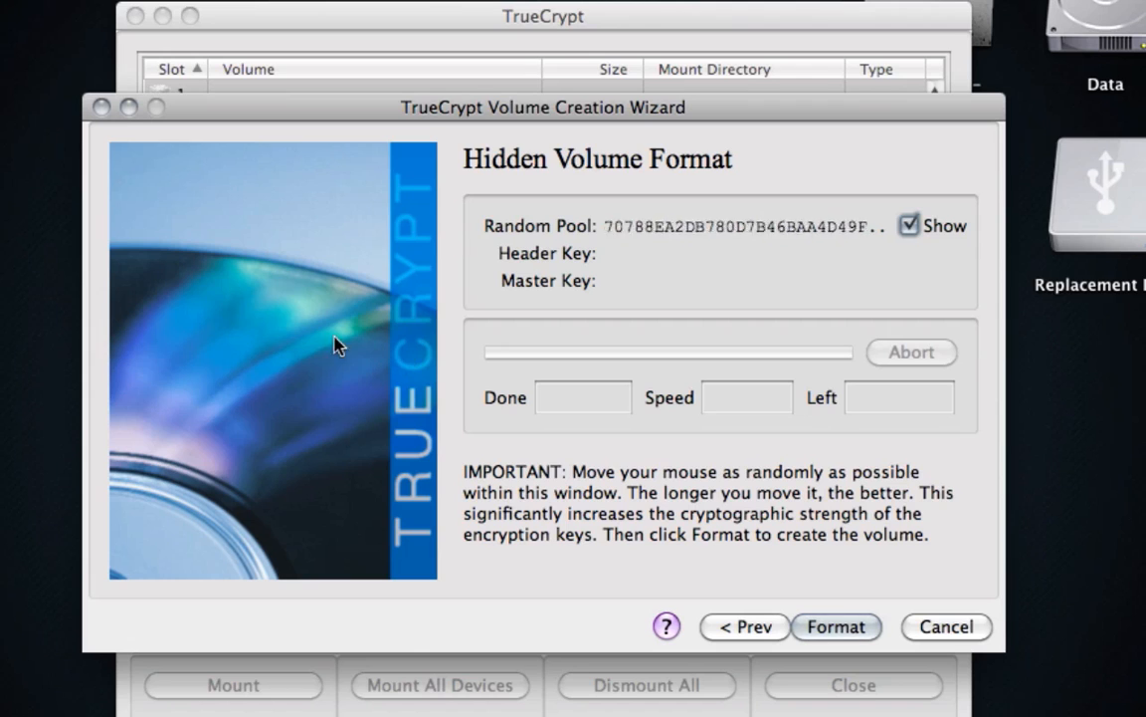
mouse_move(241, 255)
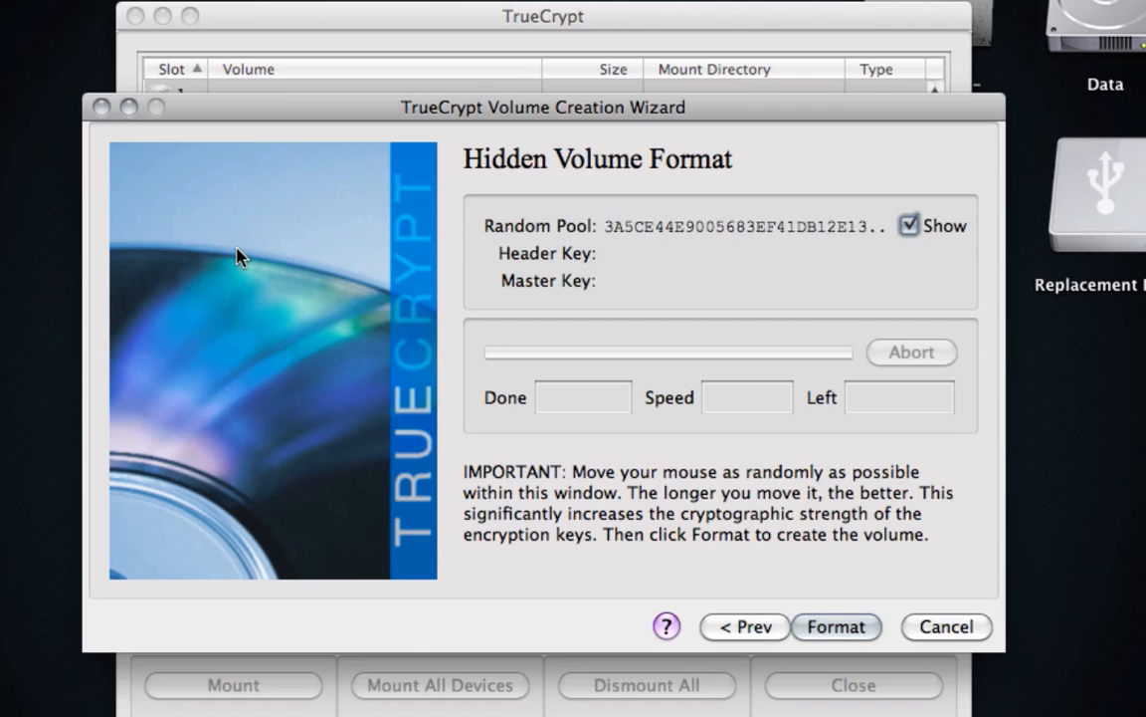
mouse_move(545, 271)
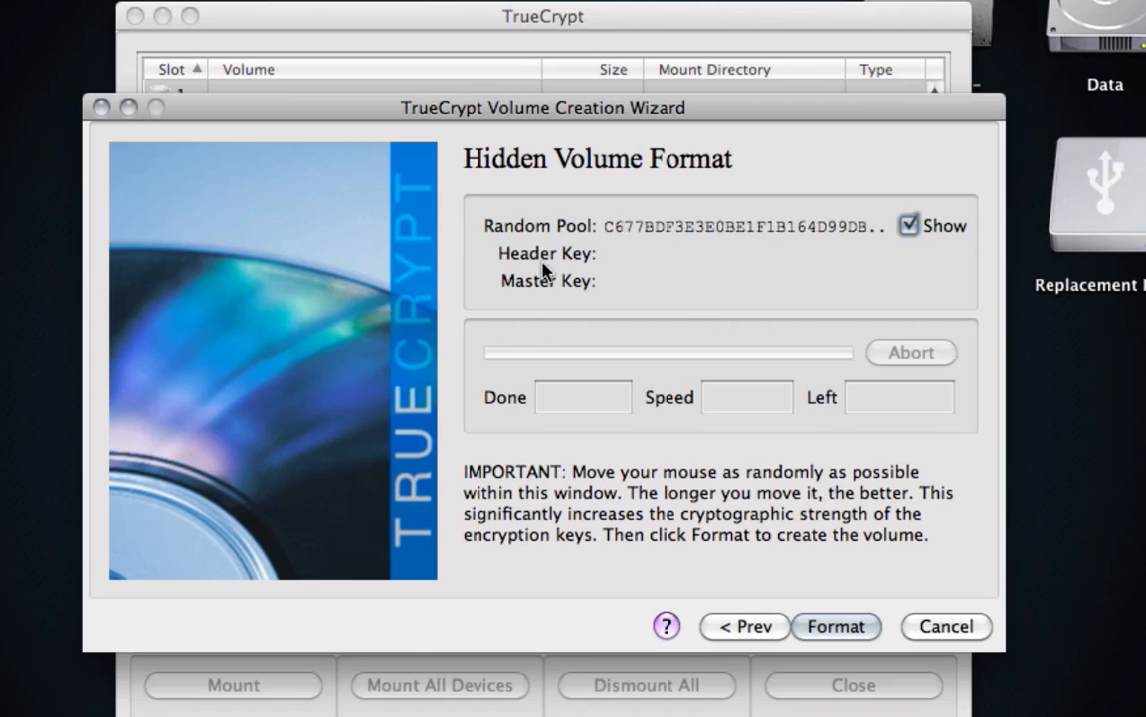
mouse_move(852, 347)
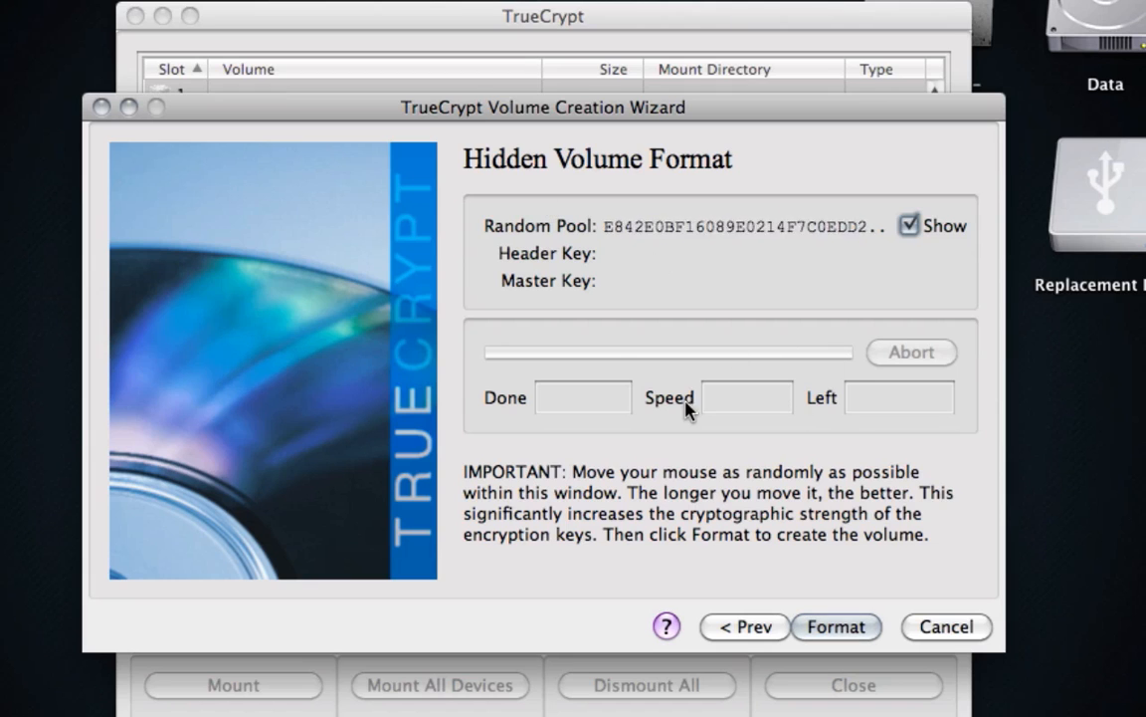
click(836, 625)
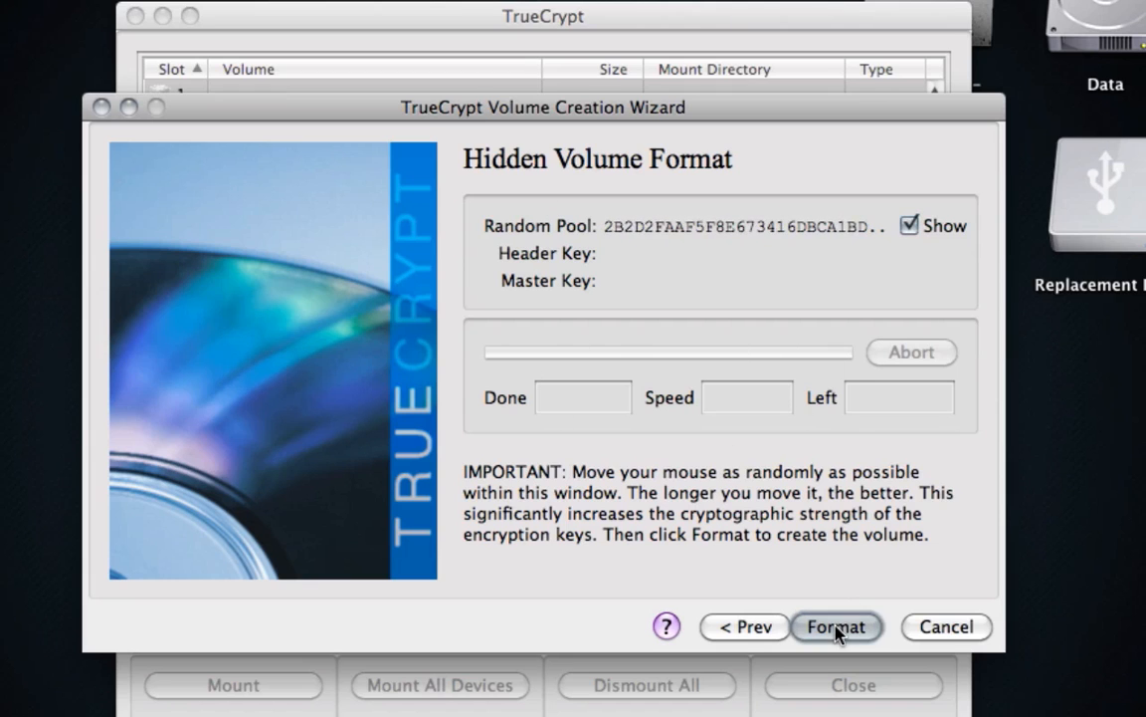
click(836, 625)
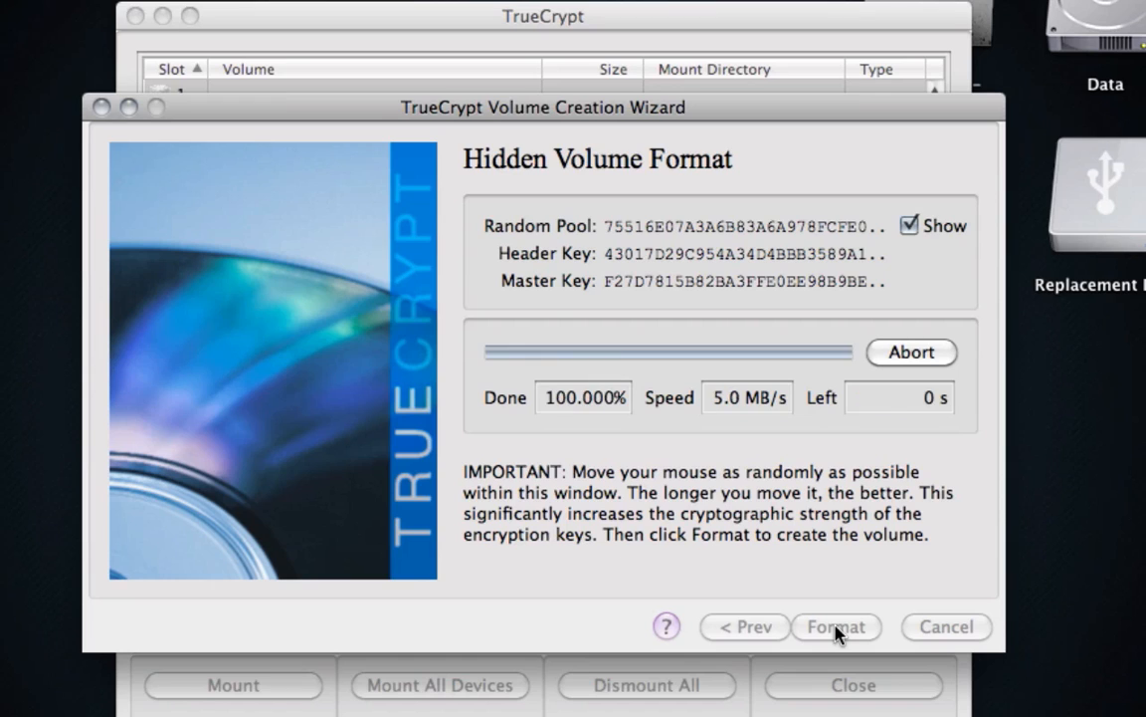
click(836, 625)
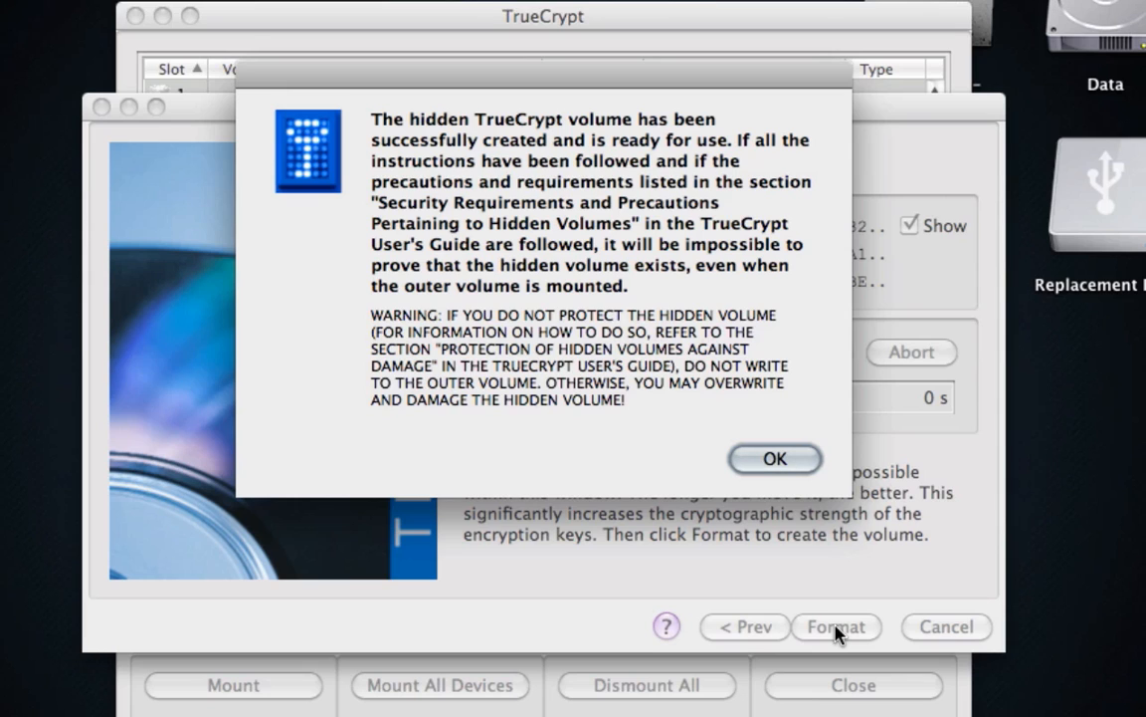
click(775, 458)
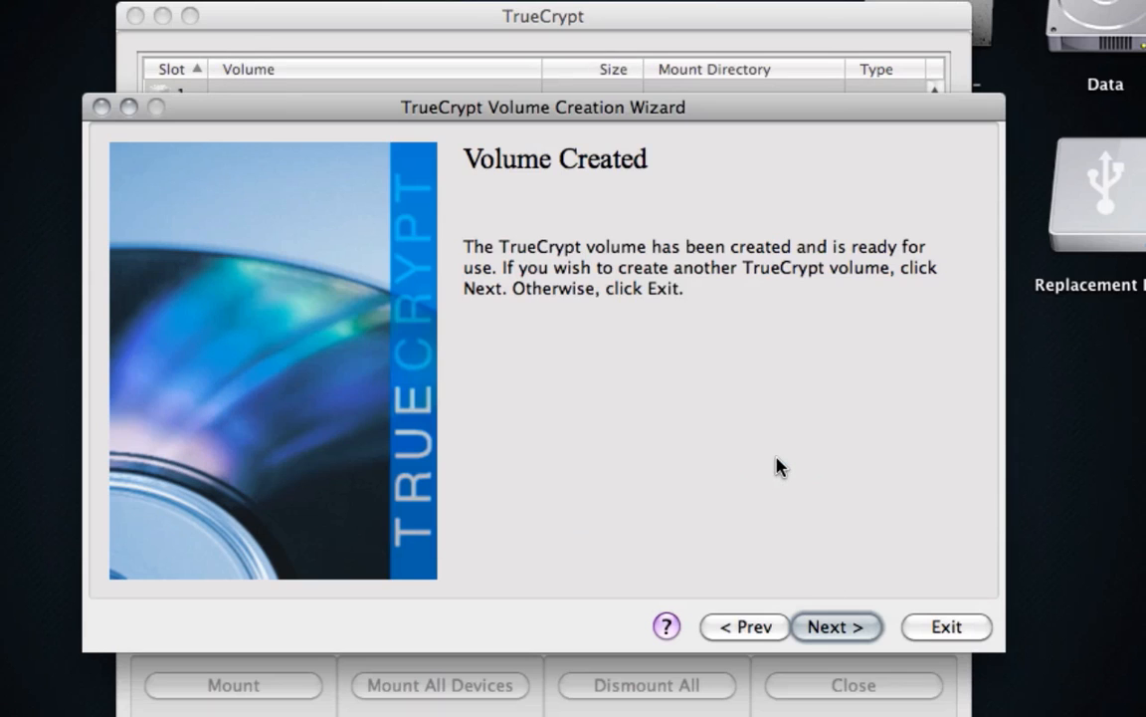
Exit the creation wizard back to TrueCrypt's empty volume slot list
click(836, 625)
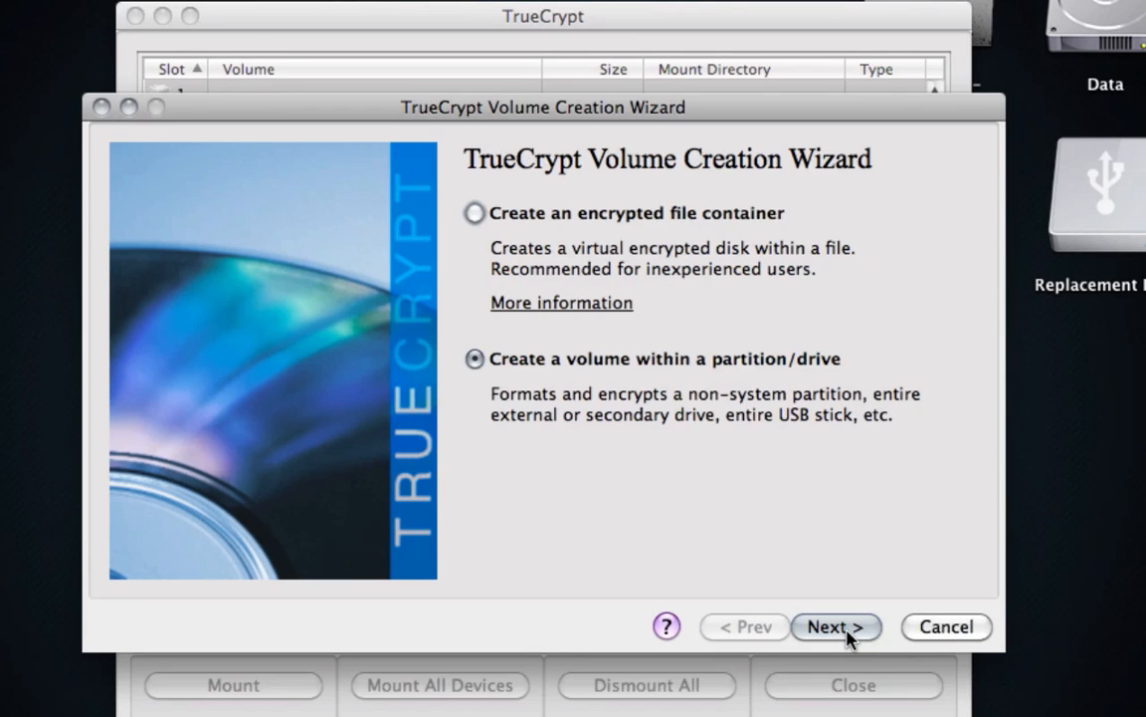
mouse_move(933, 633)
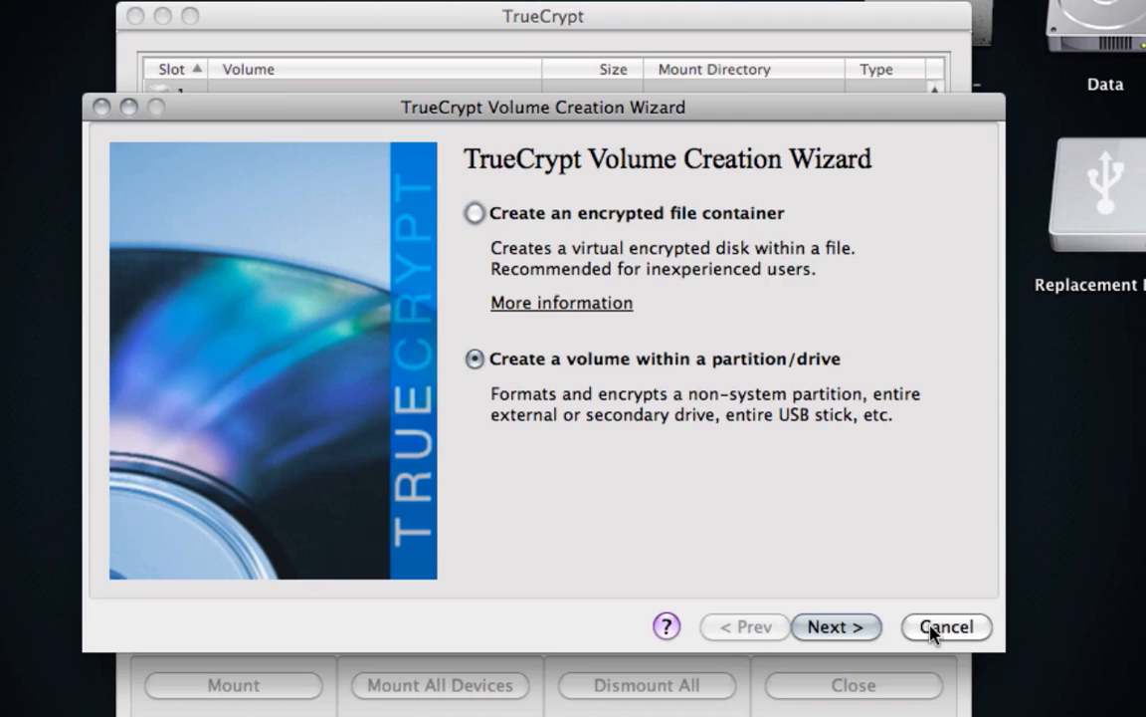
click(945, 625)
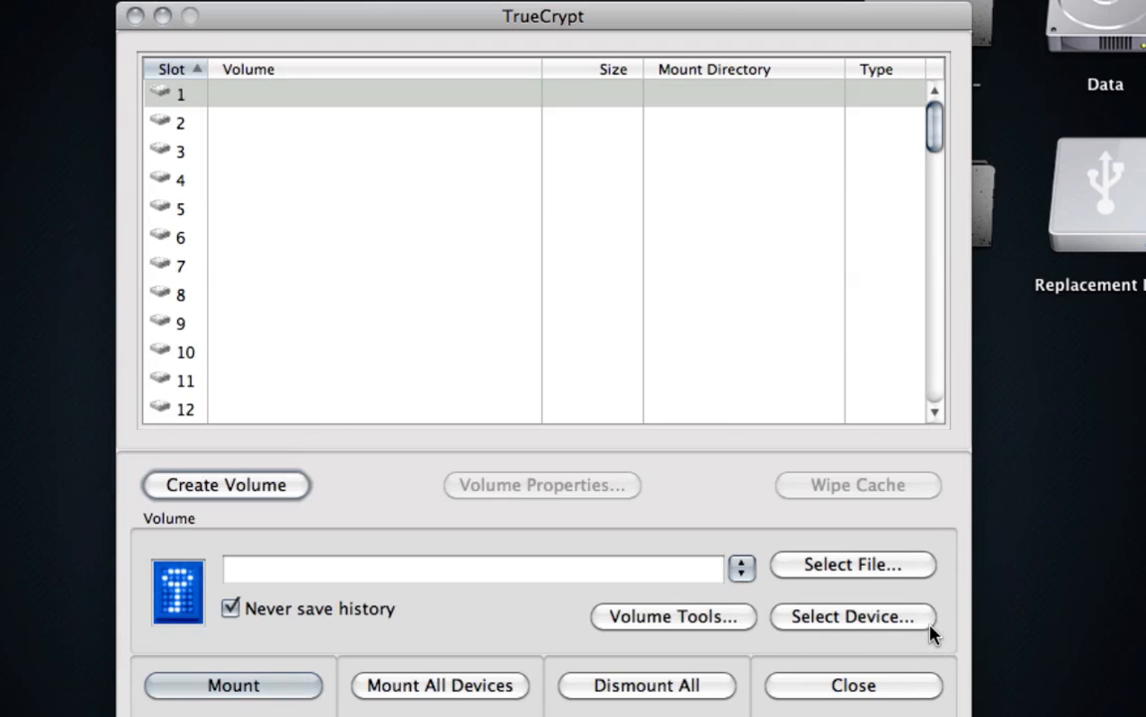
mouse_move(366, 107)
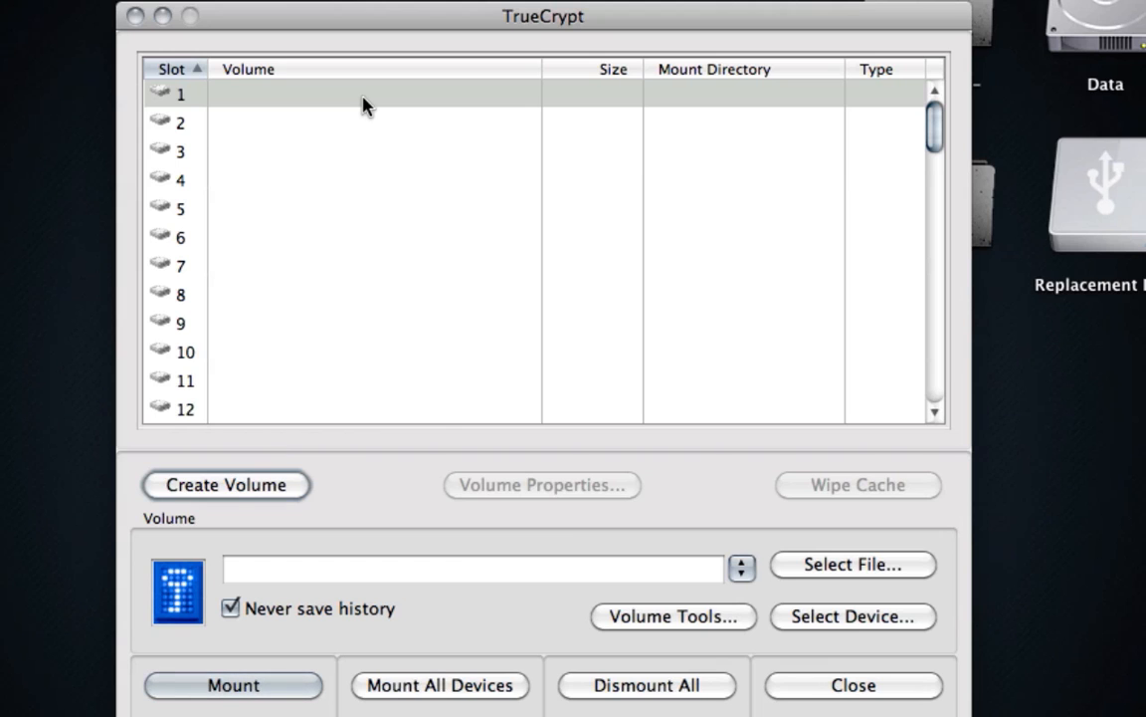
drag(543, 16, 414, 12)
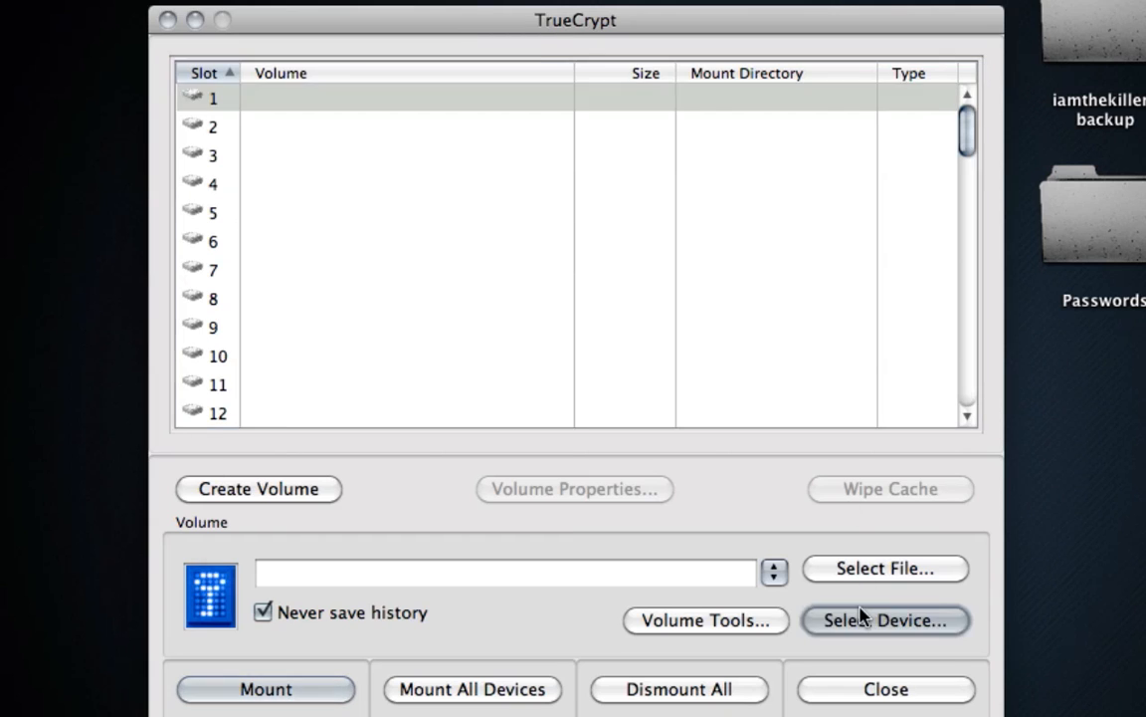
Choose the 3.6 GB partition /dev/rdisk2s2 as the device and start mounting it
click(884, 619)
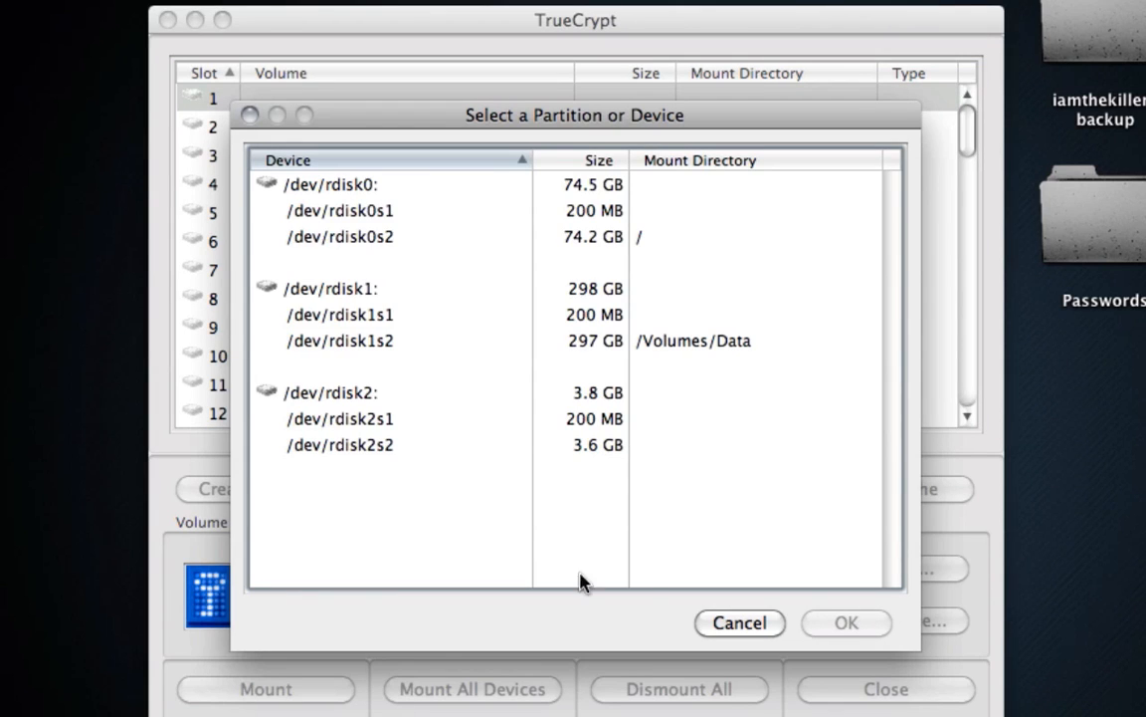
click(339, 443)
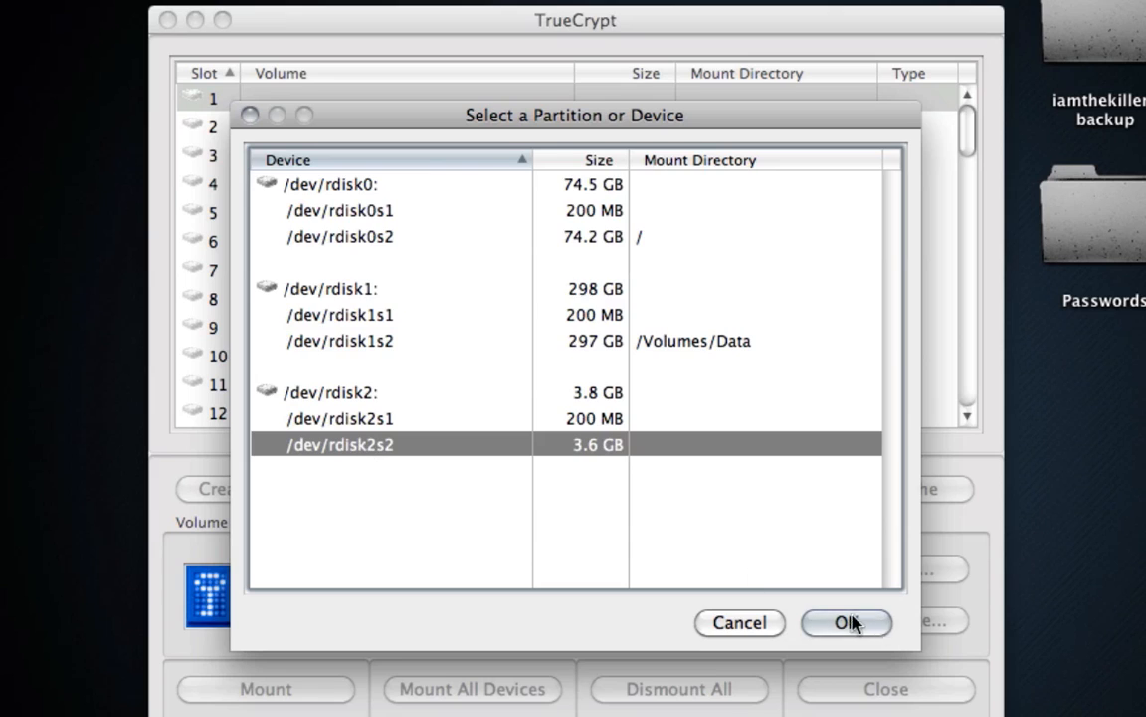
click(845, 621)
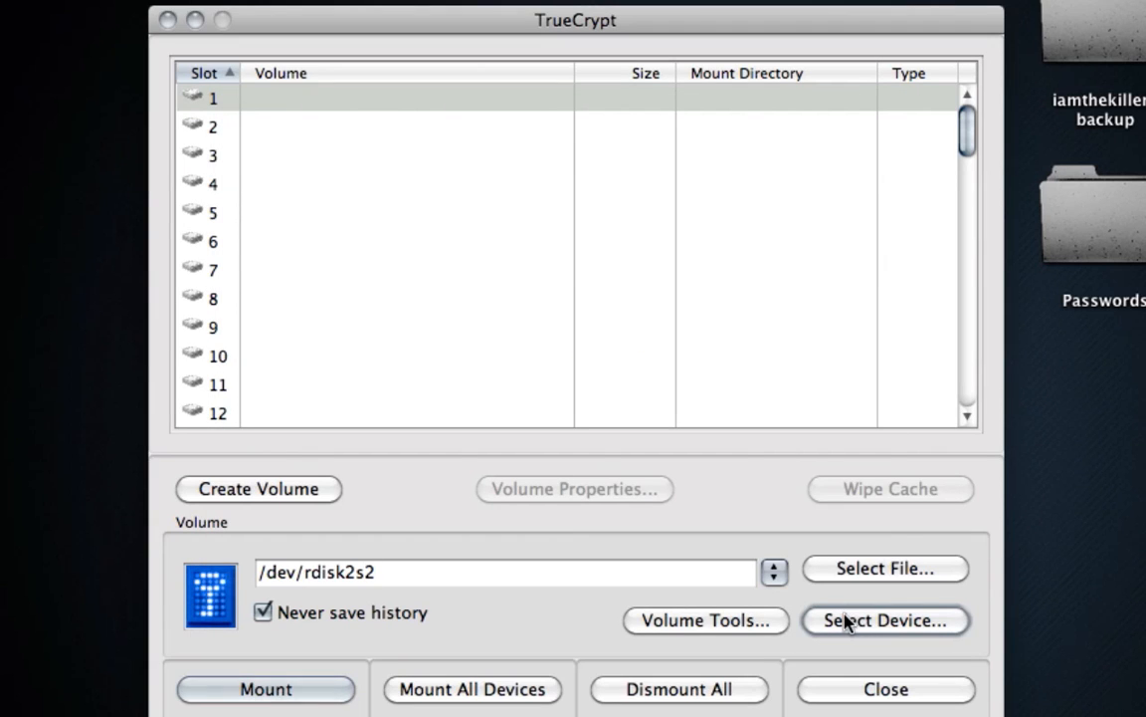
click(265, 689)
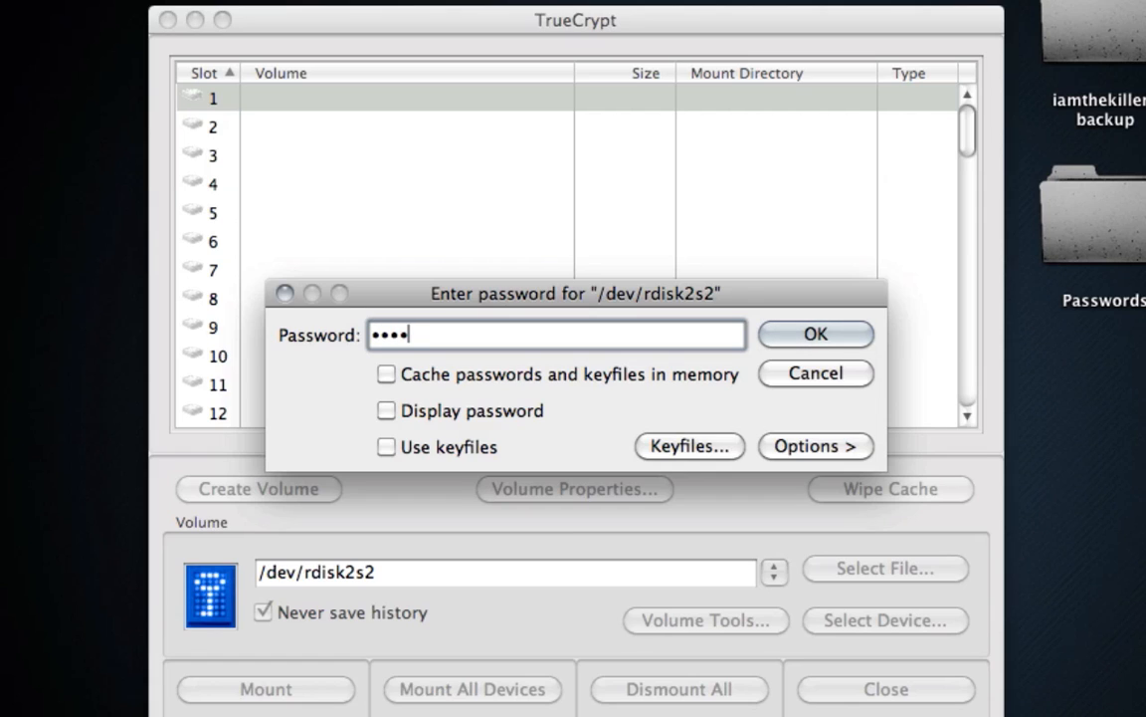
Mount /dev/rdisk2s2 with the outer password and select kitty.jpg among its files
key(backspace)
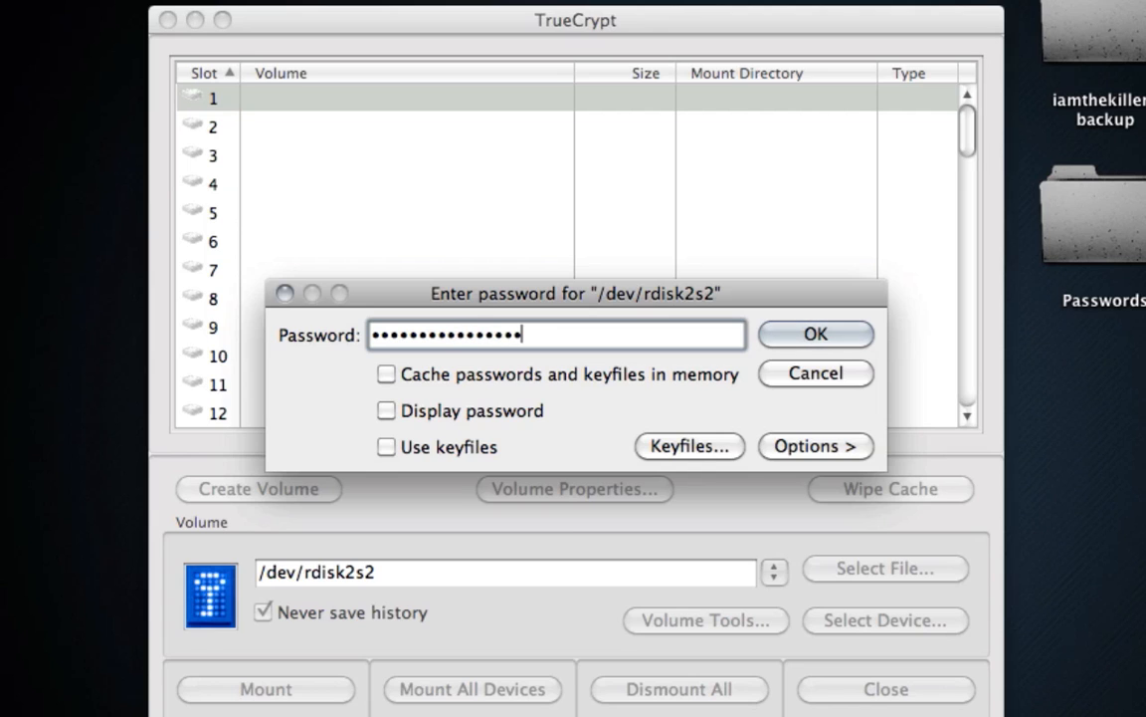
click(816, 335)
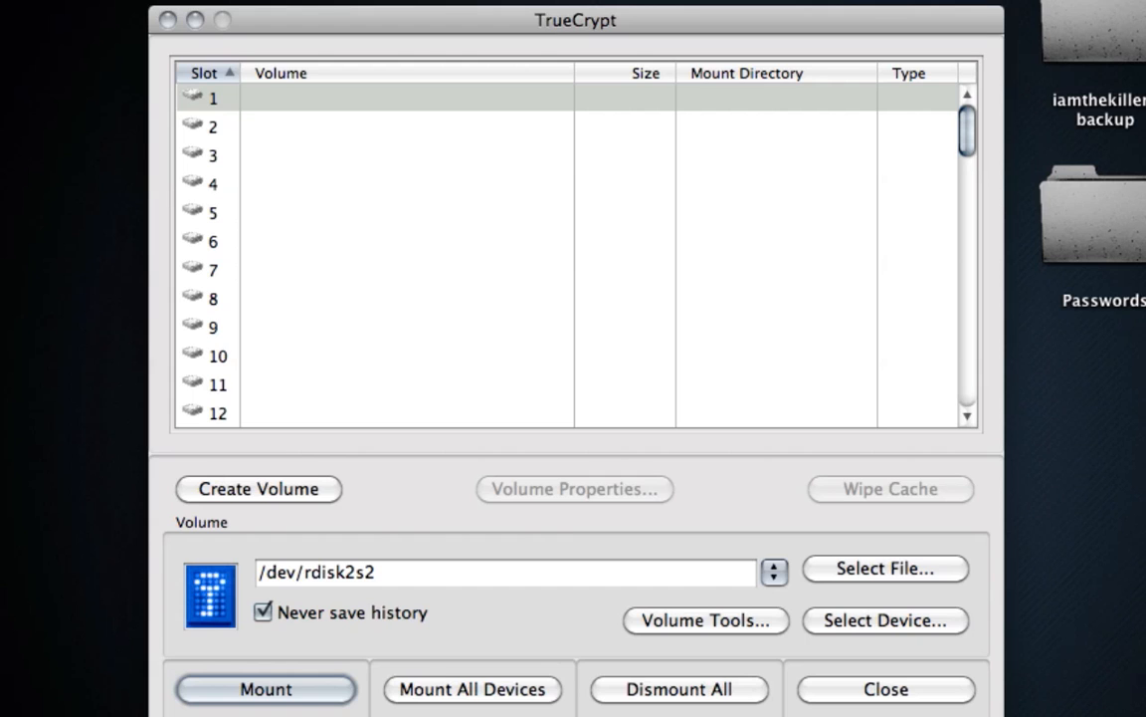
click(267, 689)
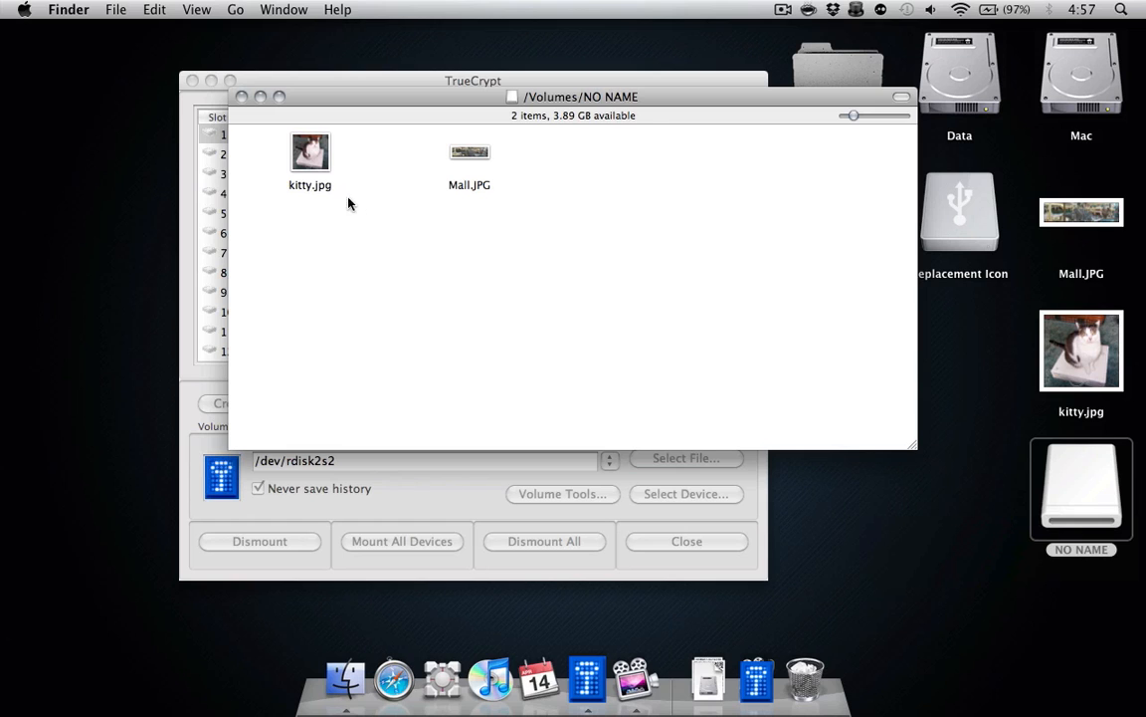
click(310, 151)
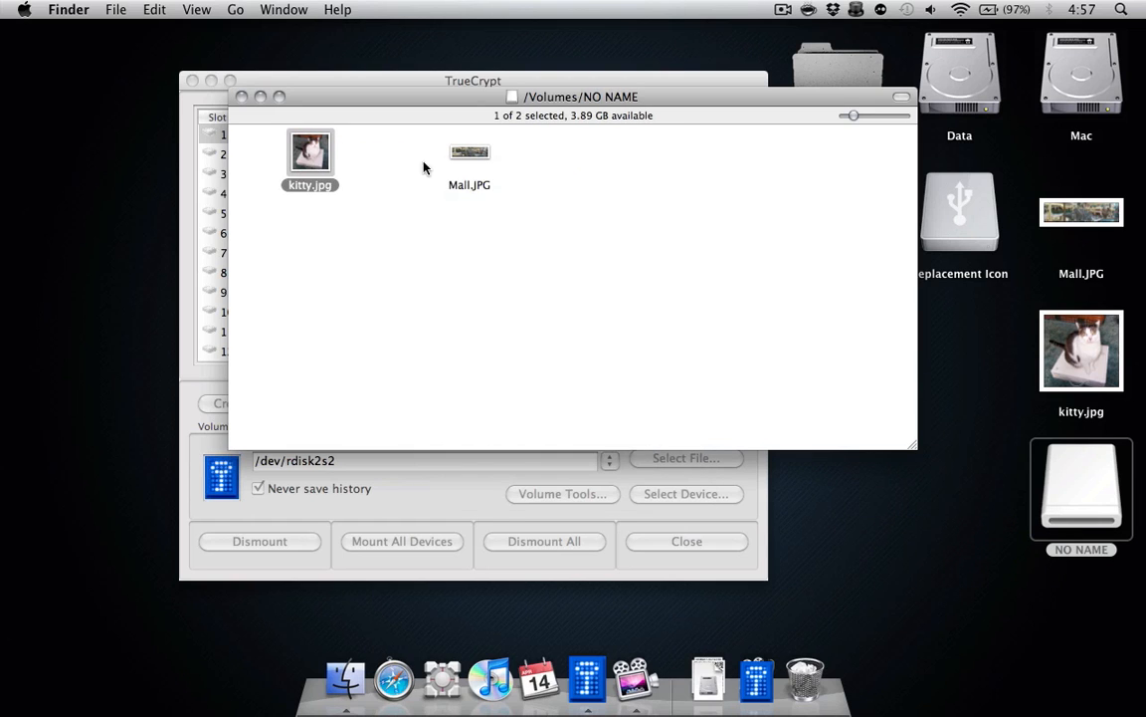
View kitty.jpg from the mounted volume, then dismount /dev/rdisk2s2
double_click(470, 151)
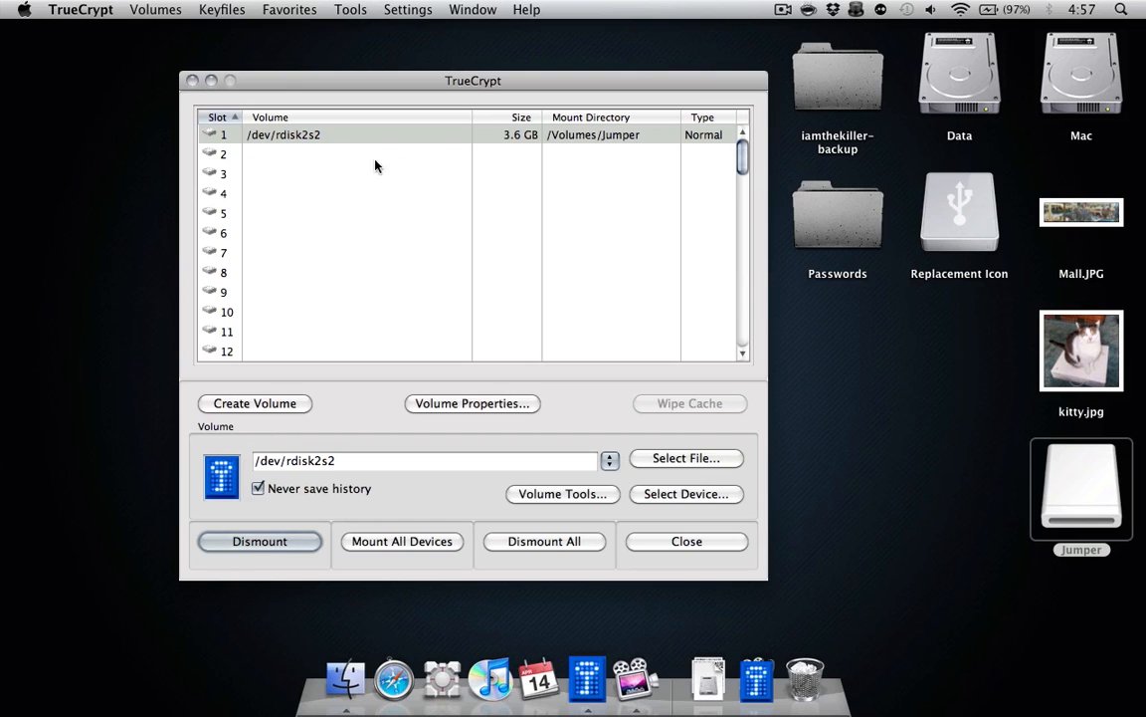
click(258, 541)
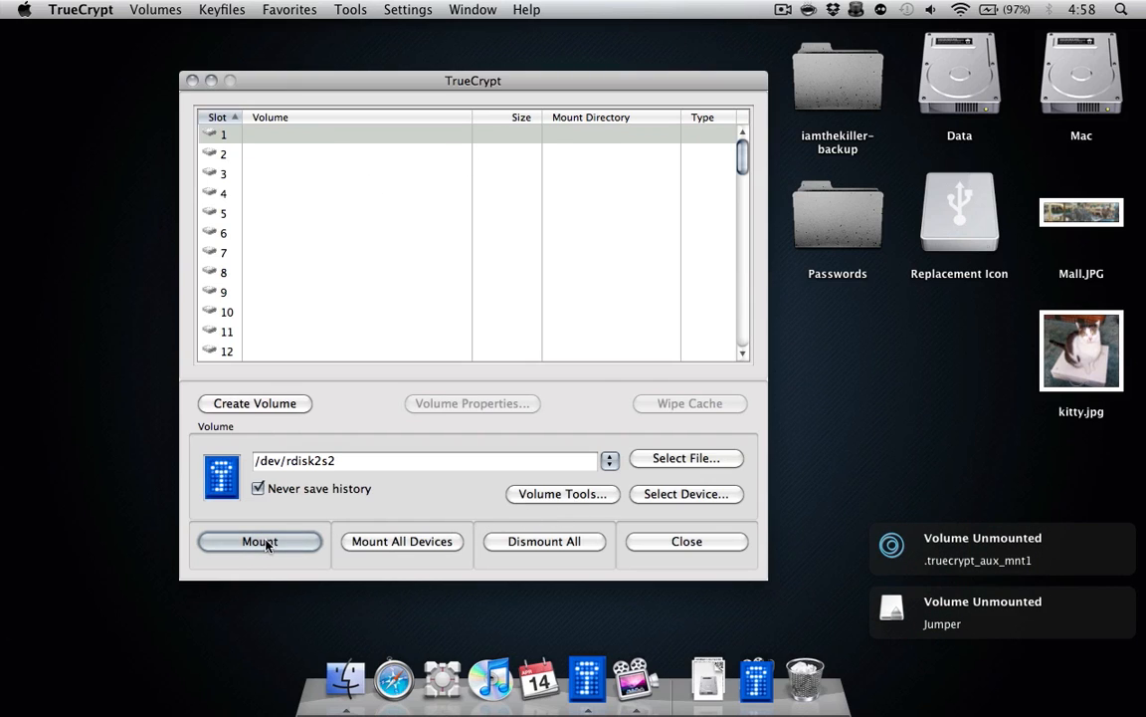
Remount /dev/rdisk2s2 with the hidden volume password and browse the 3.4 GB hidden volume
click(259, 541)
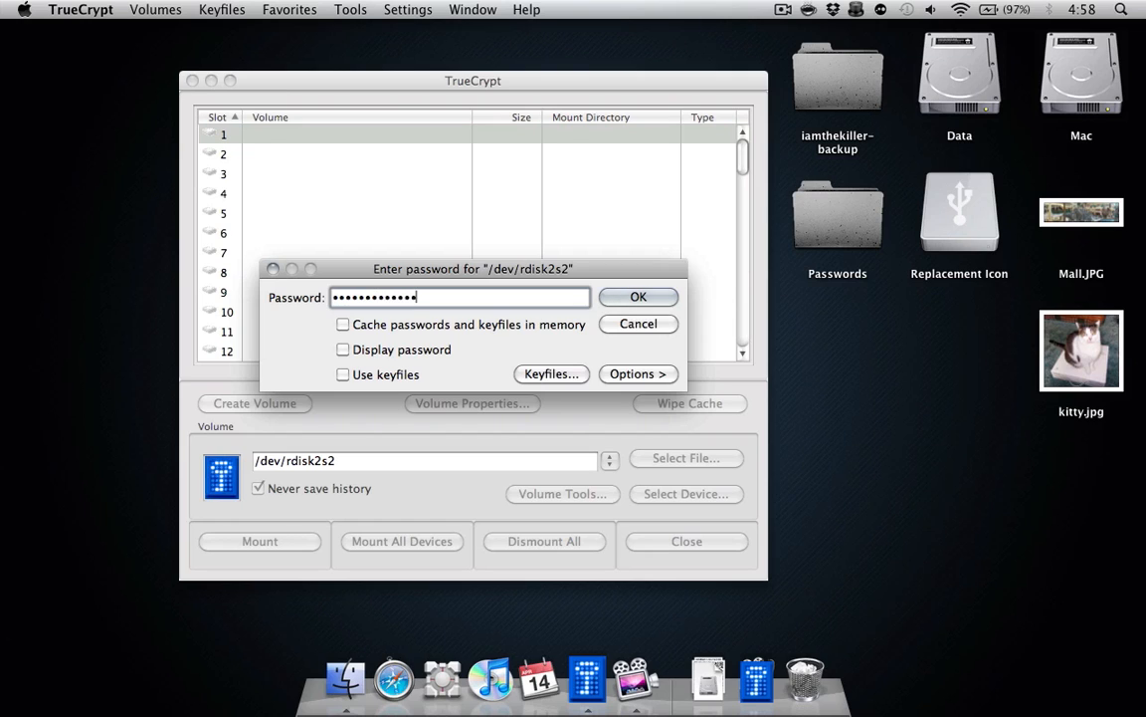
click(637, 296)
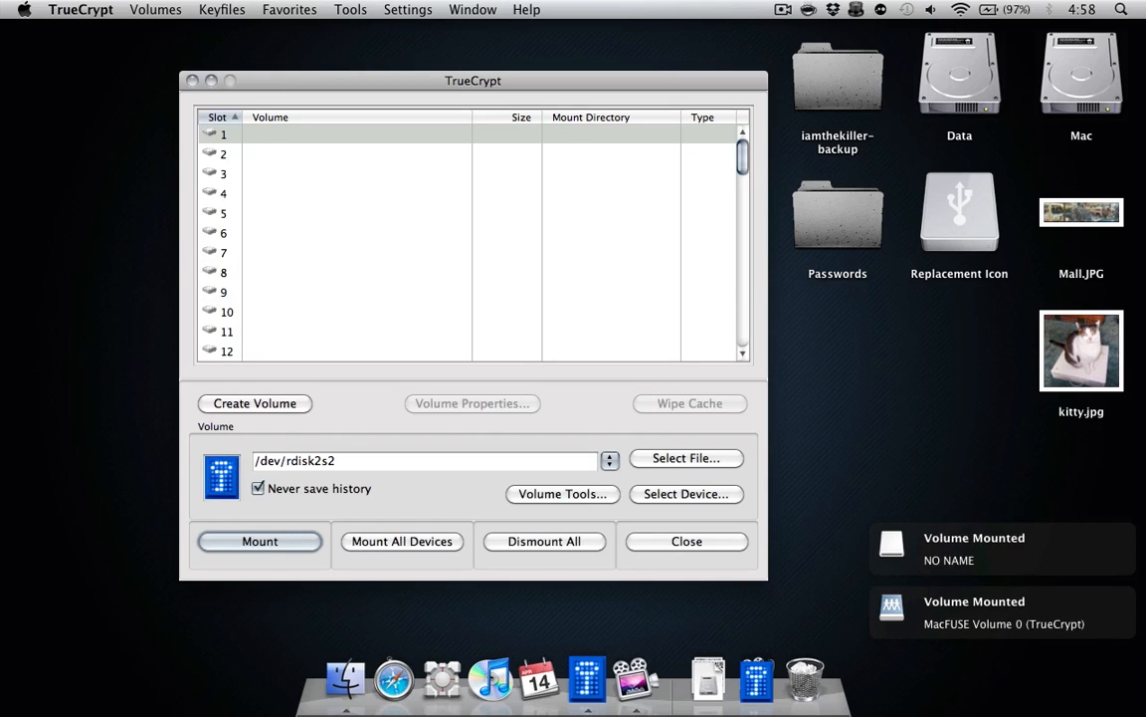
click(259, 541)
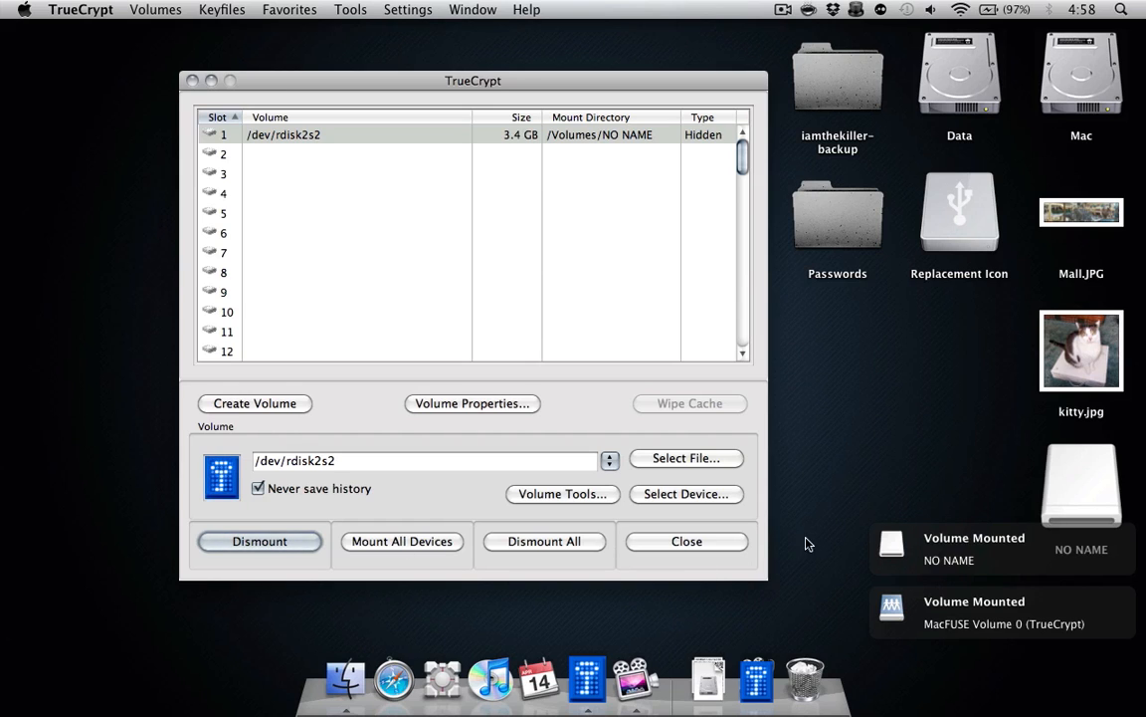
double_click(1081, 487)
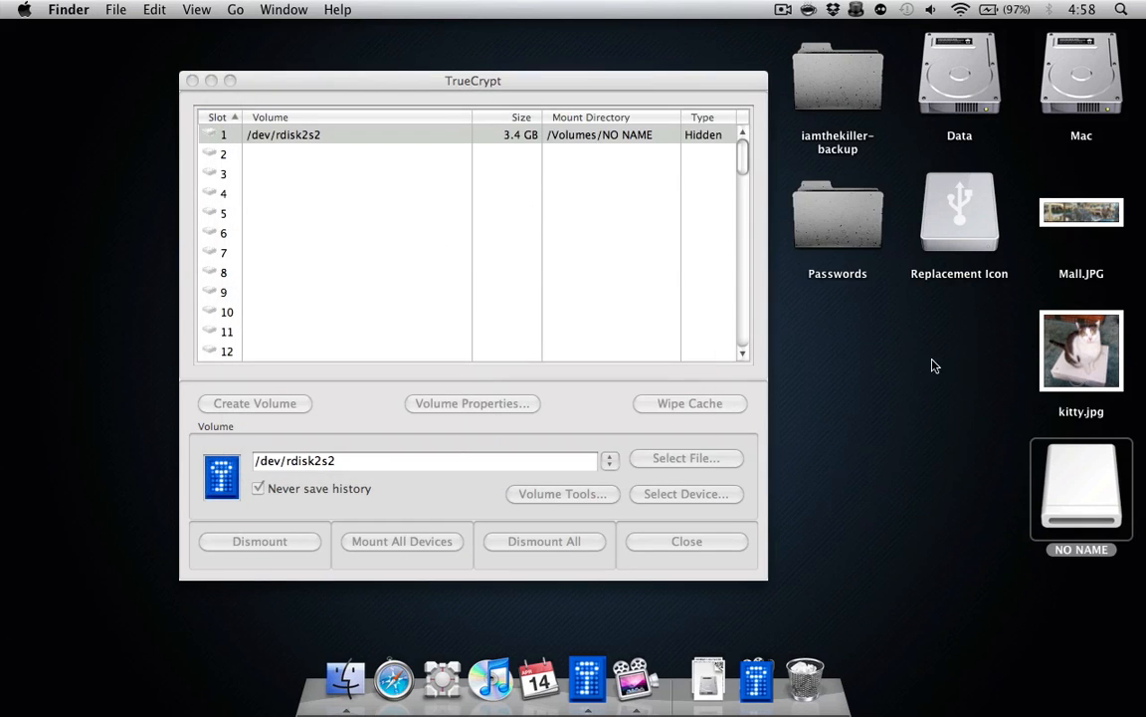
mouse_move(1077, 486)
text(Cruzer)
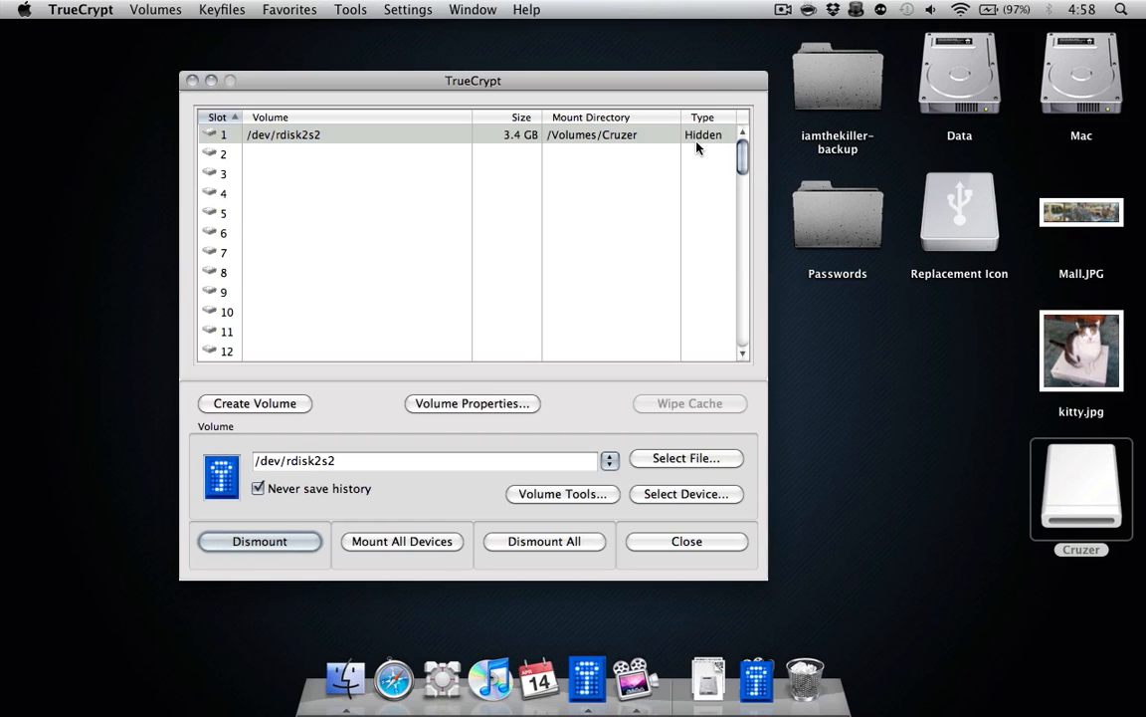
Dismount the hidden Cruzer volume, ignore the unreadable-disk alert and return to TrueCrypt
click(258, 542)
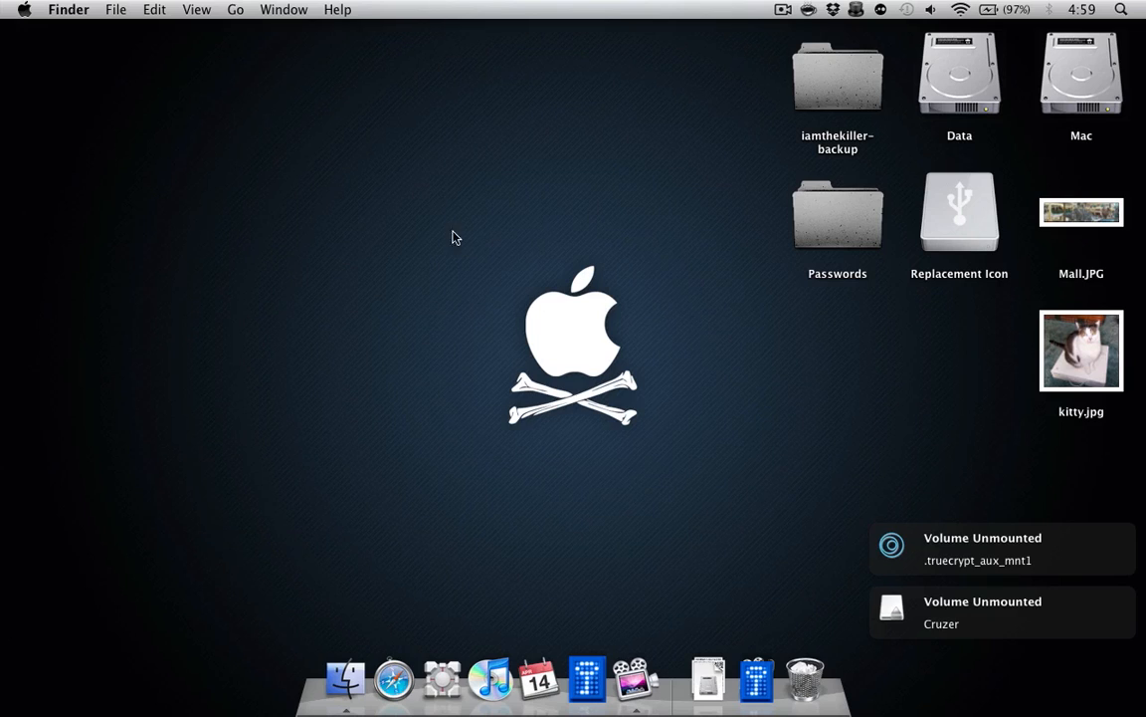
mouse_move(474, 298)
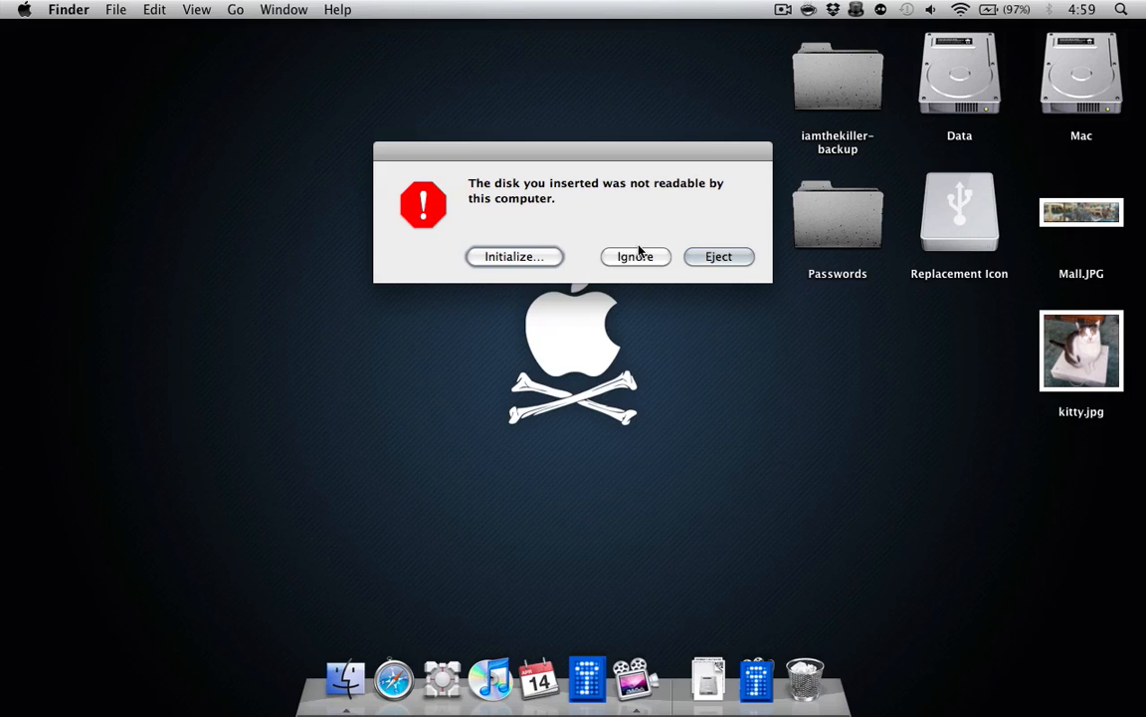
click(635, 255)
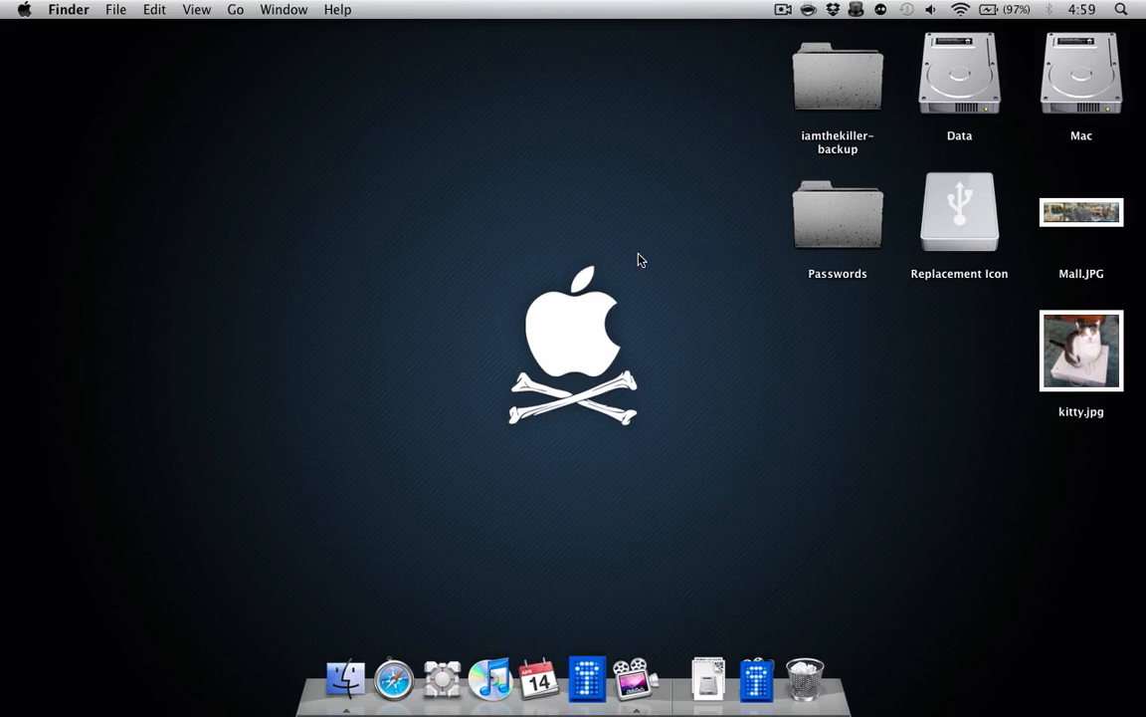
click(585, 678)
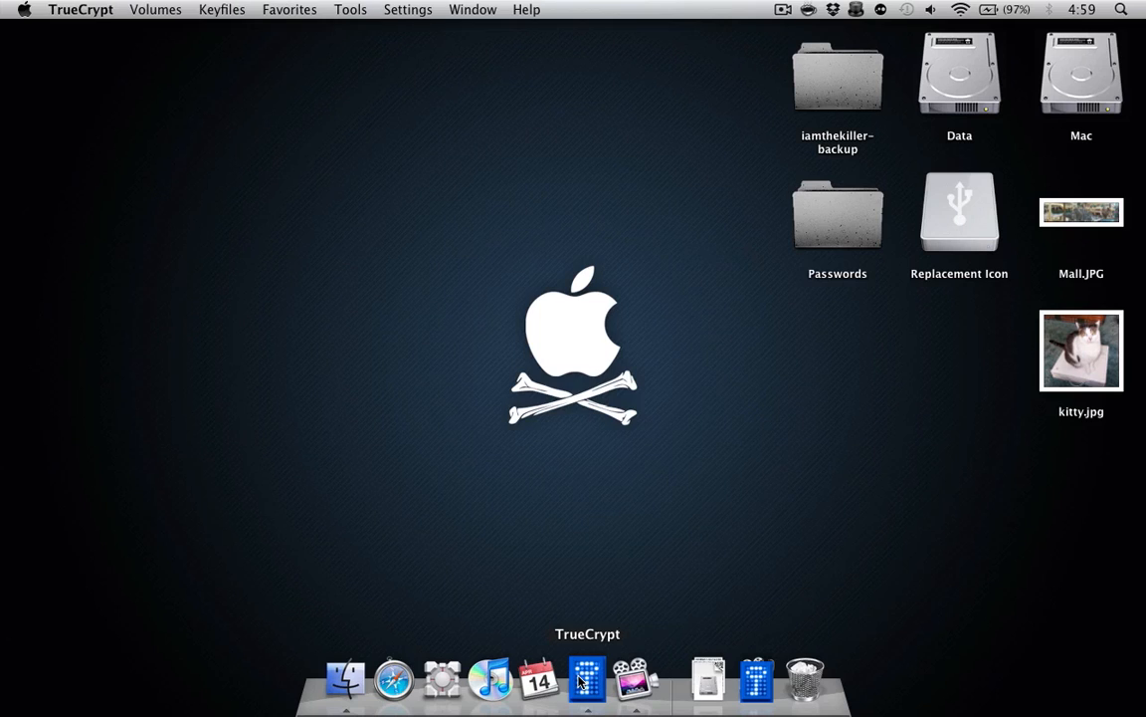
Select the whole USB disk /dev/rdisk2 as the device, authorising as administrator
click(585, 679)
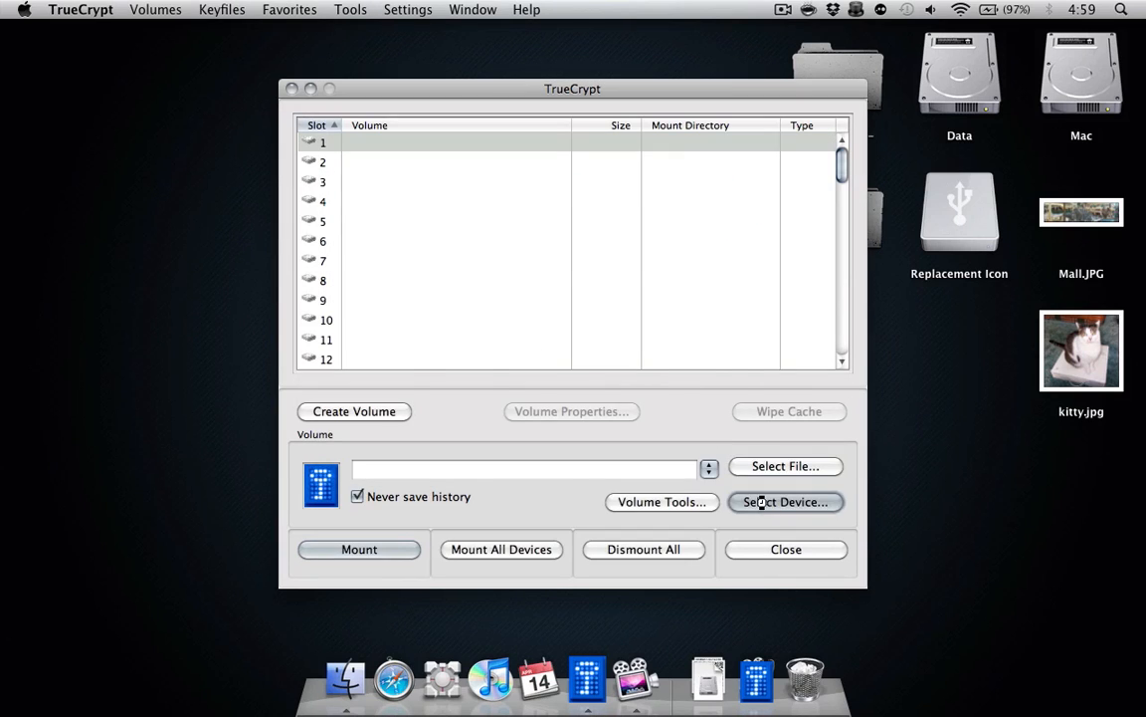
click(784, 501)
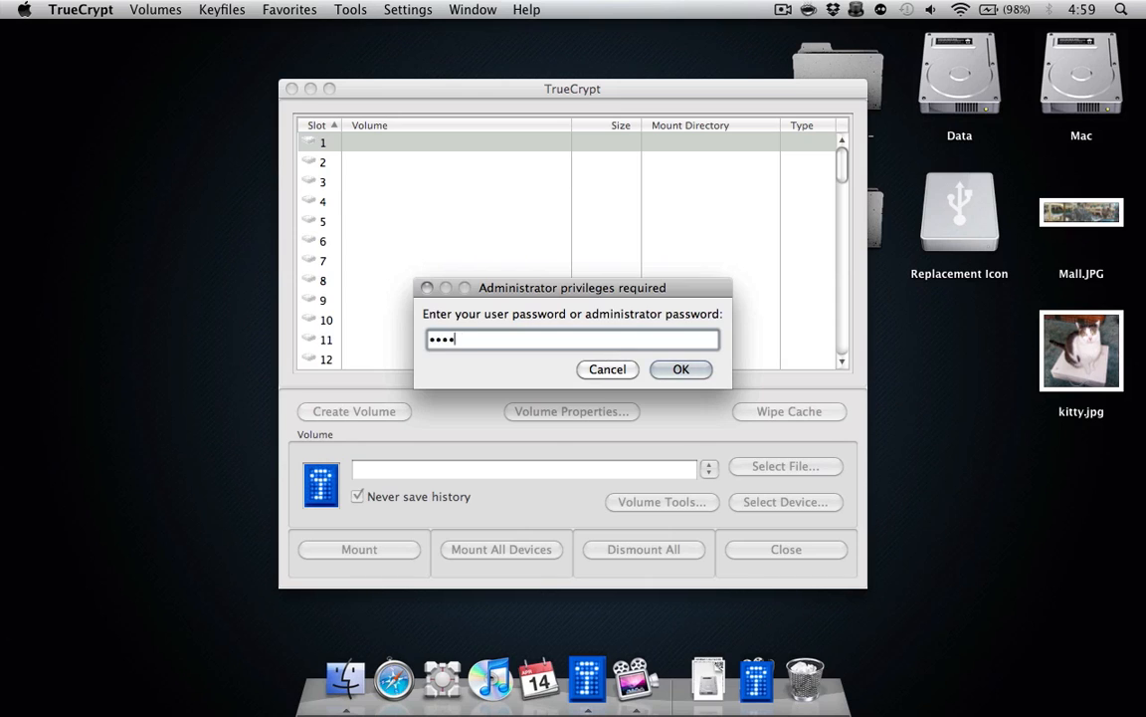
click(680, 368)
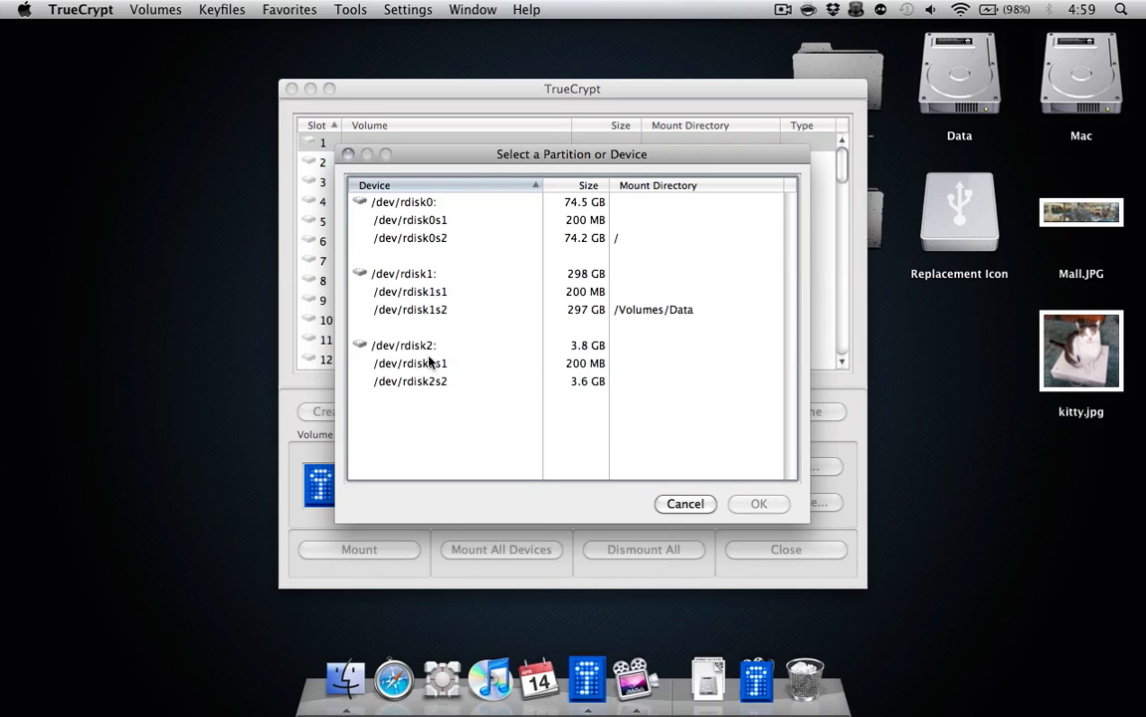
click(758, 502)
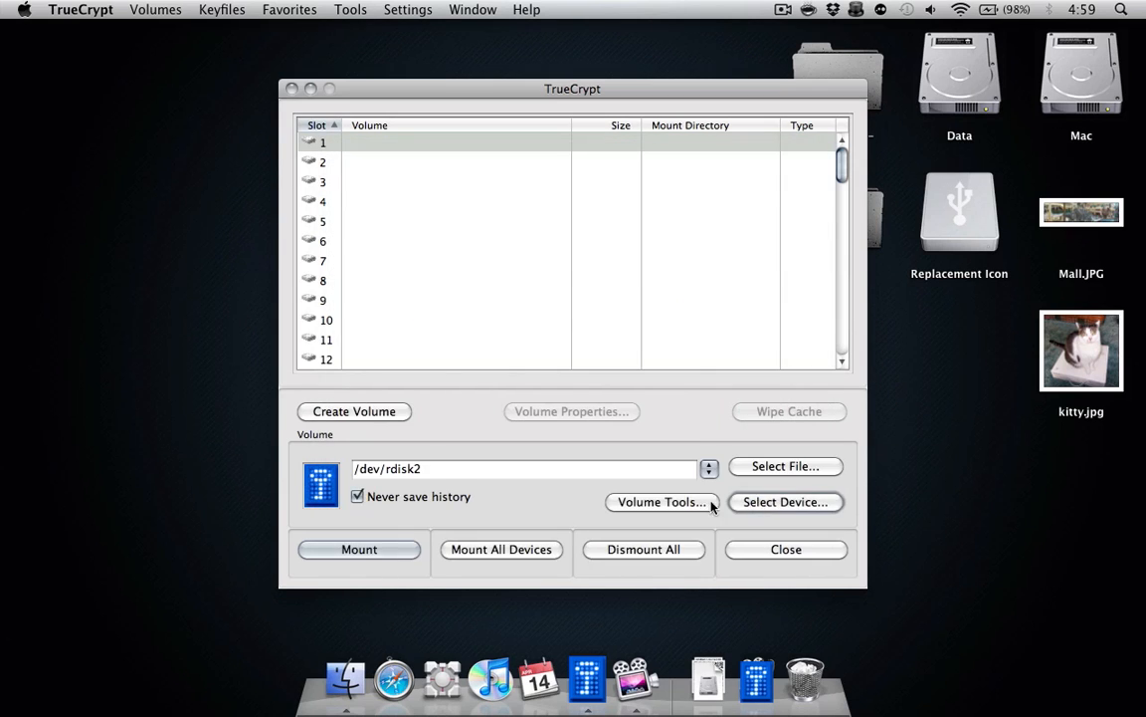
Attempt twice to mount /dev/rdisk2 with its password; no slot mounts
click(358, 550)
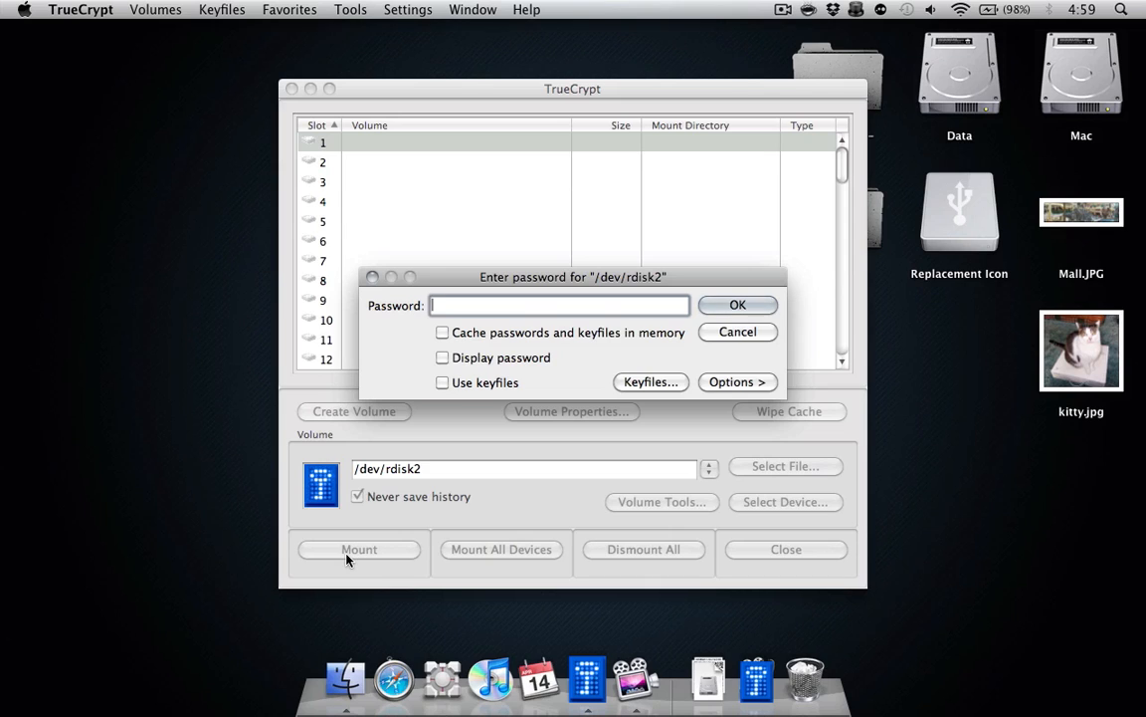
text(••••••)
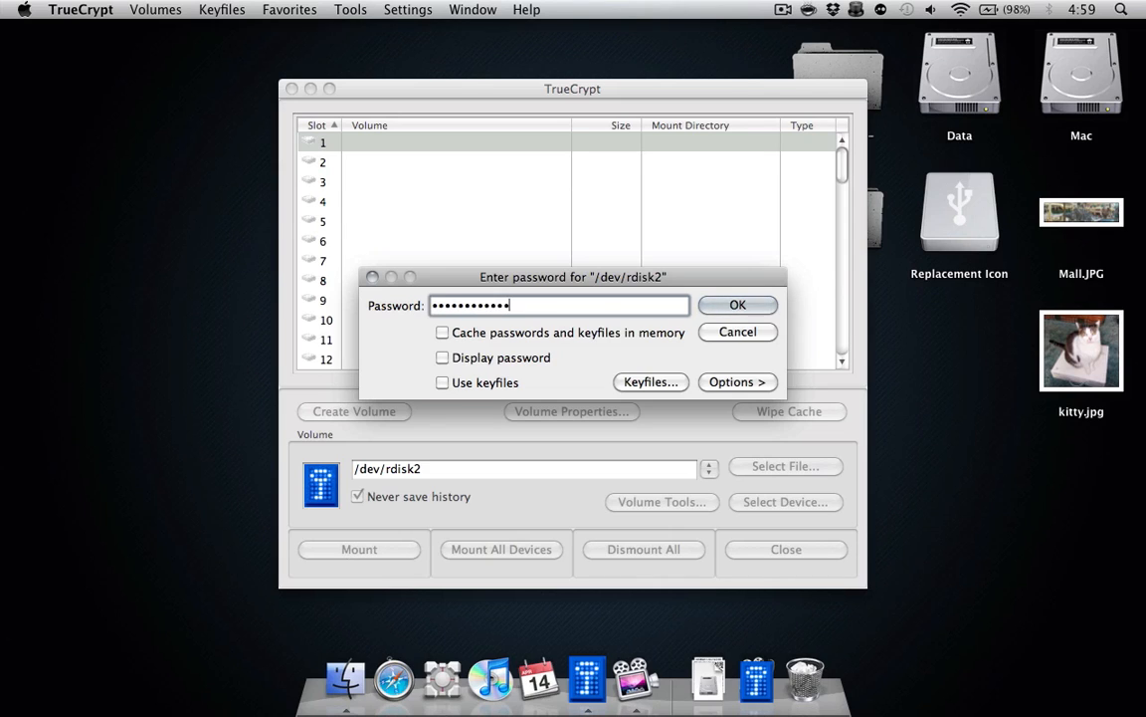
click(736, 305)
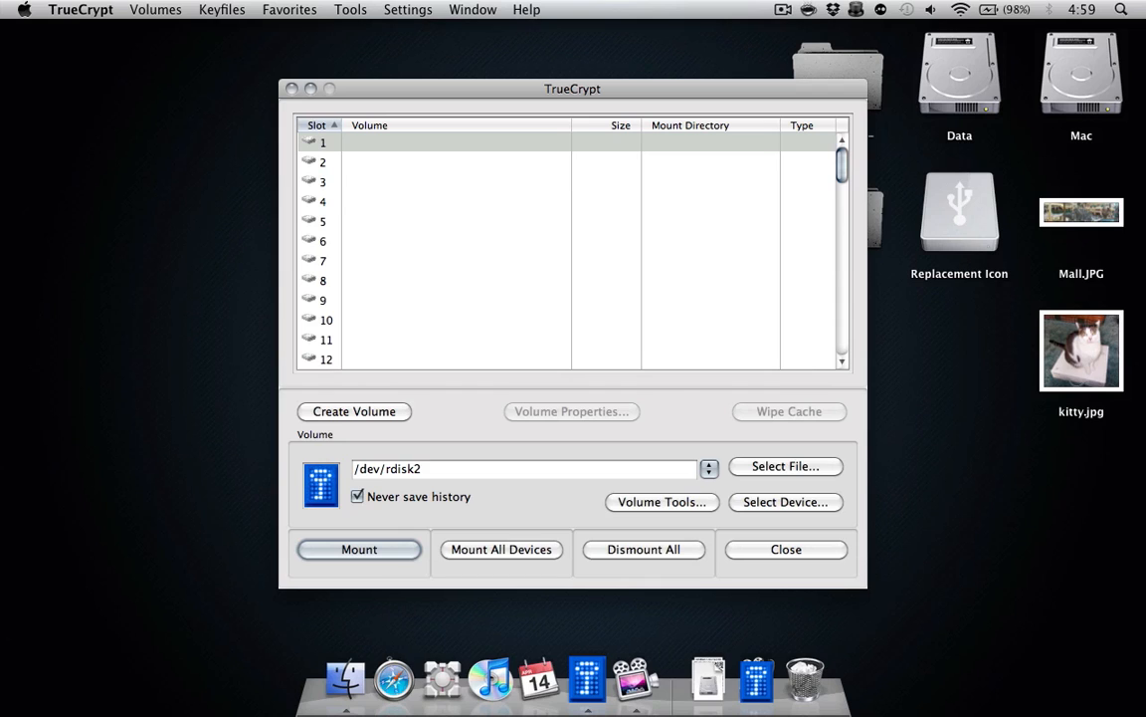
click(359, 550)
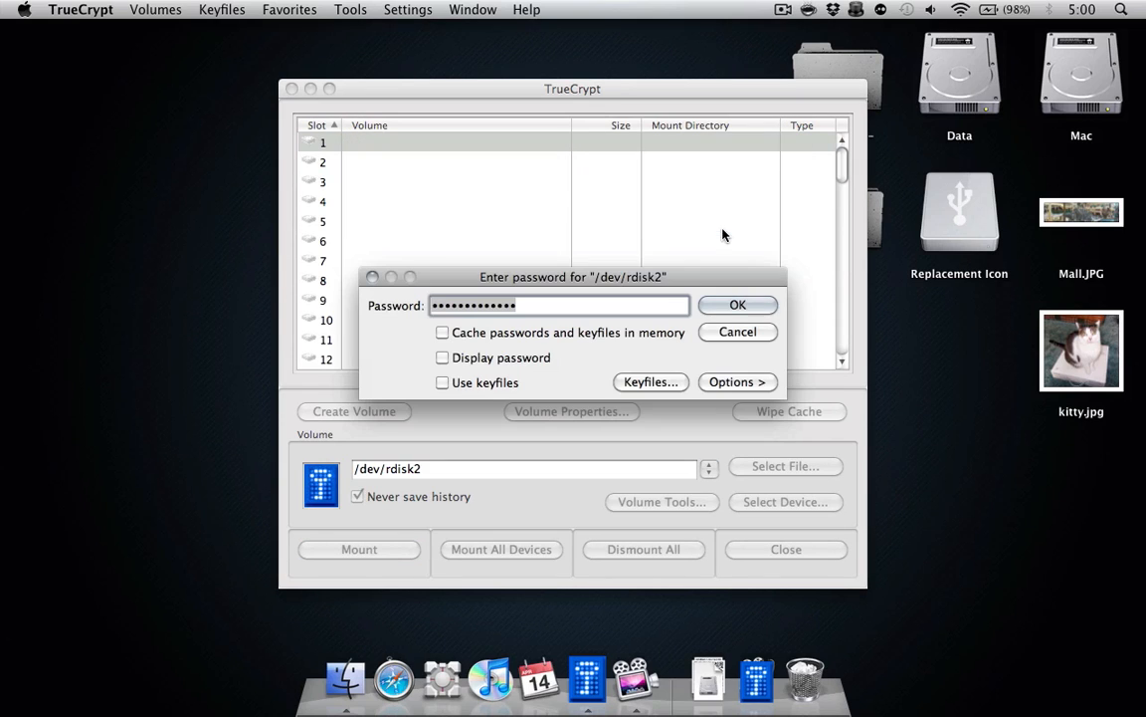
click(736, 304)
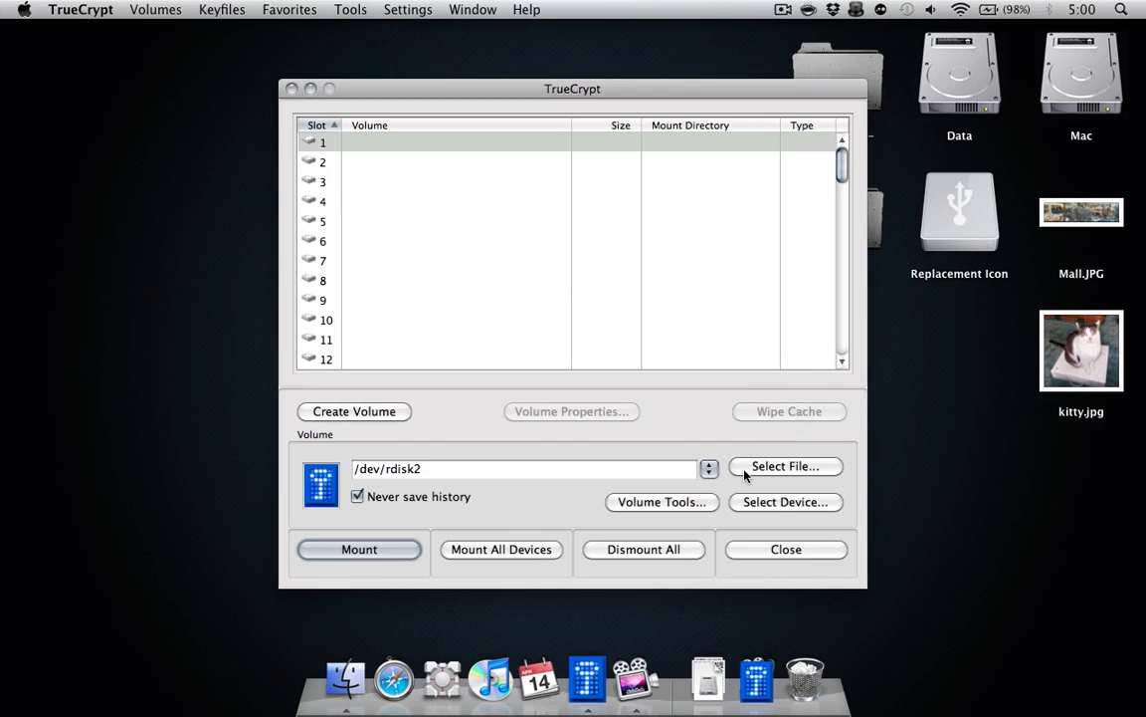
Switch the device to /dev/rdisk2s2 and mount the 3.4 GB hidden volume at /Volumes/CRUZER
click(784, 502)
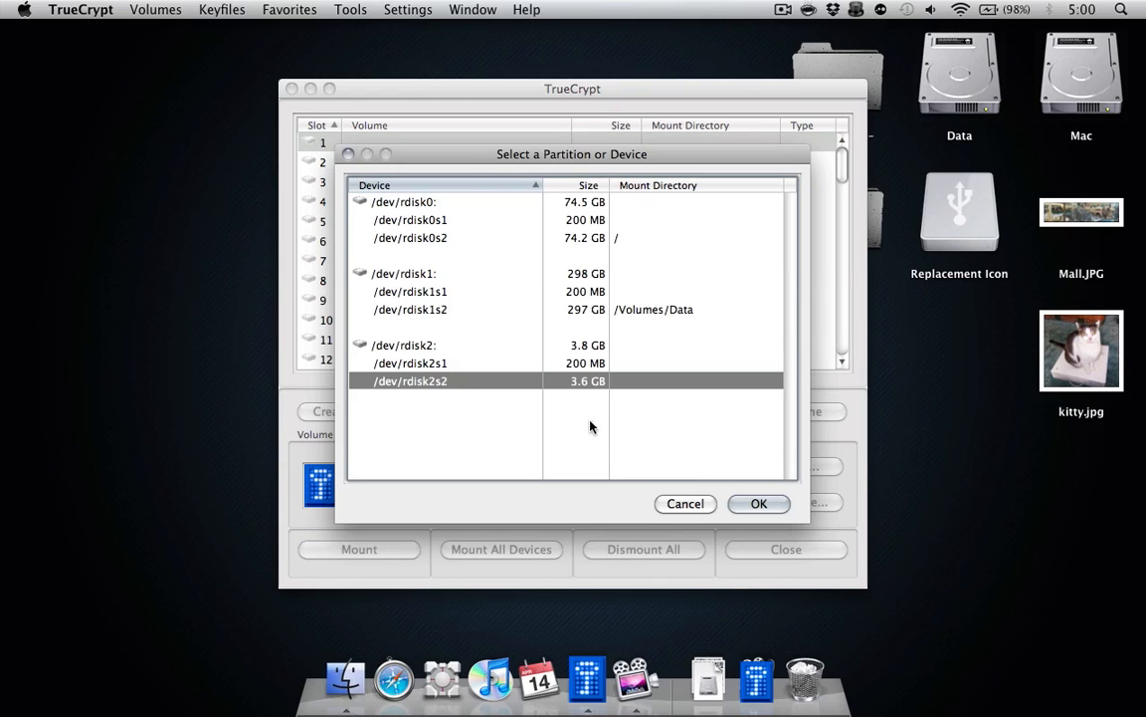
click(758, 502)
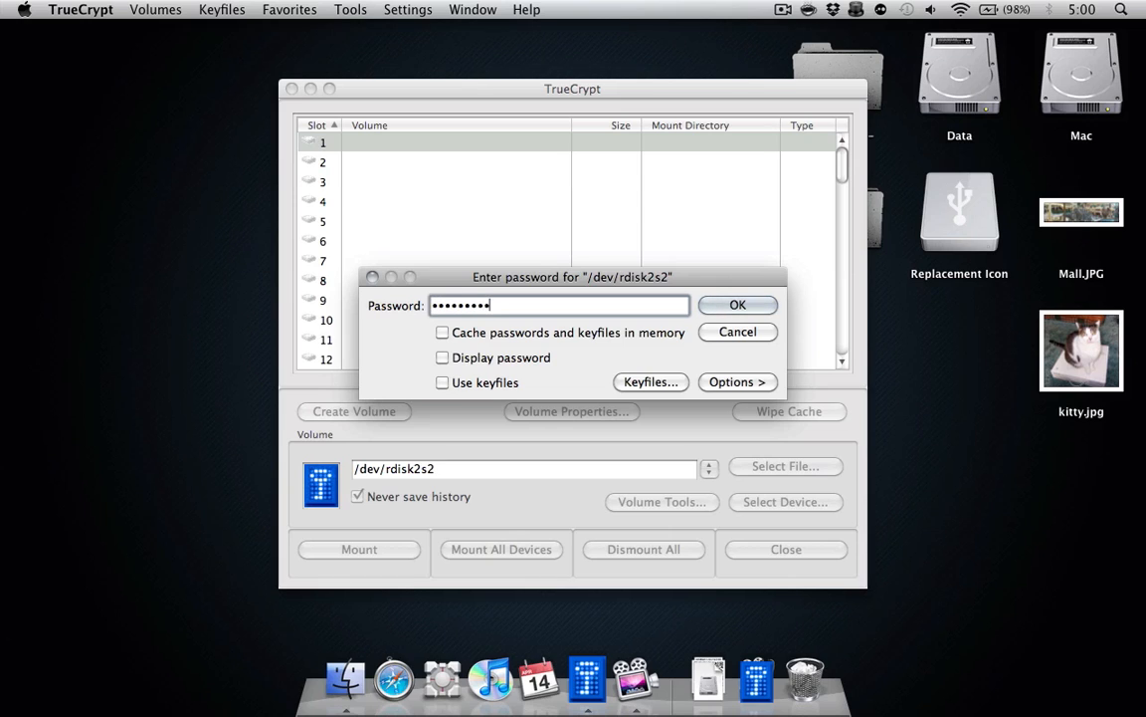
click(737, 305)
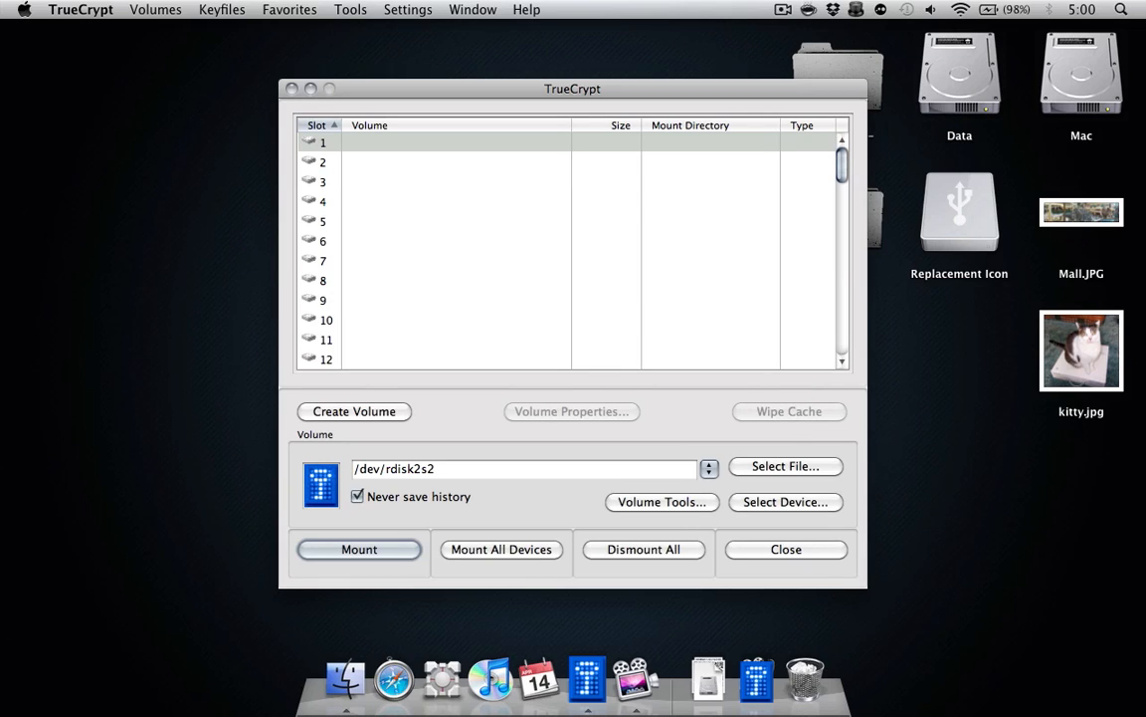
click(358, 549)
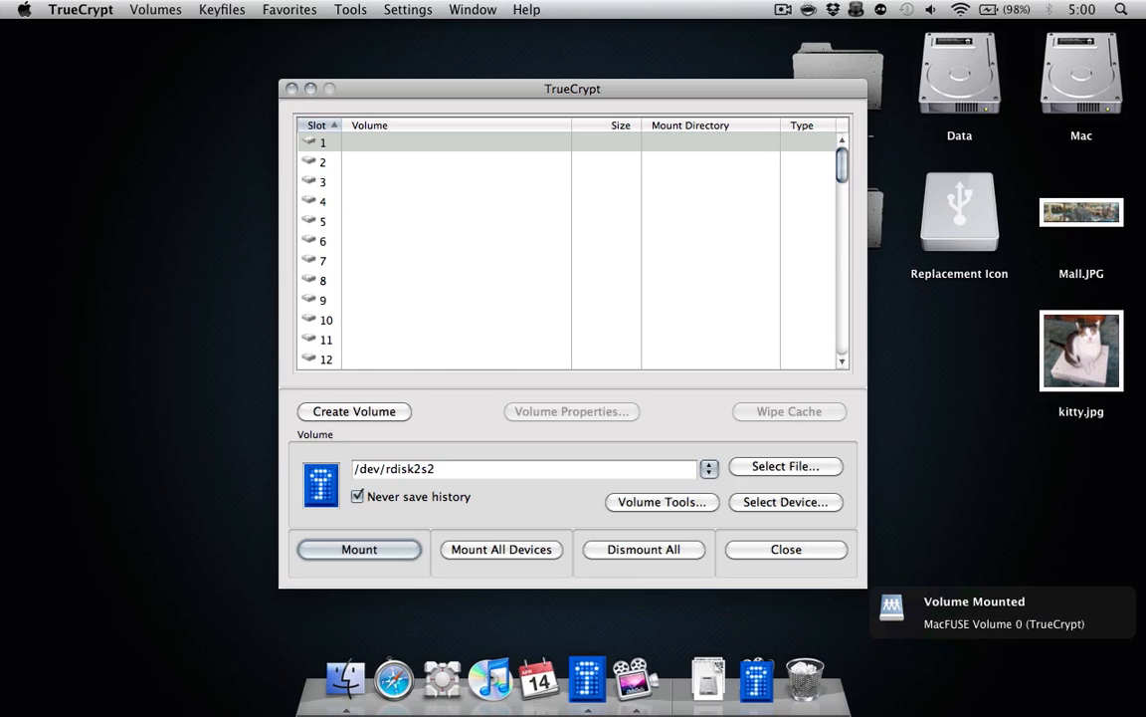
click(358, 549)
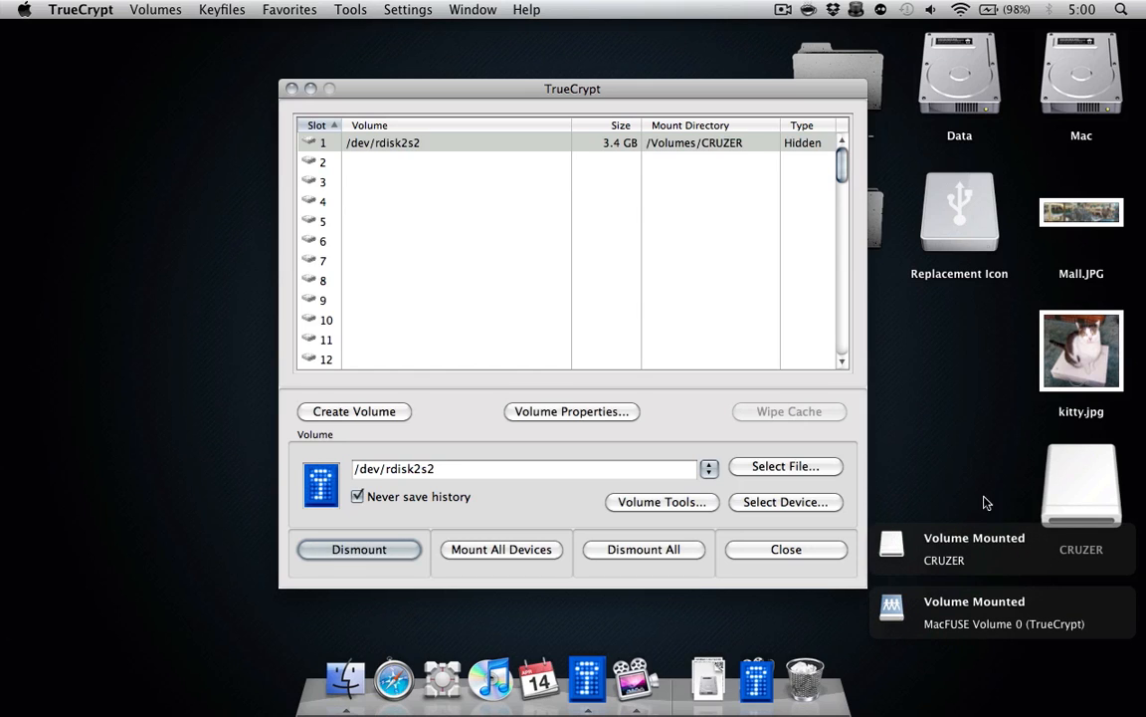
mouse_move(1078, 464)
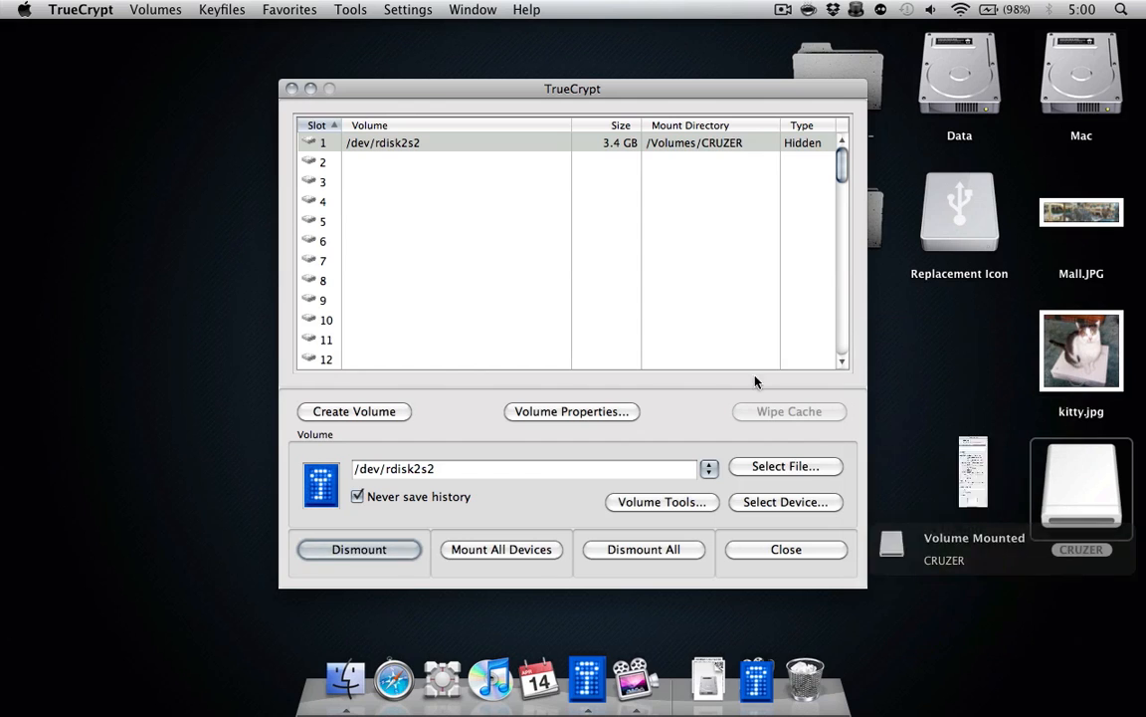
Copy the USB-drive icon from Replacement Icon's Get Info onto the CRUZER volume
right_click(959, 211)
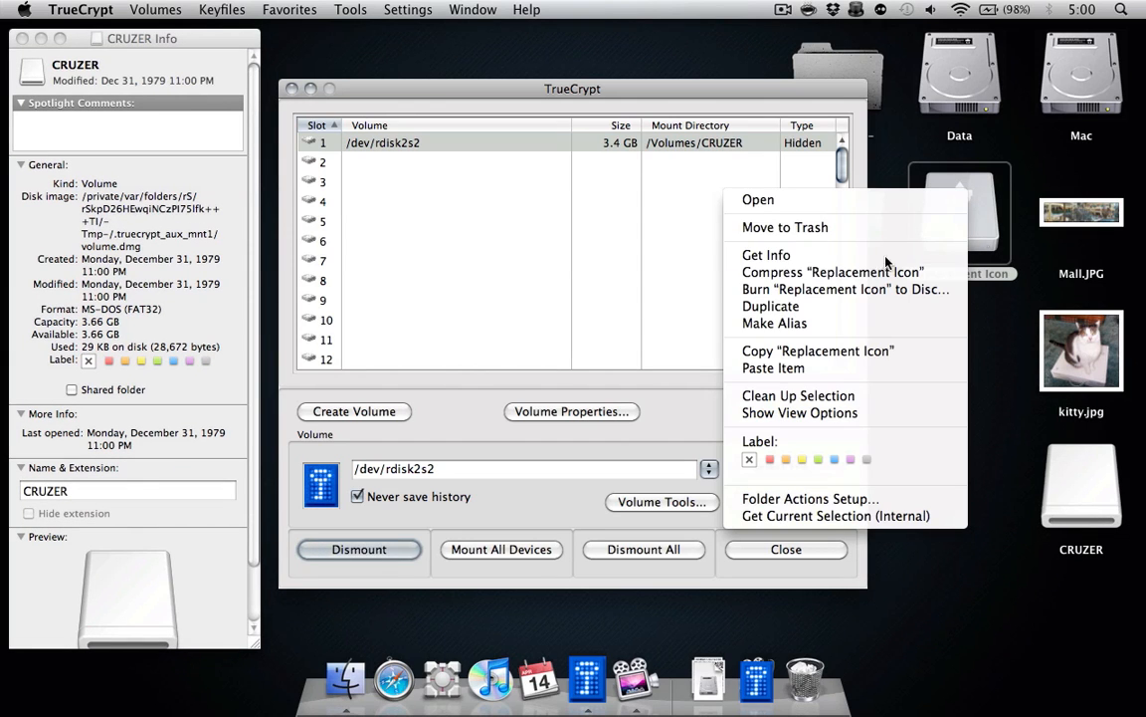
click(766, 255)
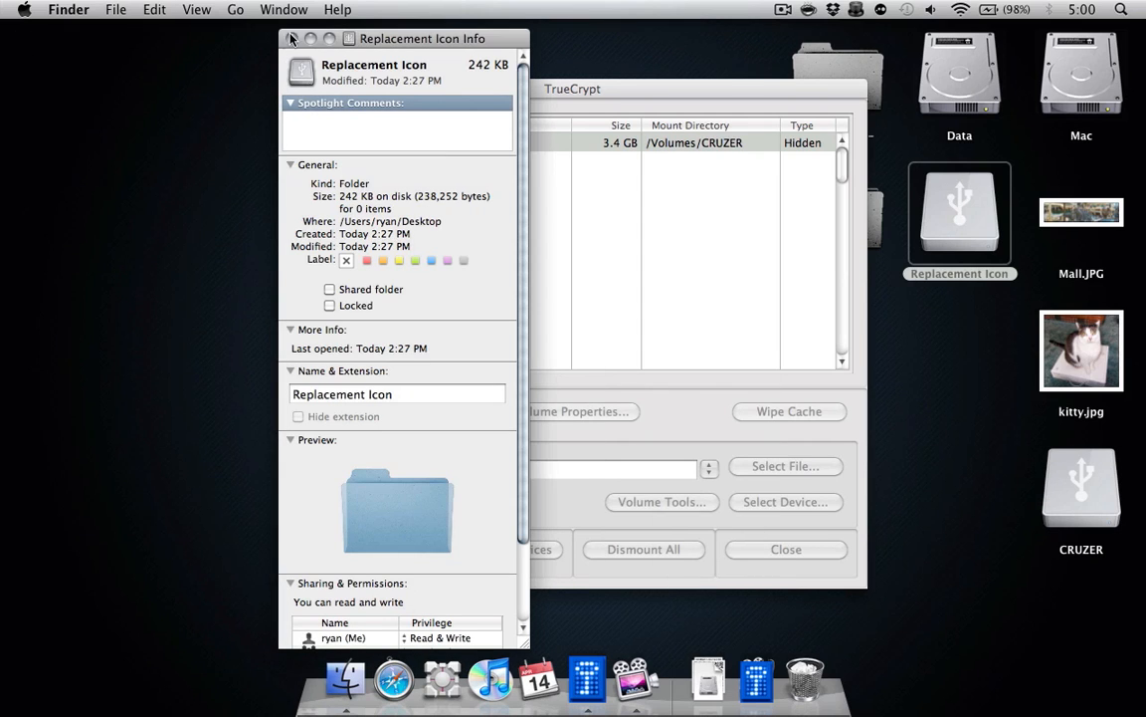
click(293, 38)
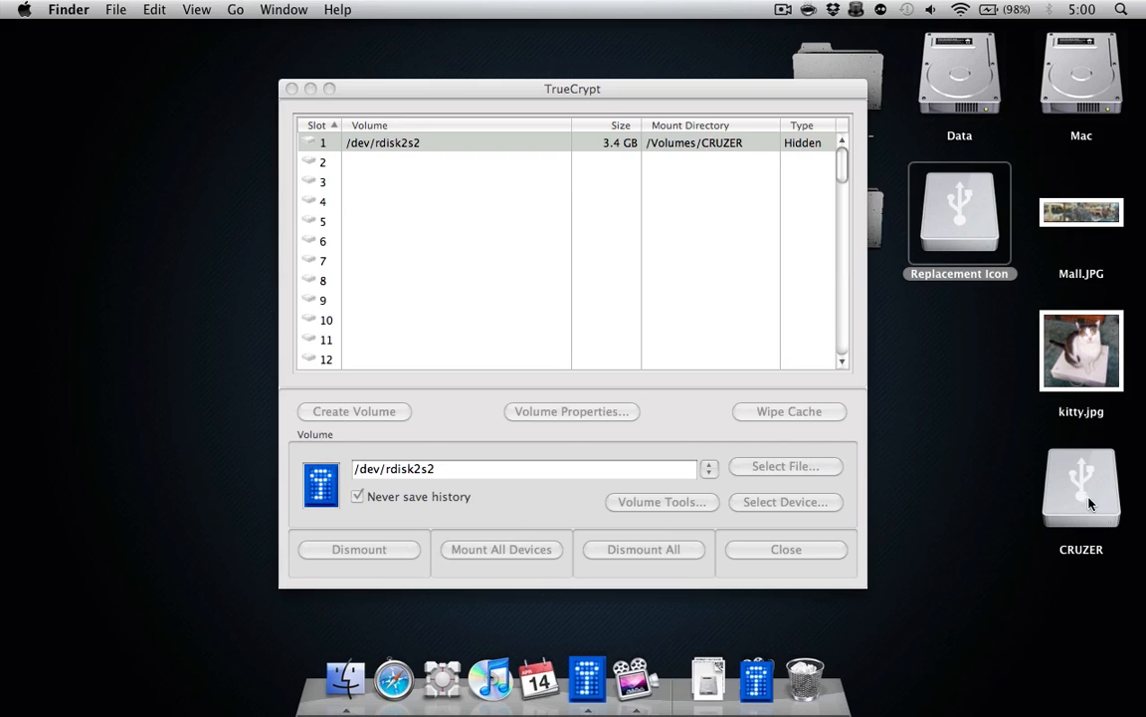
Open the CRUZER volume and drag the Passwords folder from the desktop into it
double_click(1080, 488)
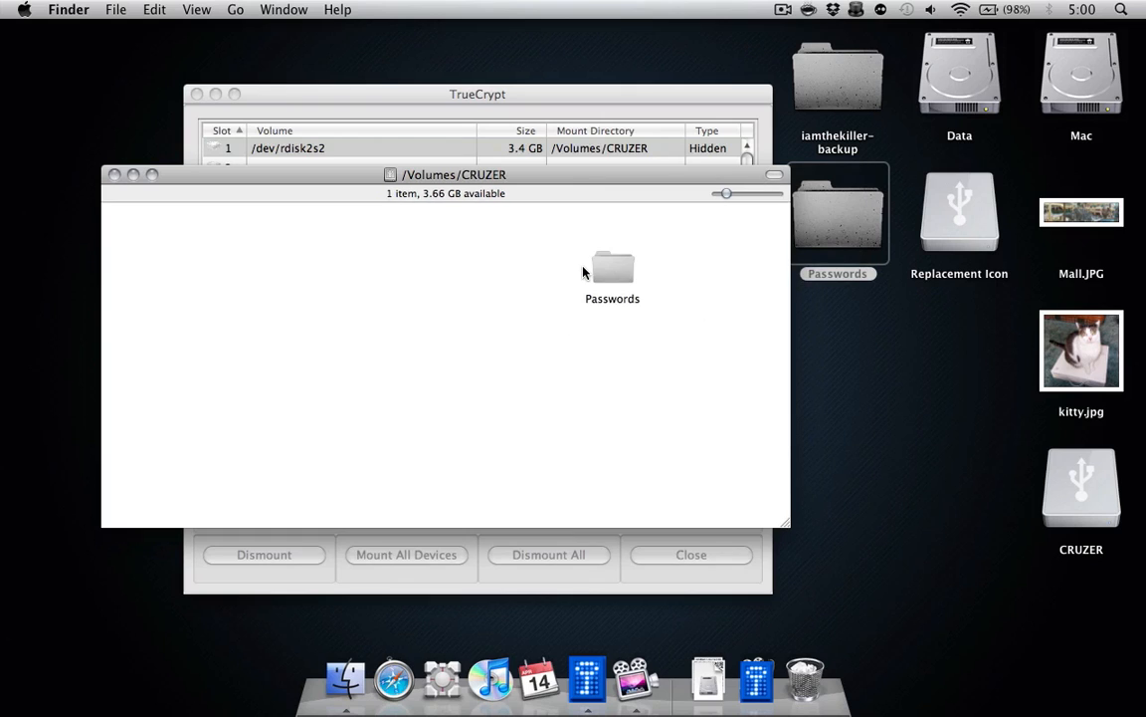
mouse_move(62, 266)
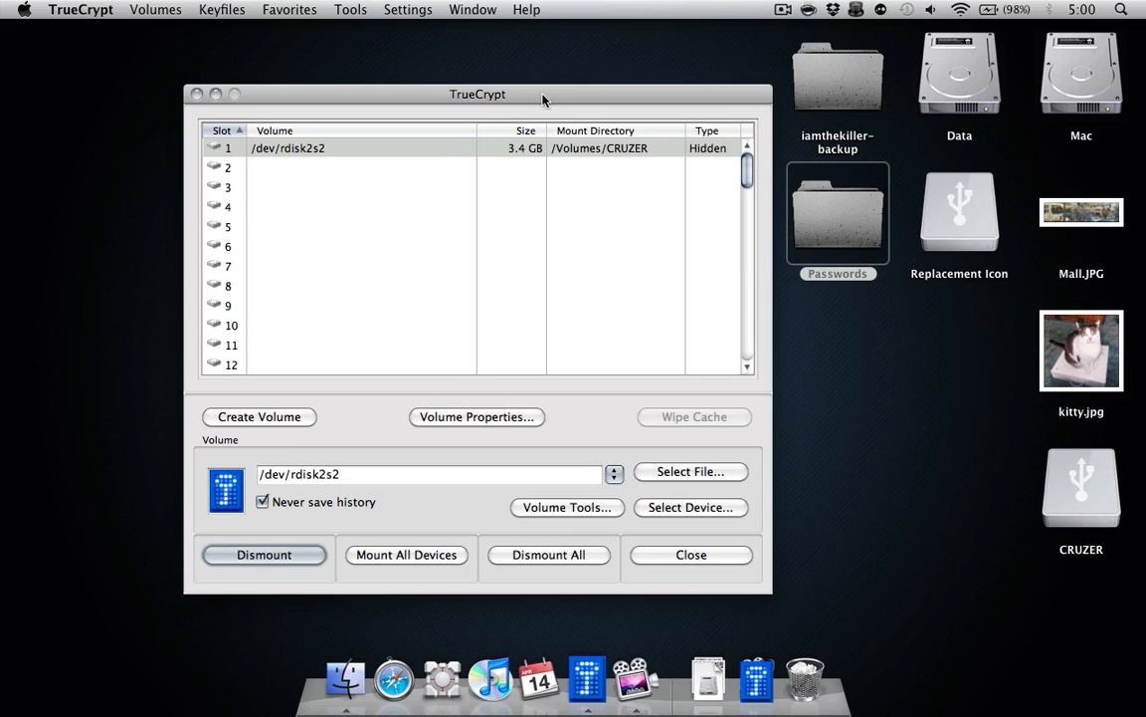
Dismount the hidden CRUZER volume, then start mounting the partition again
drag(541, 94, 585, 90)
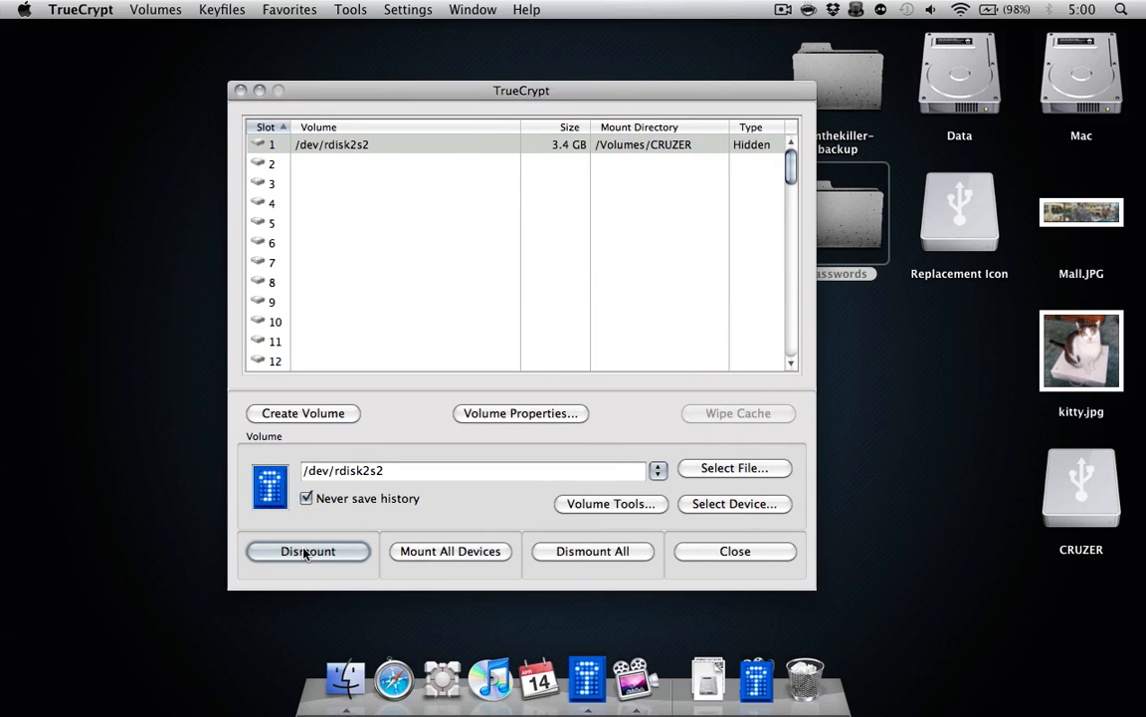
click(307, 549)
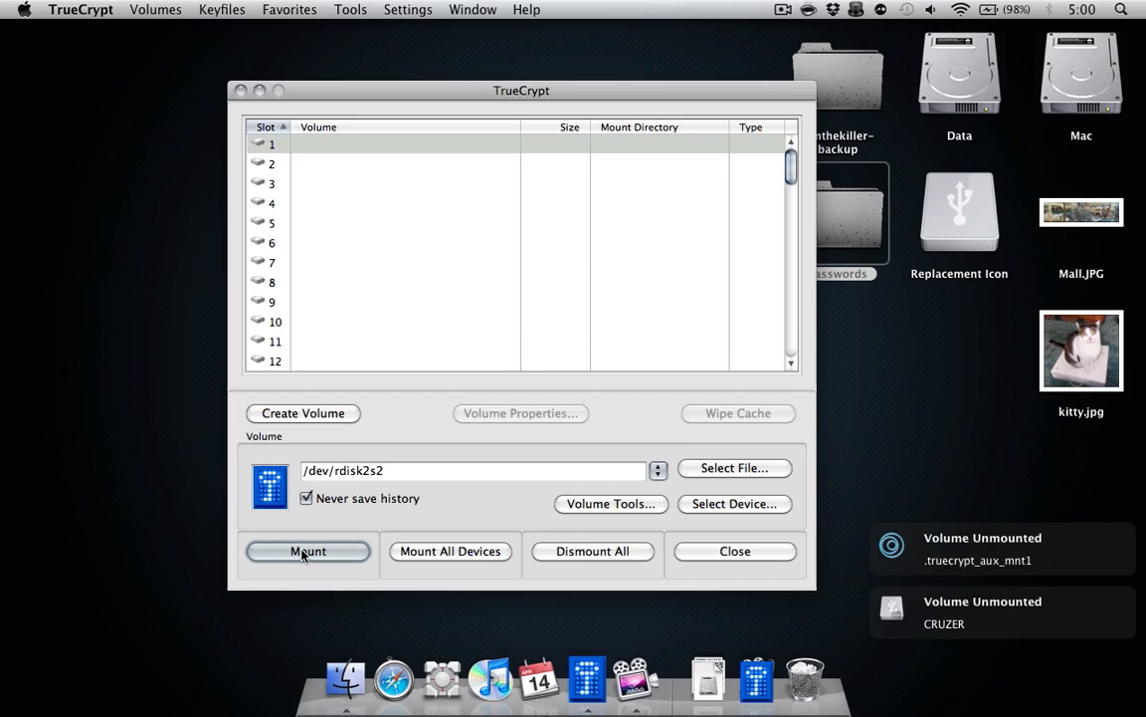
click(307, 549)
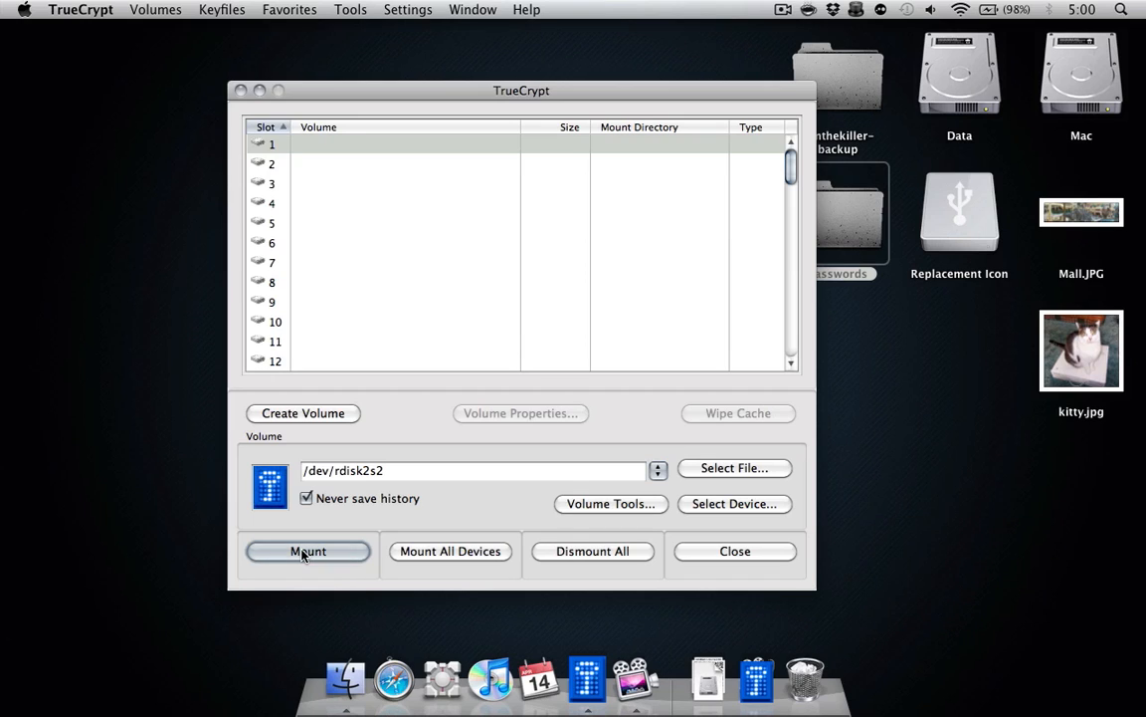